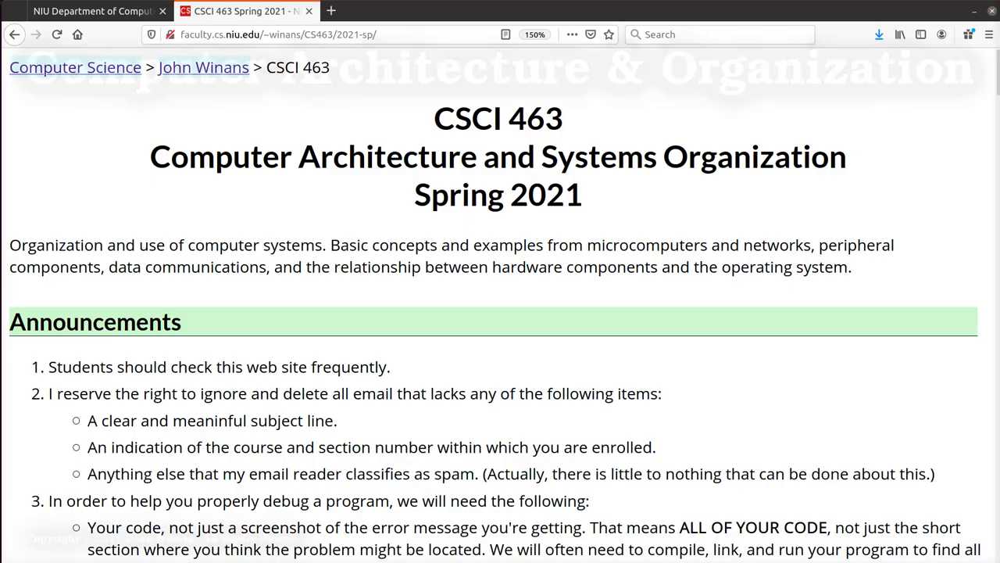
- Follow About, Faculty and Staff and the instructor's profile and website to CSCI 463
scroll("down", 3)
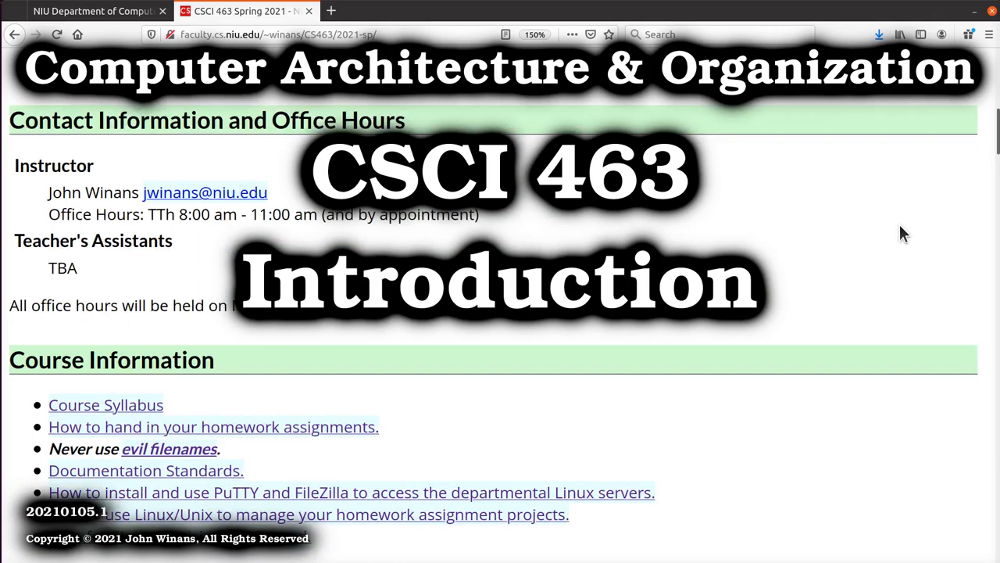
scroll("down", 3)
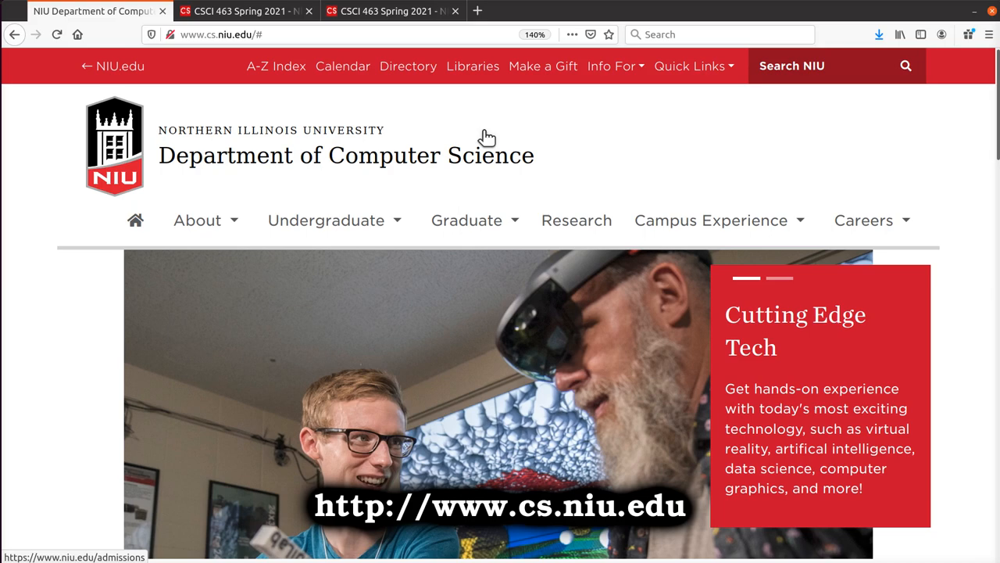
left_click(197, 219)
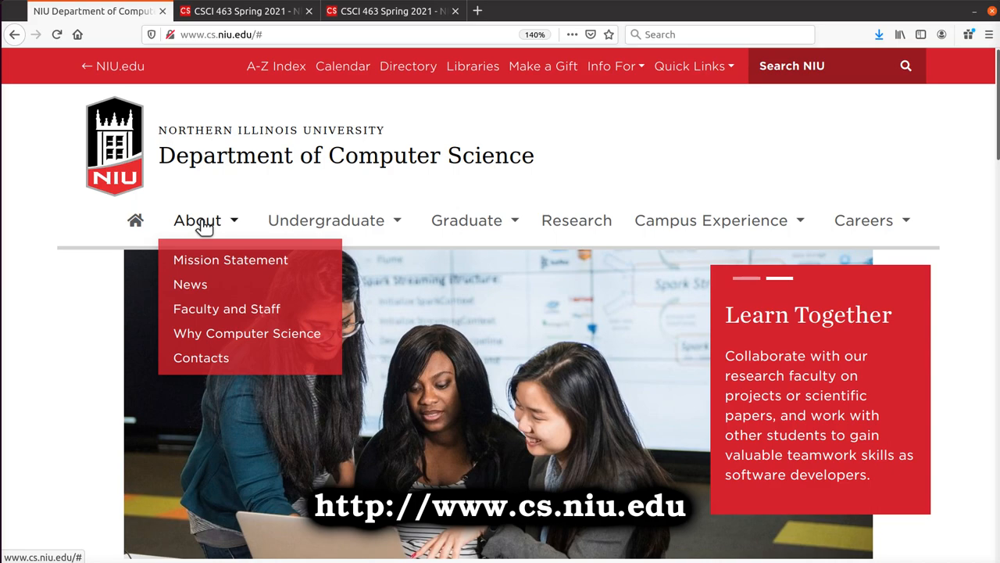
left_click(226, 308)
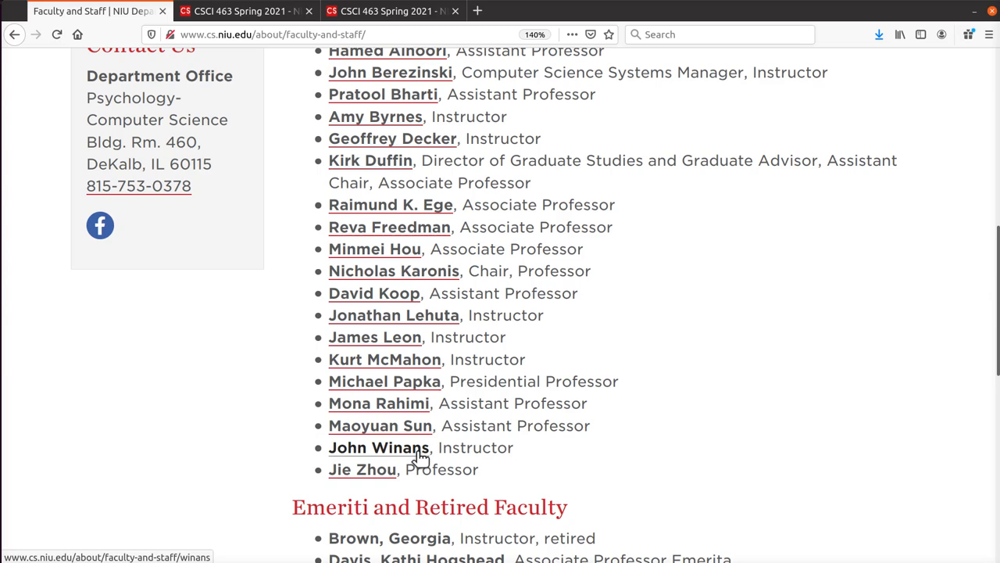
left_click(379, 447)
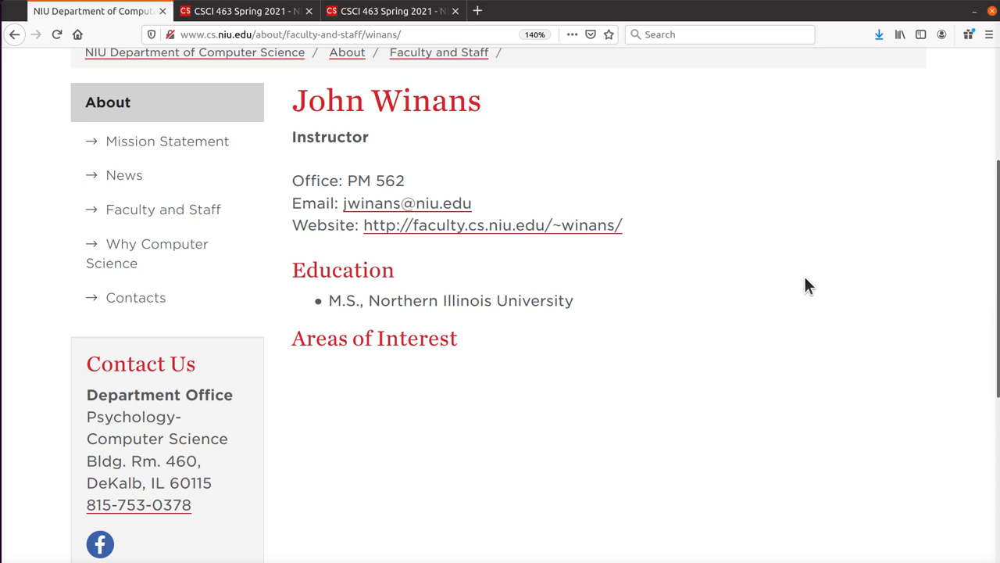
mouse_move(581, 234)
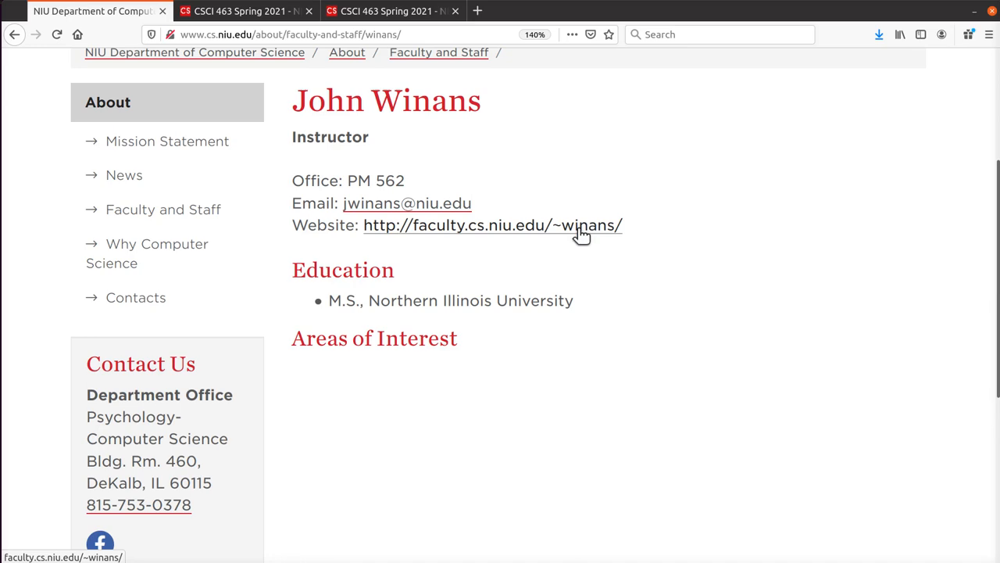
left_click(492, 225)
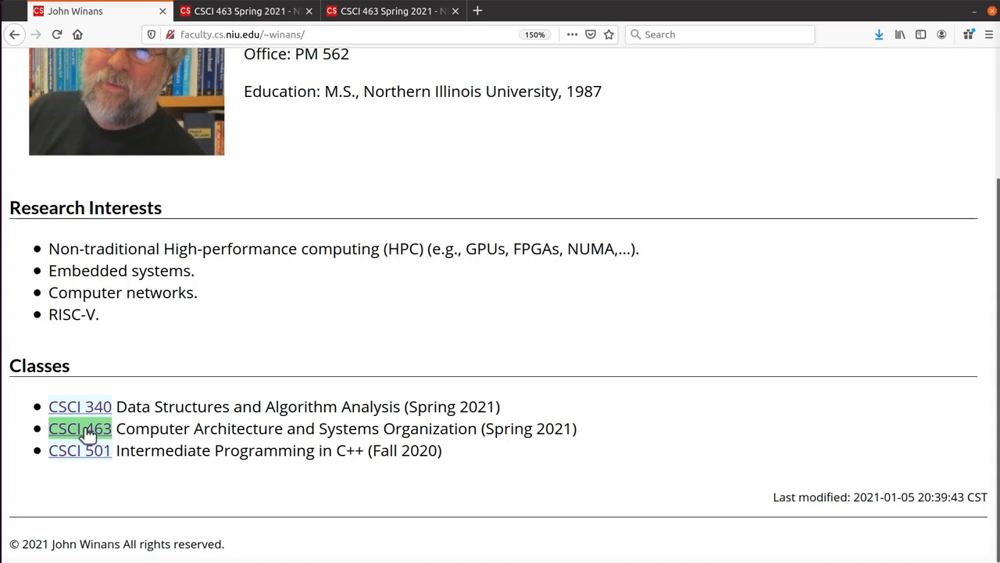
left_click(79, 427)
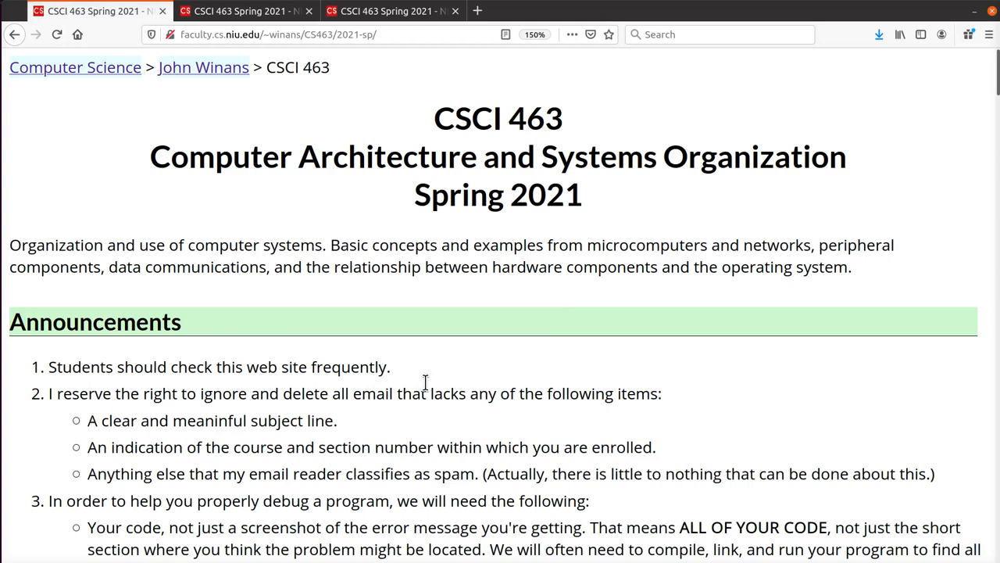
mouse_move(651, 288)
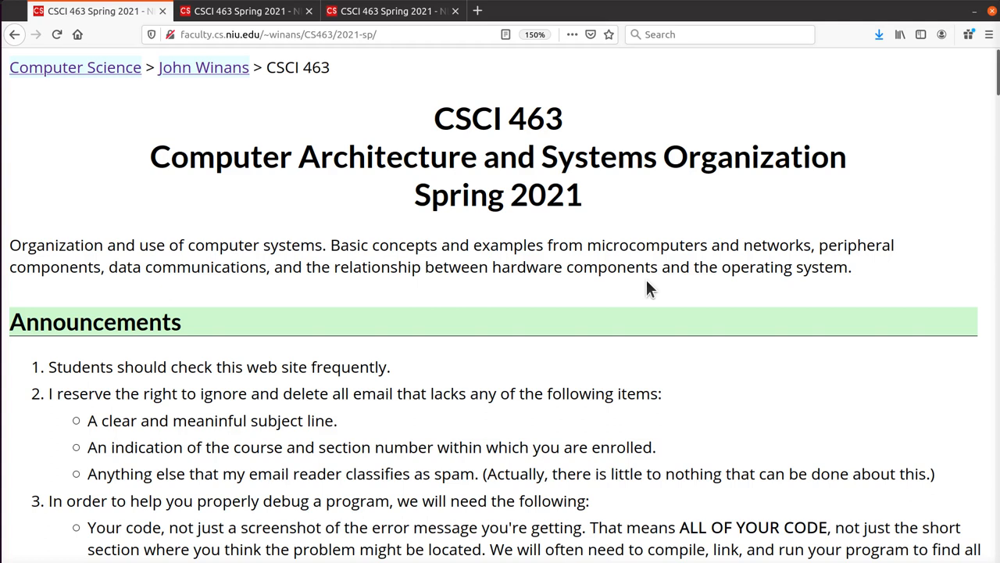
mouse_move(219, 355)
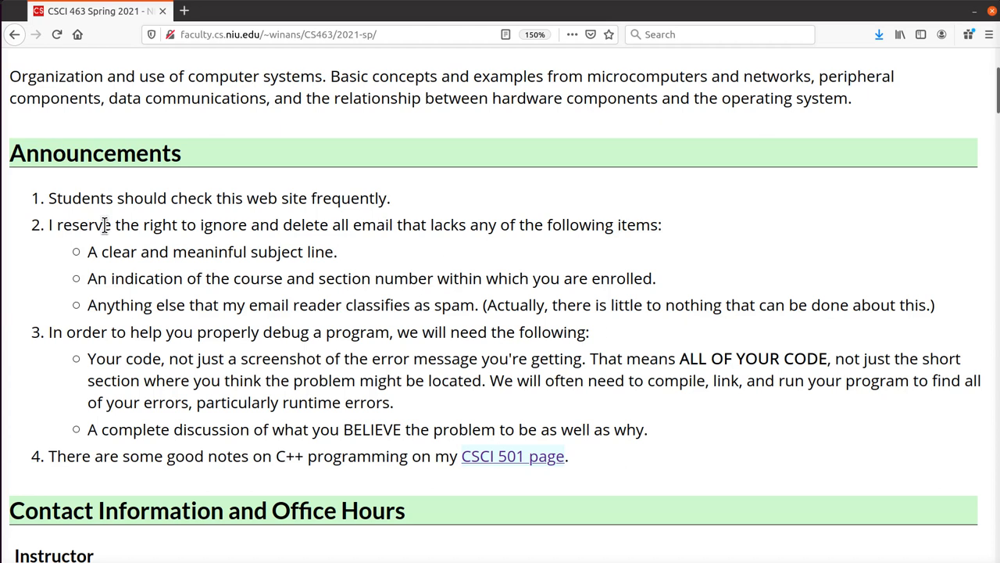
- Highlight the meaningful subject line and course and section number email requirements
left_click_drag(141, 252, 338, 252)
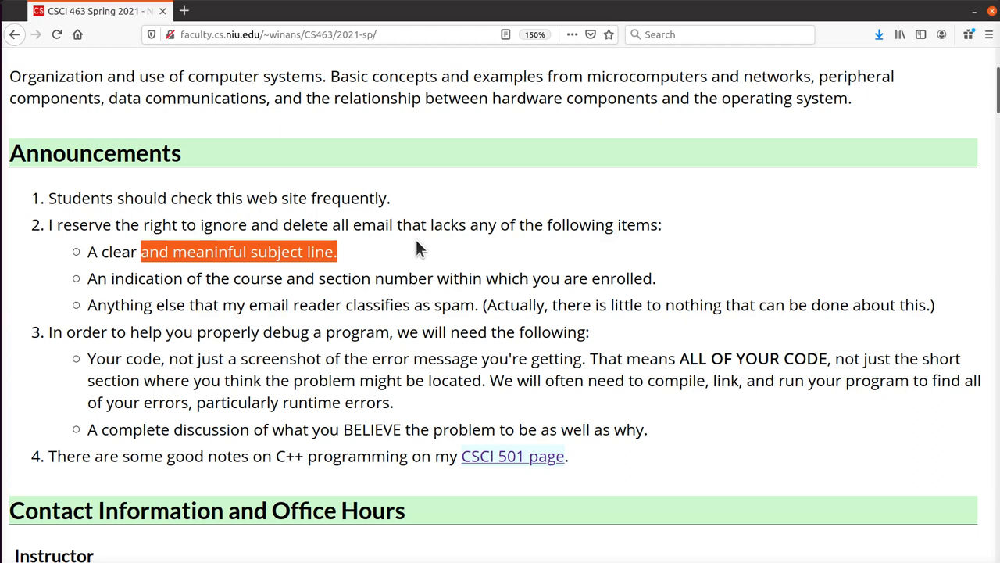
double_click(146, 278)
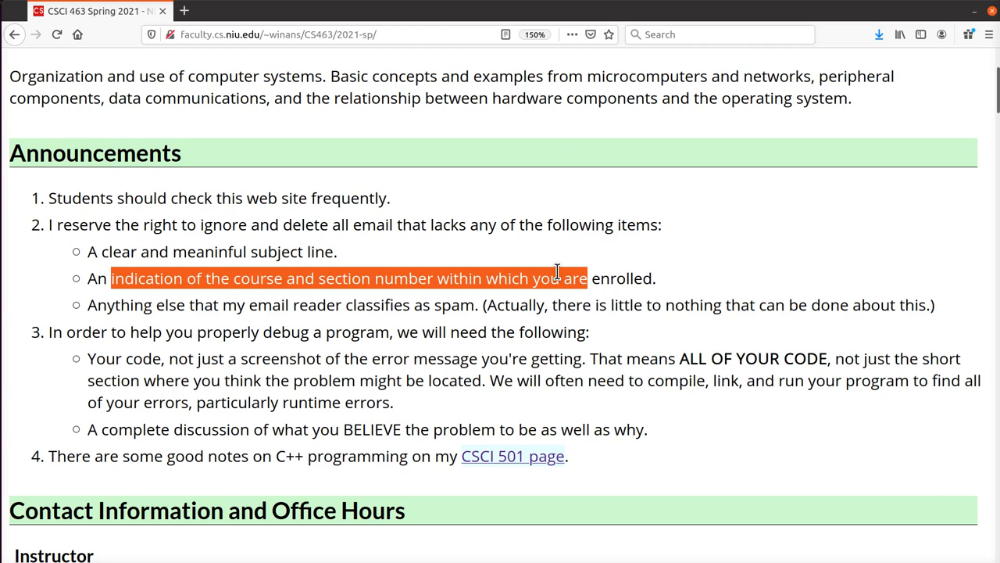
mouse_move(561, 272)
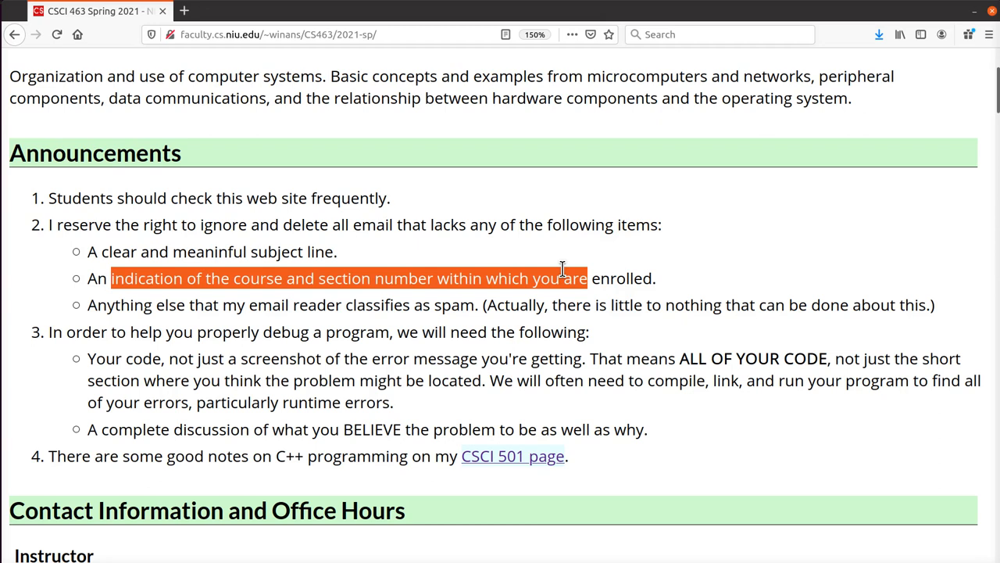
mouse_move(384, 269)
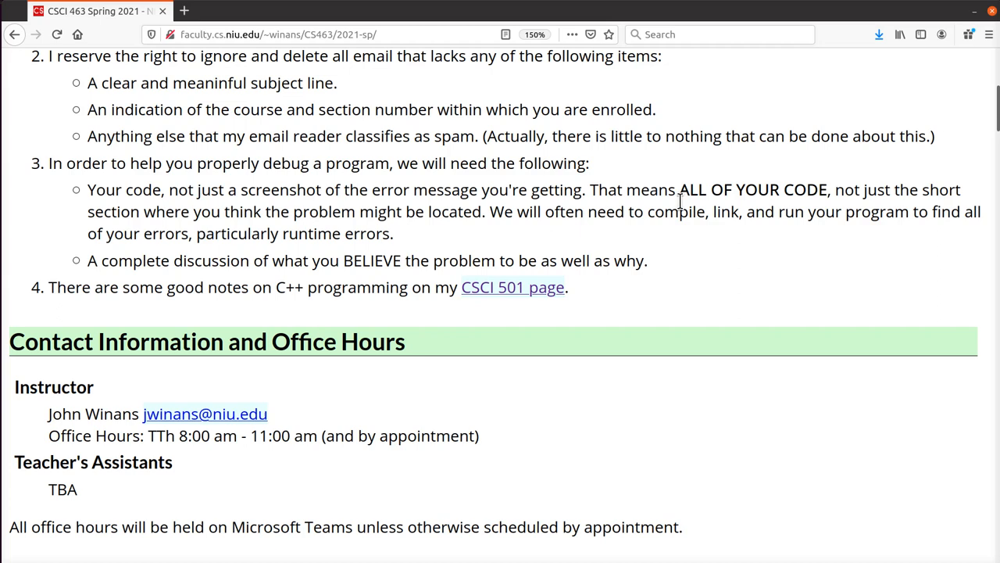
mouse_move(594, 192)
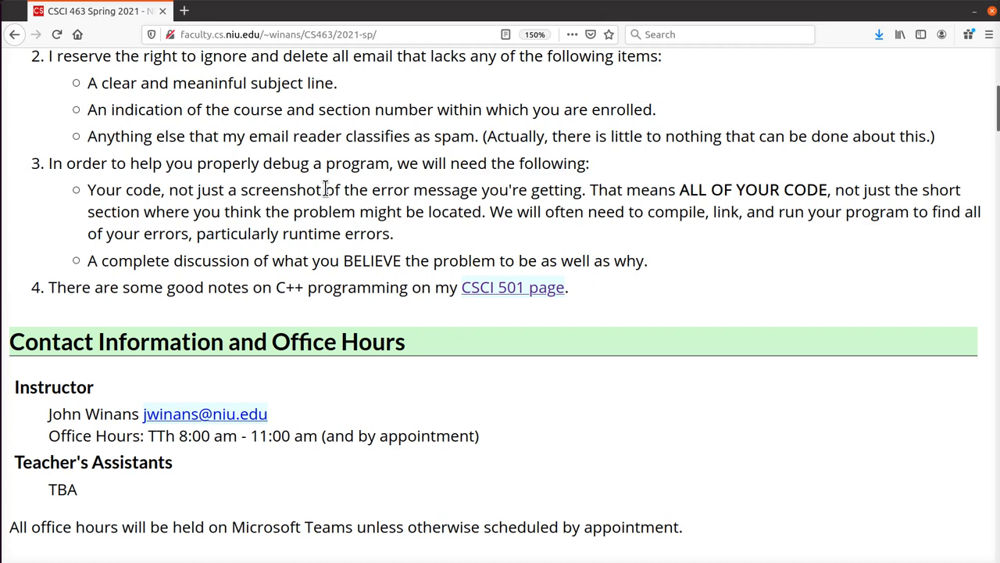
mouse_move(465, 204)
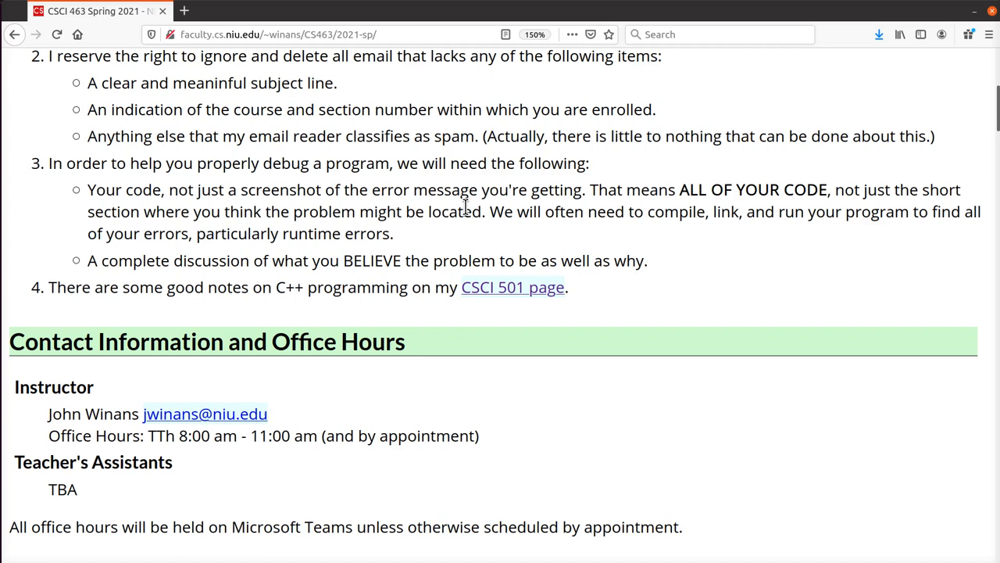
left_click_drag(343, 260, 609, 260)
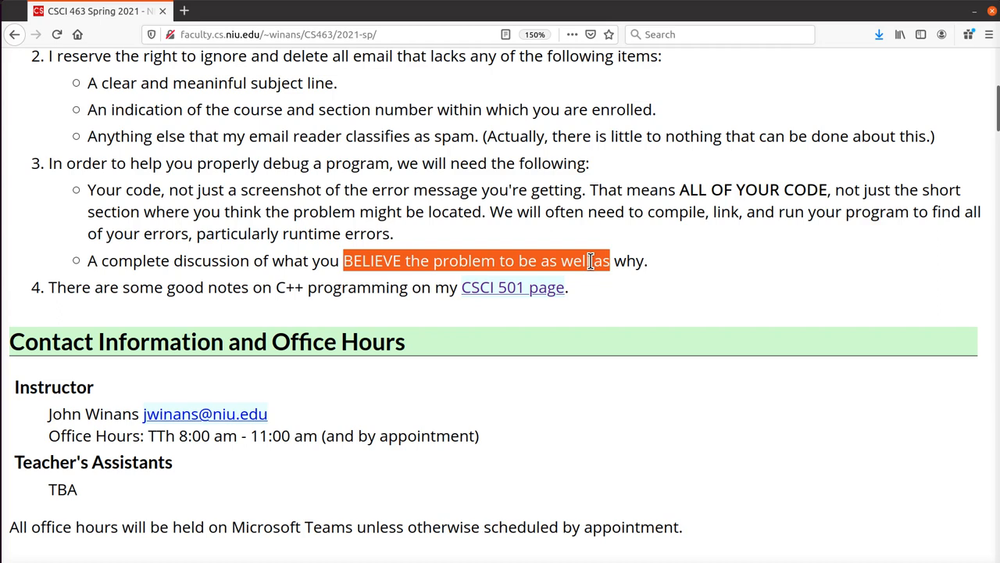
mouse_move(551, 237)
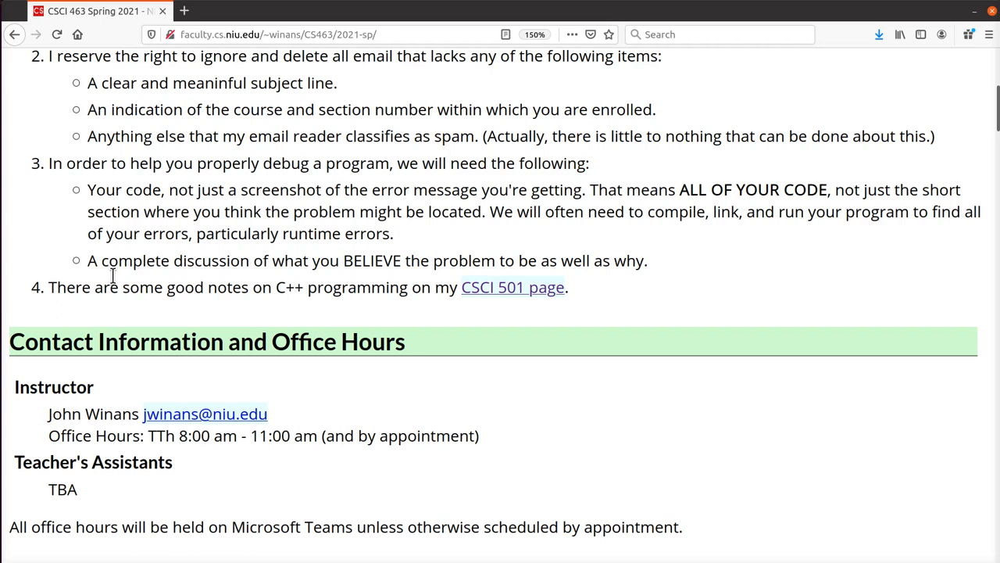
mouse_move(511, 288)
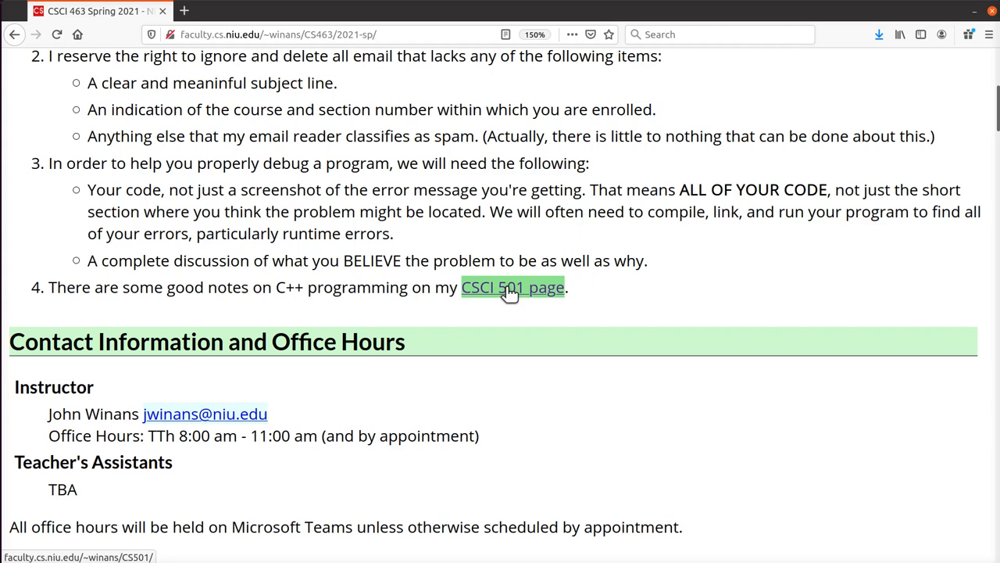
left_click(512, 287)
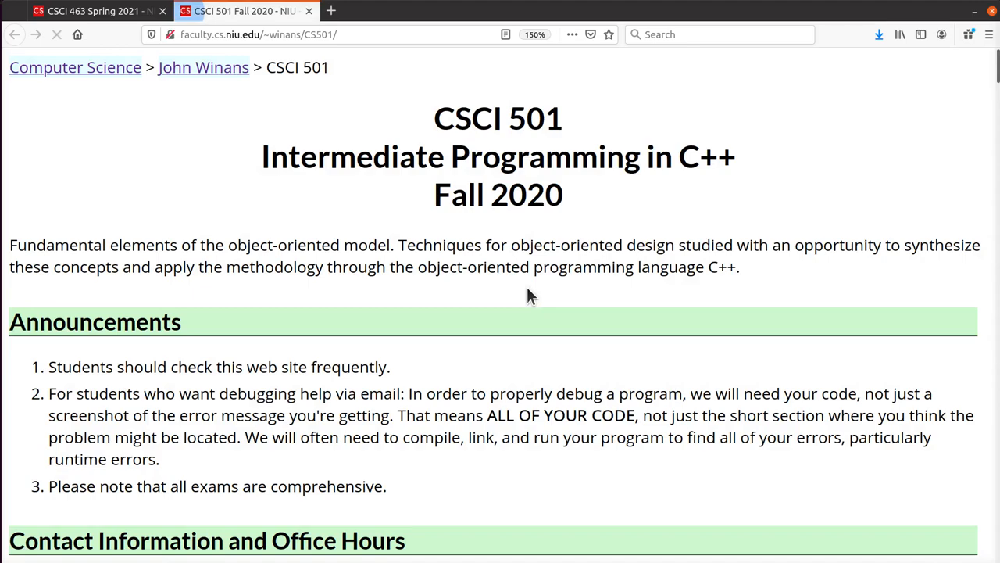
scroll("down", 3)
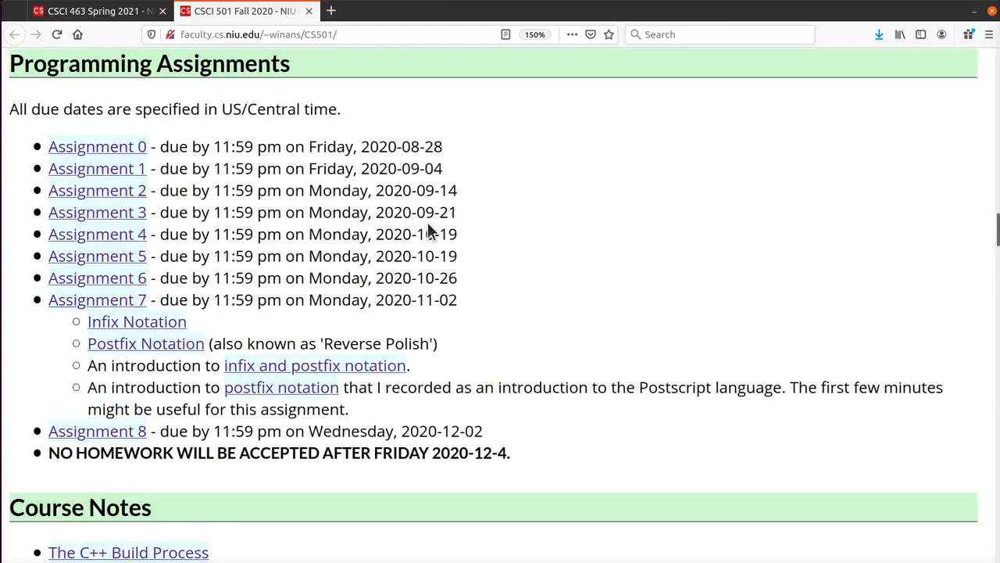
scroll("down", 3)
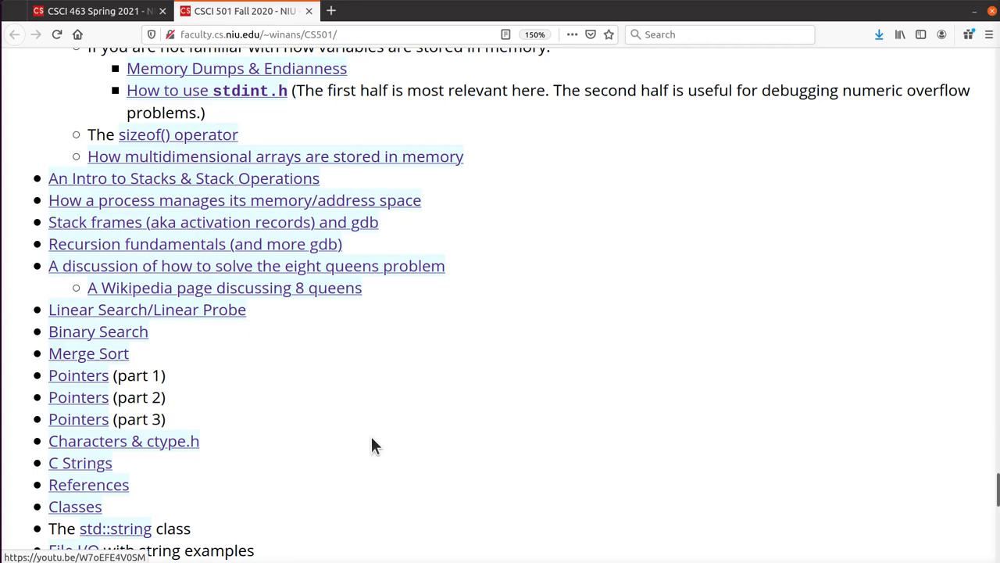
left_click(94, 11)
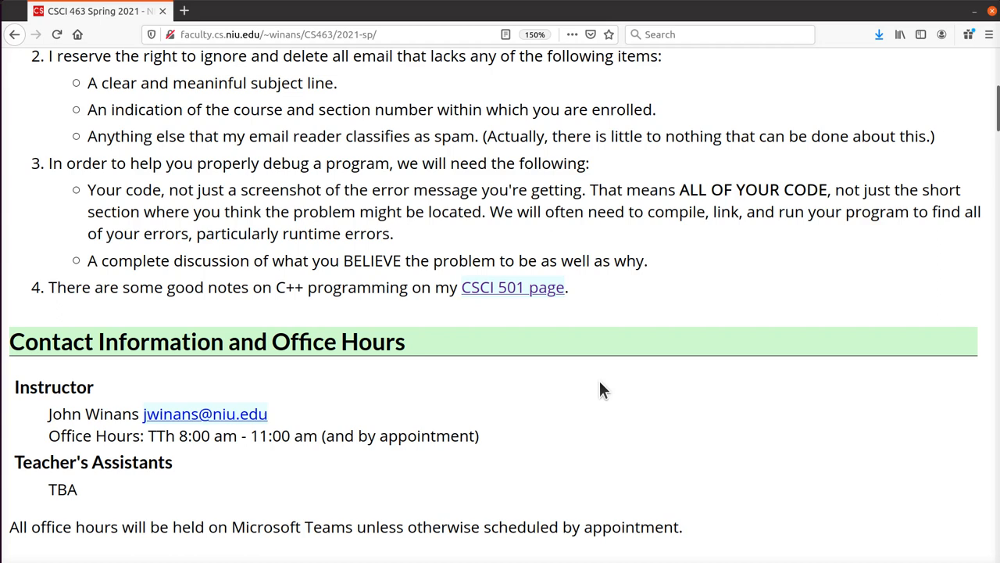
scroll("down", 3)
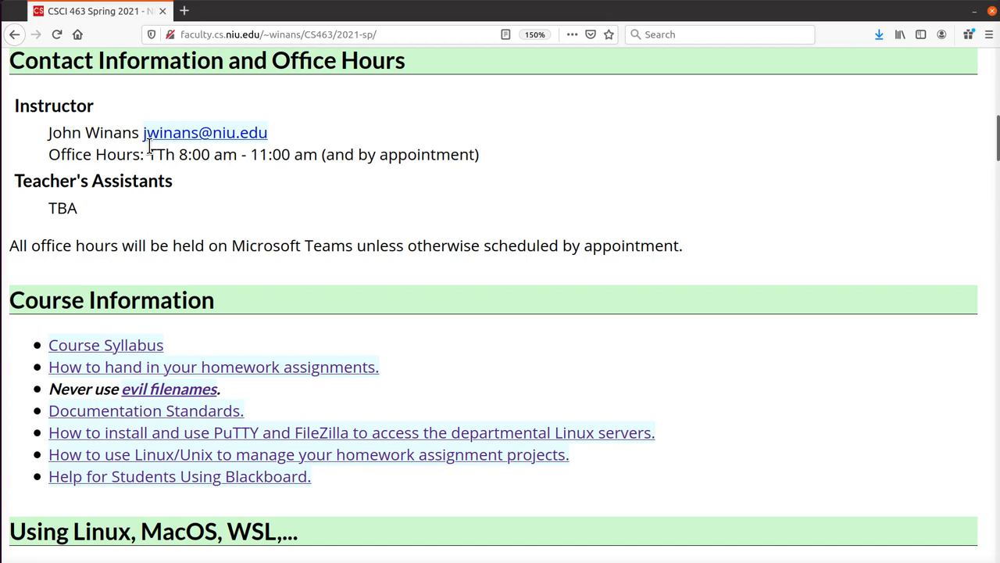
double_click(428, 154)
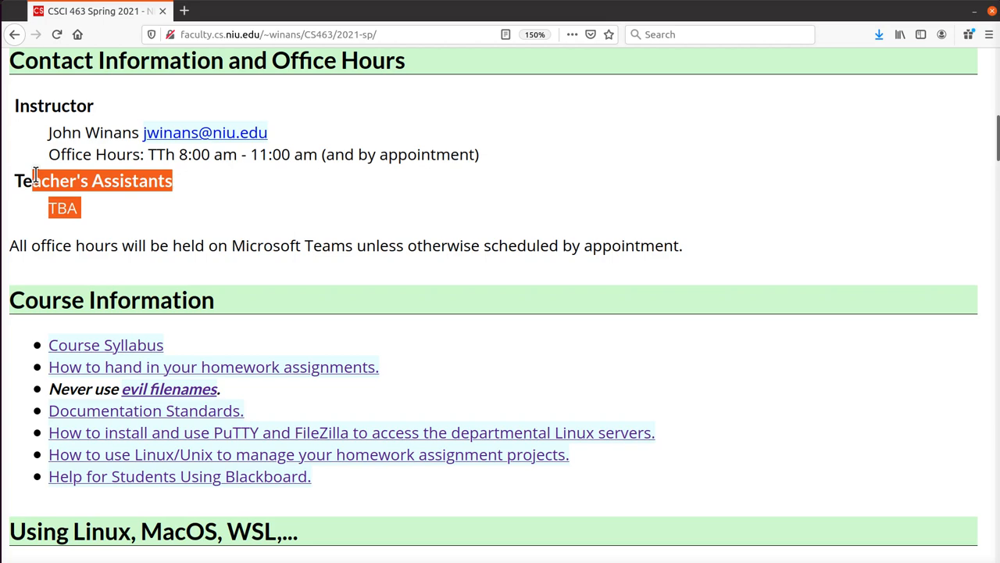
scroll("down", 3)
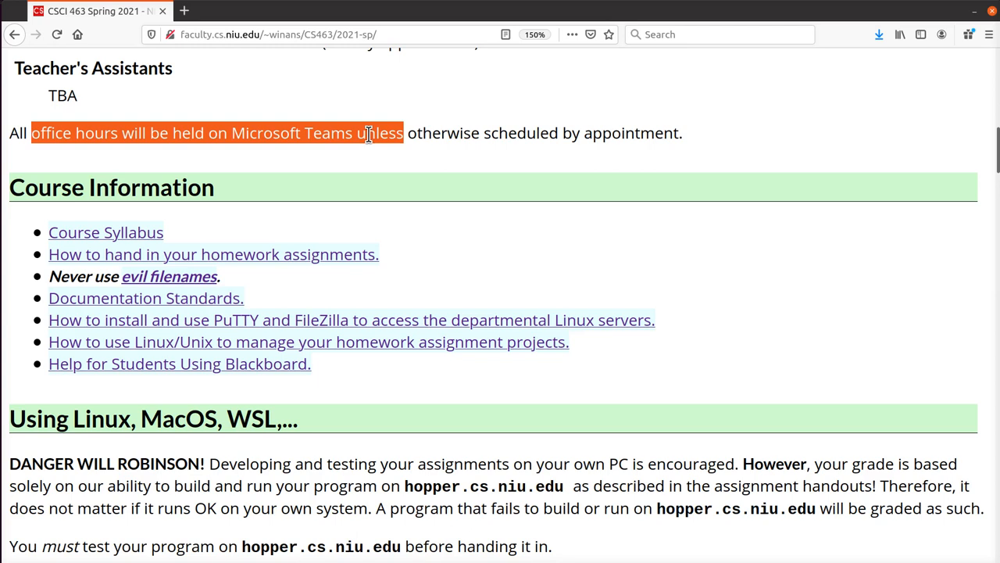
scroll("down", 3)
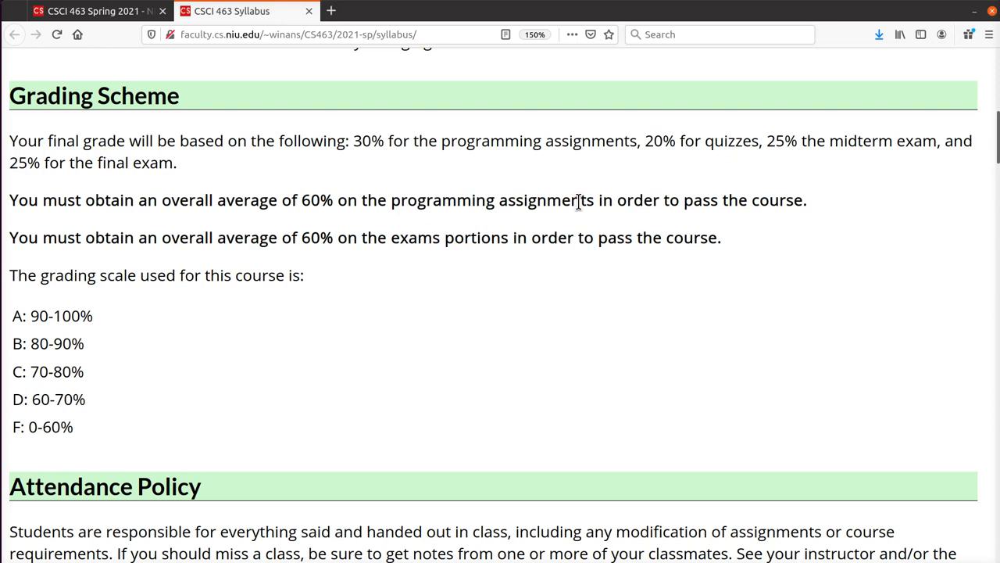
mouse_move(676, 176)
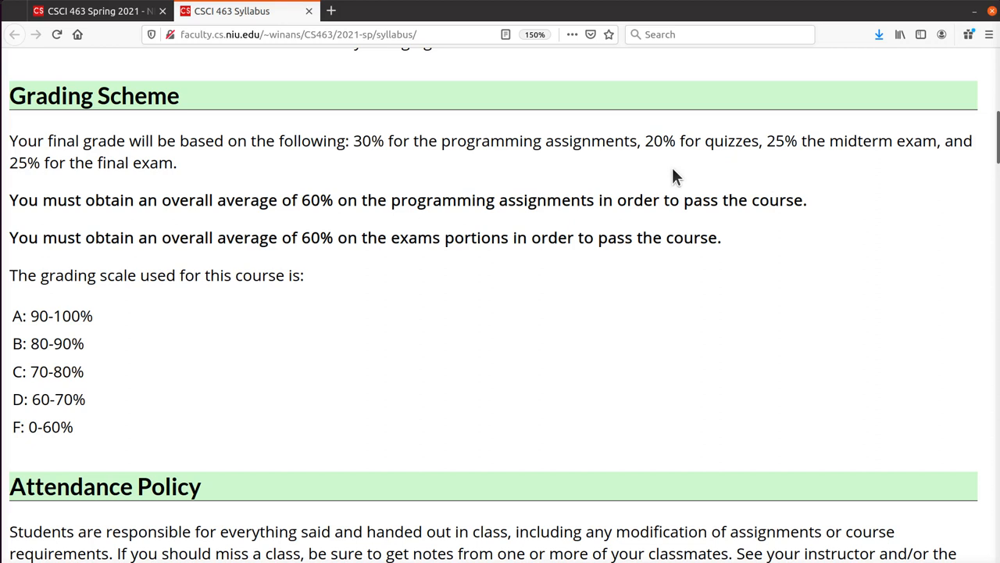
- Highlight the assignment and quiz grade weights, then read down to Exams and Final
left_click_drag(281, 238, 506, 238)
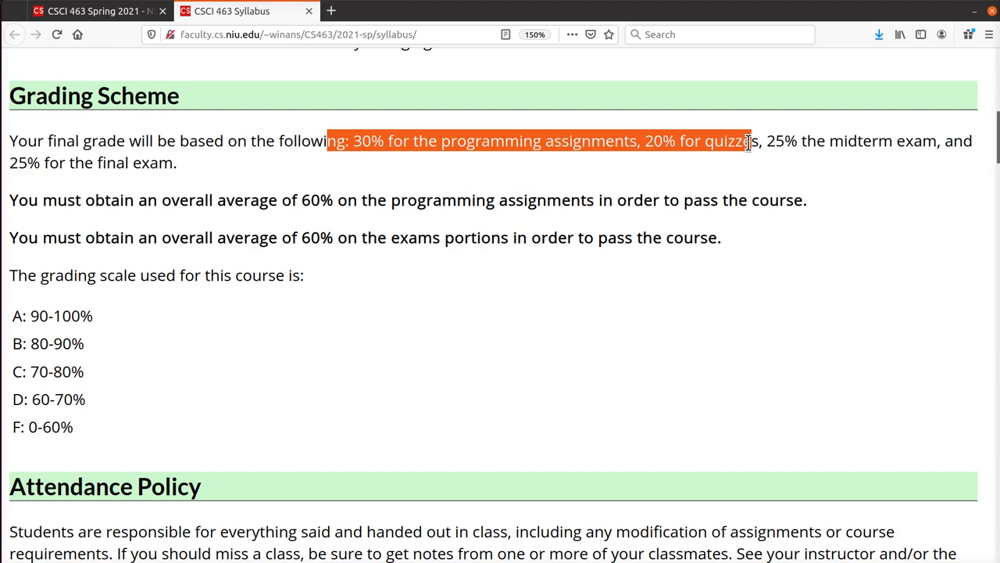
left_click(168, 145)
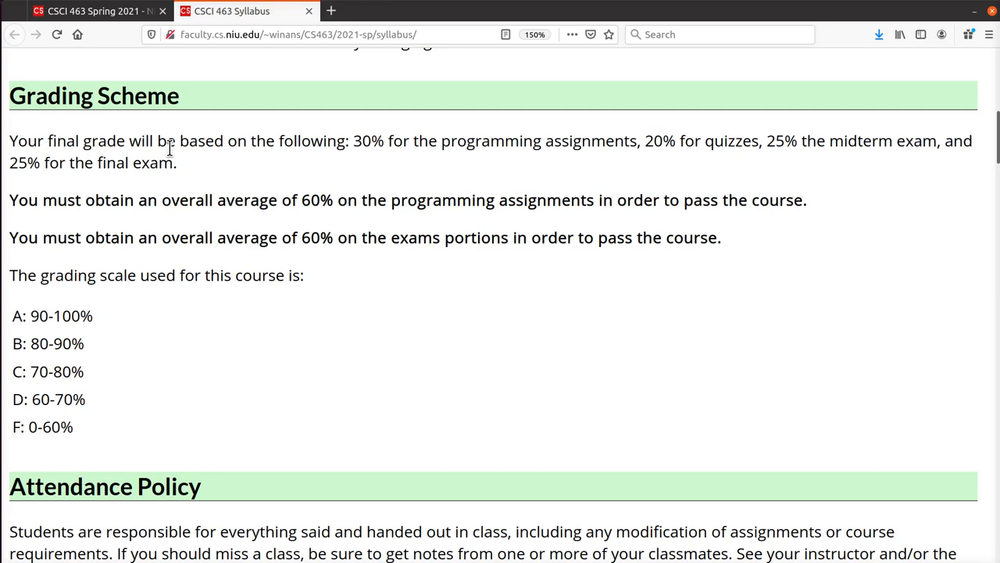
mouse_move(867, 176)
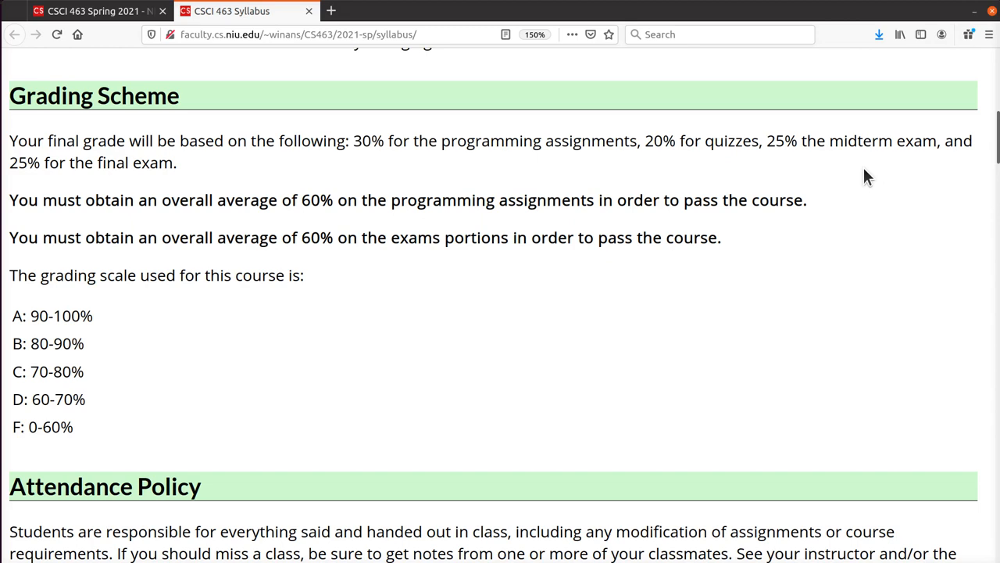
scroll("down", 3)
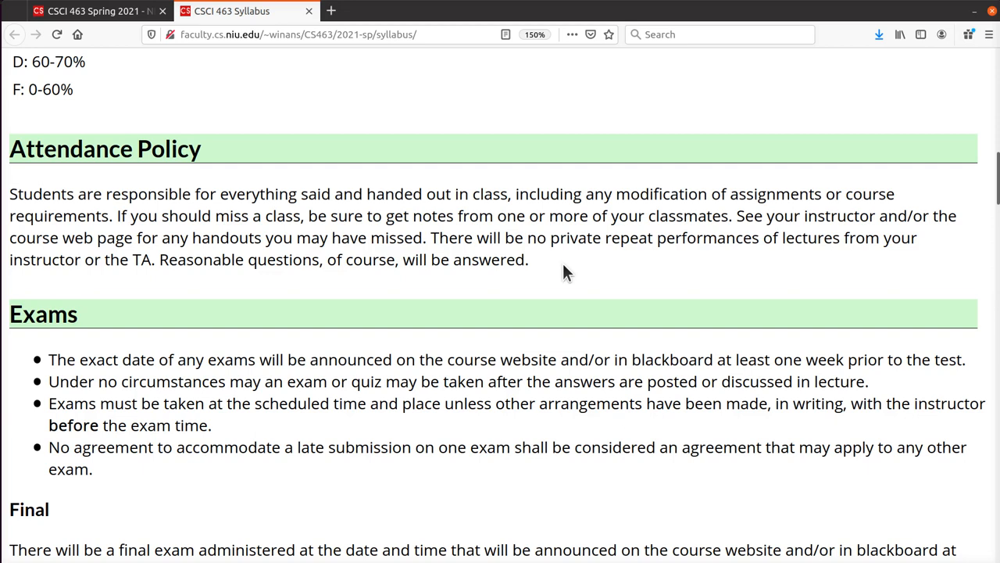
scroll("down", 3)
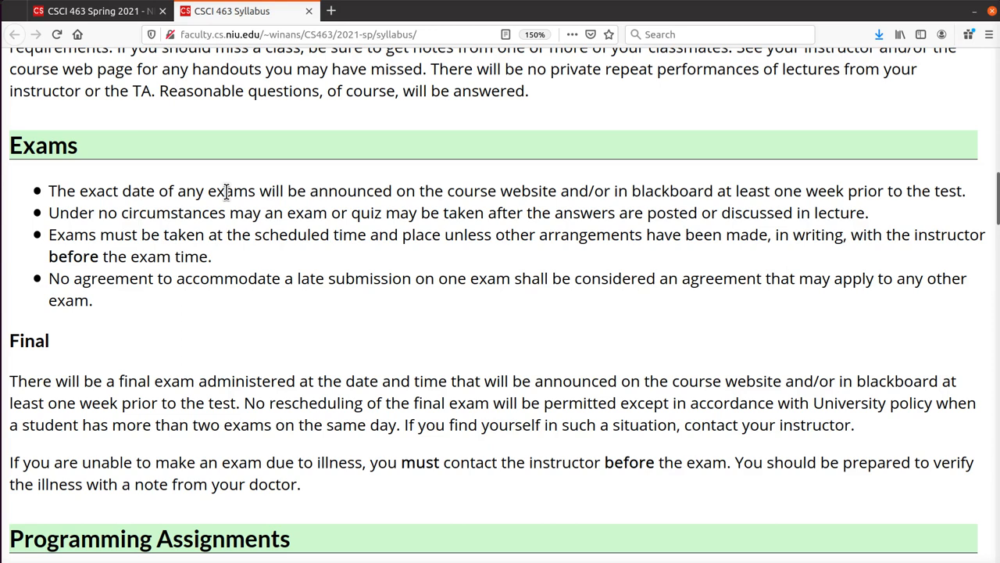
mouse_move(416, 199)
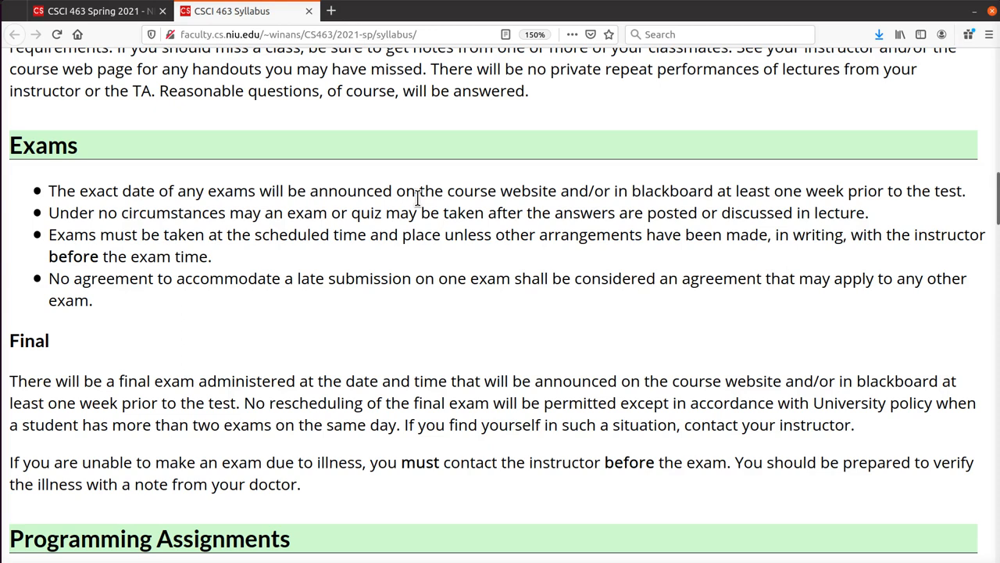
mouse_move(397, 268)
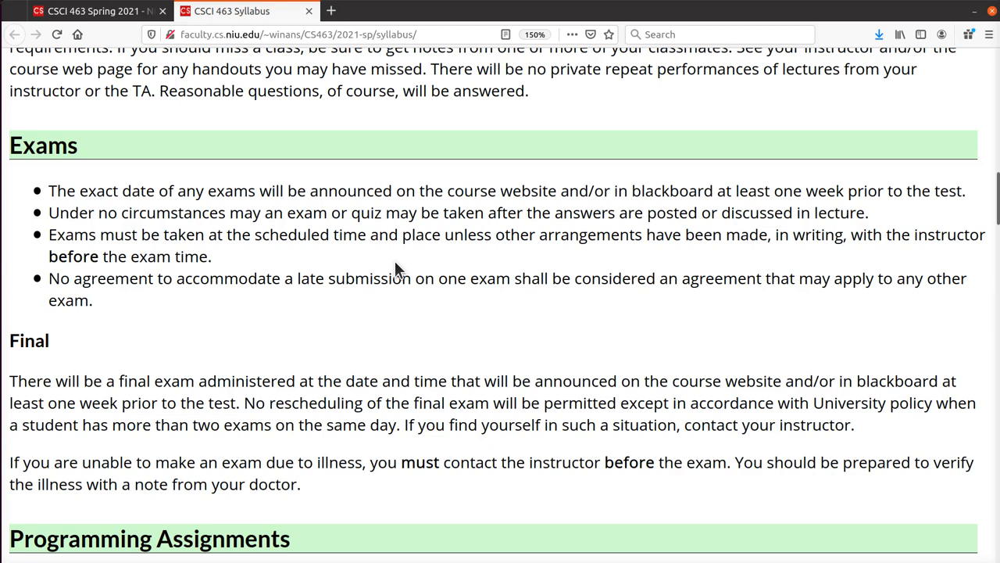
mouse_move(219, 356)
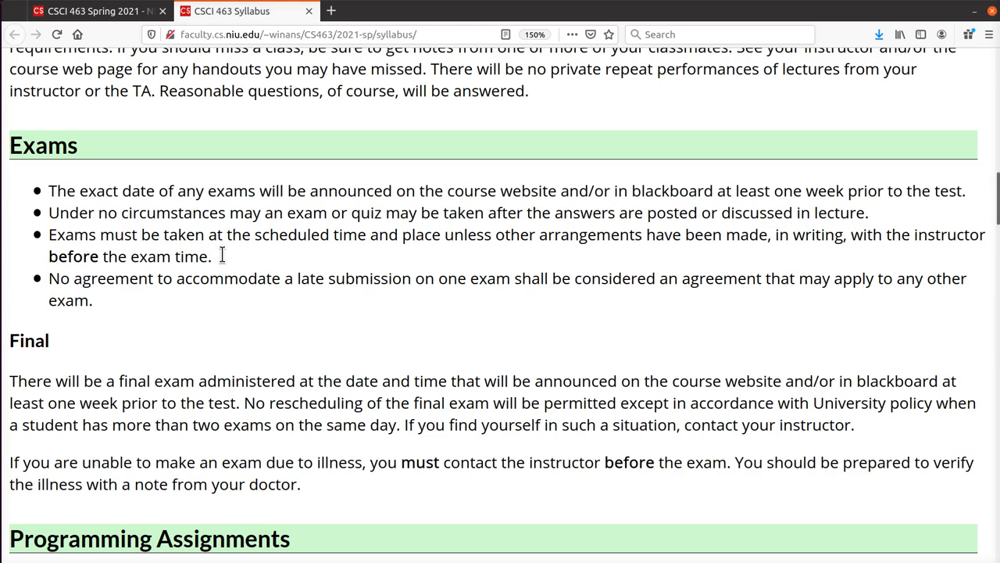
mouse_move(435, 358)
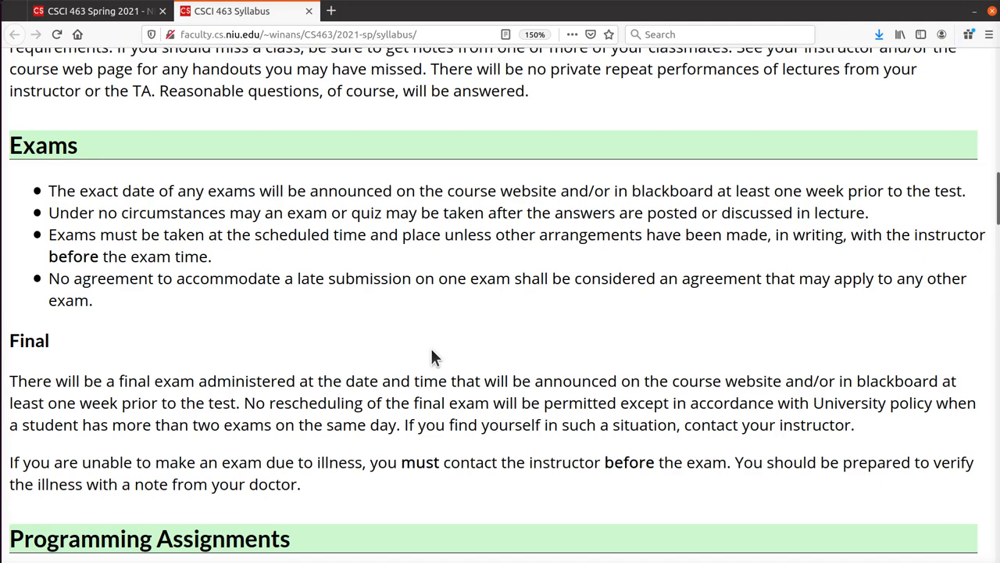
- Scroll to the Programming Assignments rules on hopper.cs.niu.edu grading and late work
scroll("down", 3)
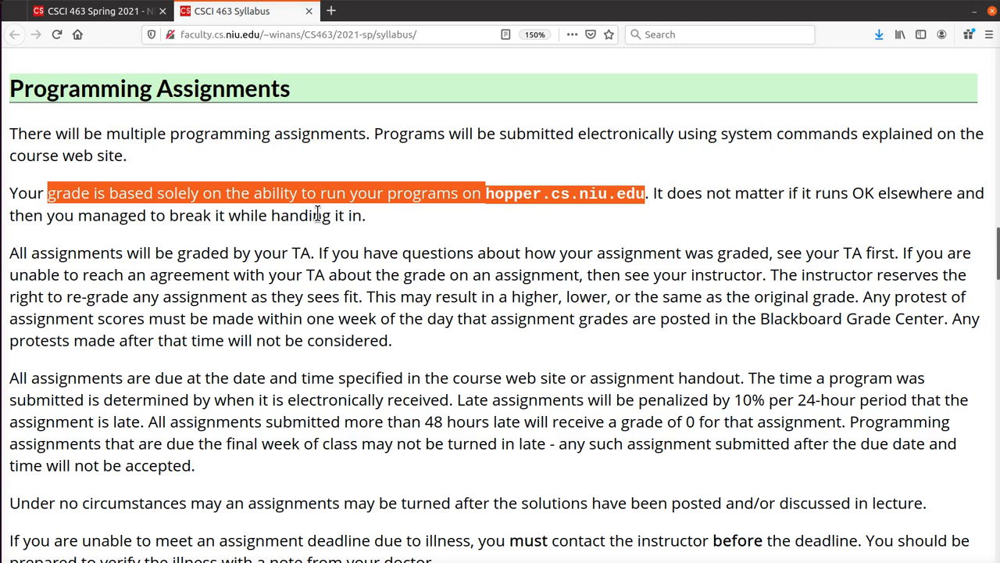
mouse_move(460, 228)
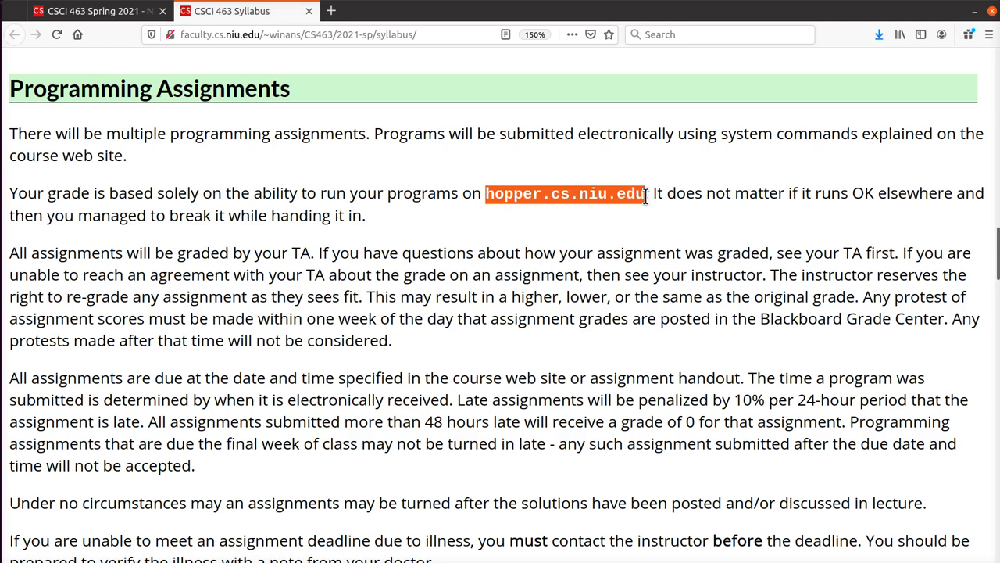
mouse_move(644, 232)
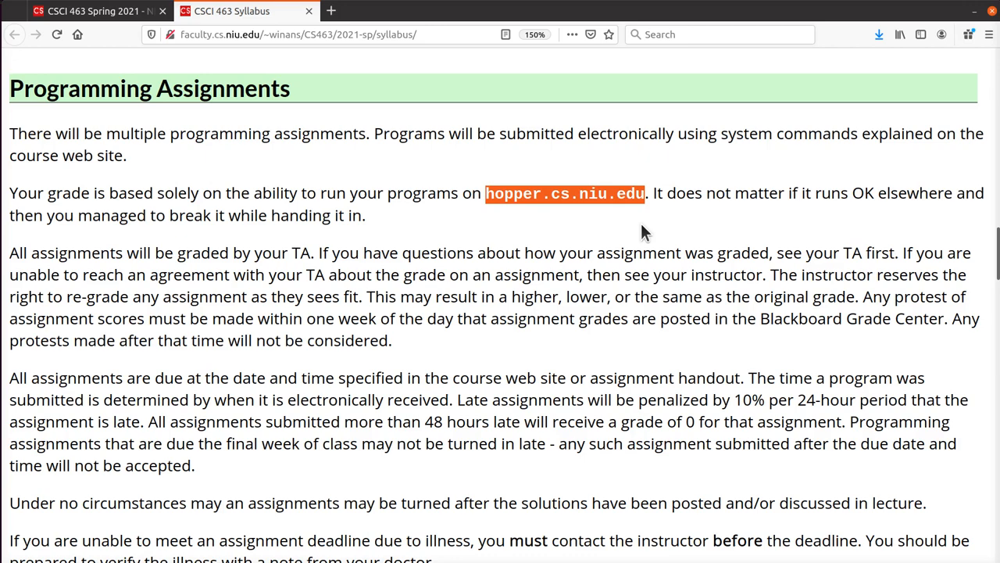
scroll("down", 3)
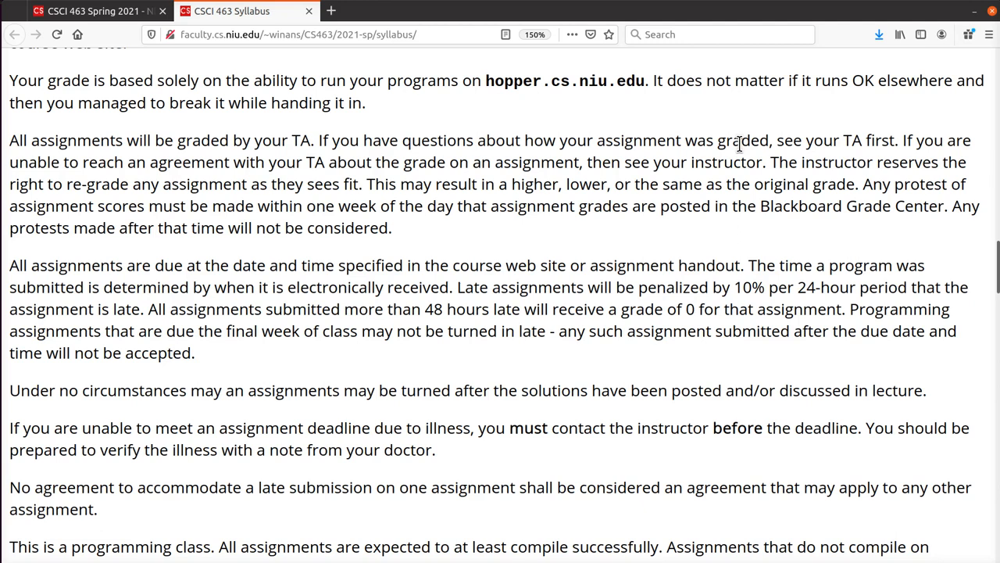
mouse_move(804, 140)
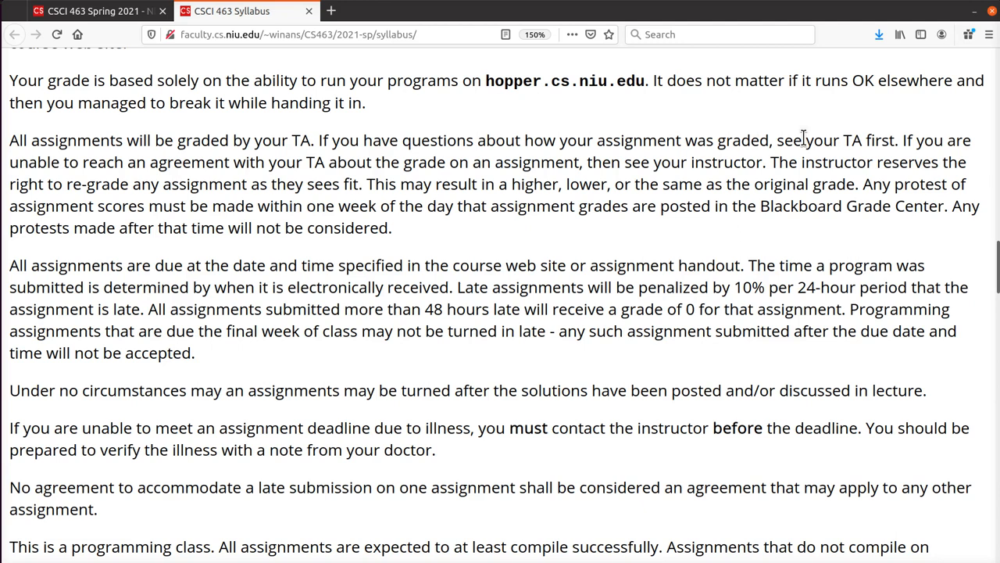
mouse_move(517, 219)
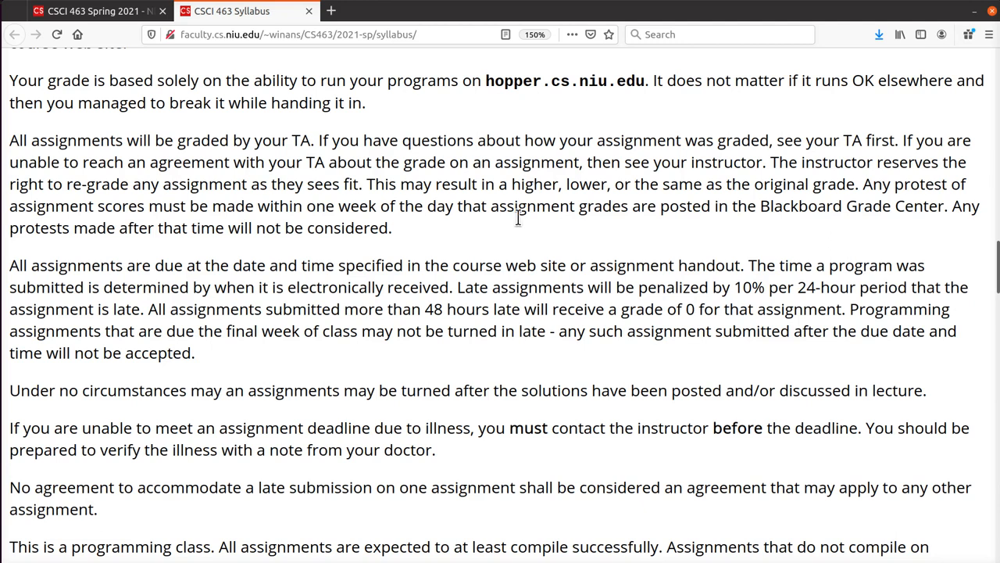
mouse_move(515, 236)
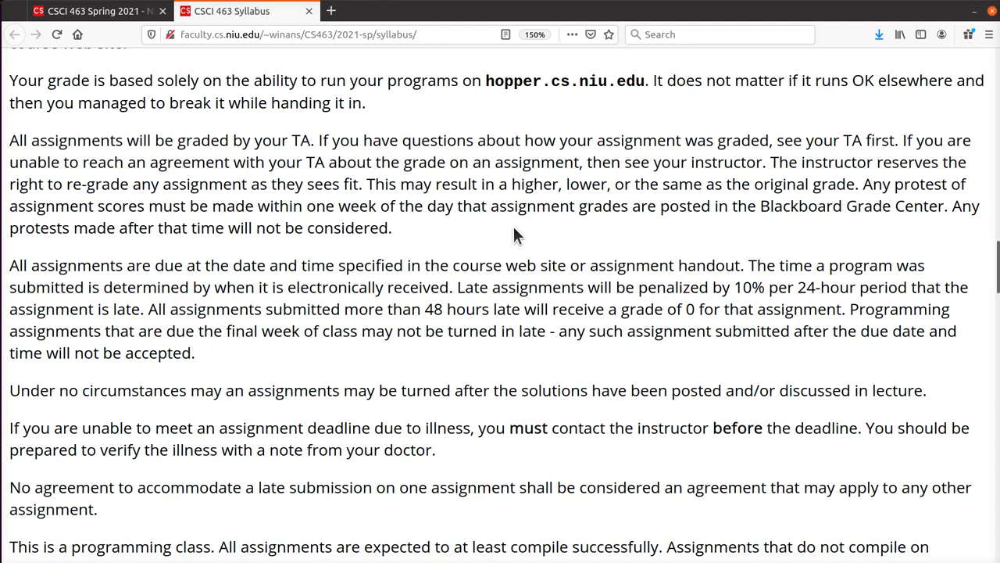
mouse_move(483, 240)
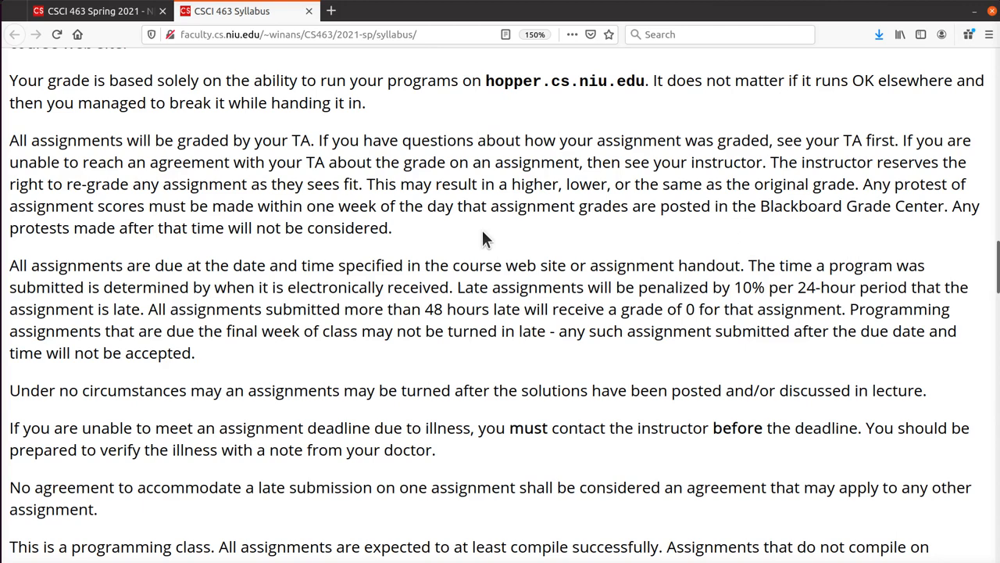
- Highlight the 10% late penalty, 48-hour zero grade and single-assignment late agreement rules
scroll("down", 3)
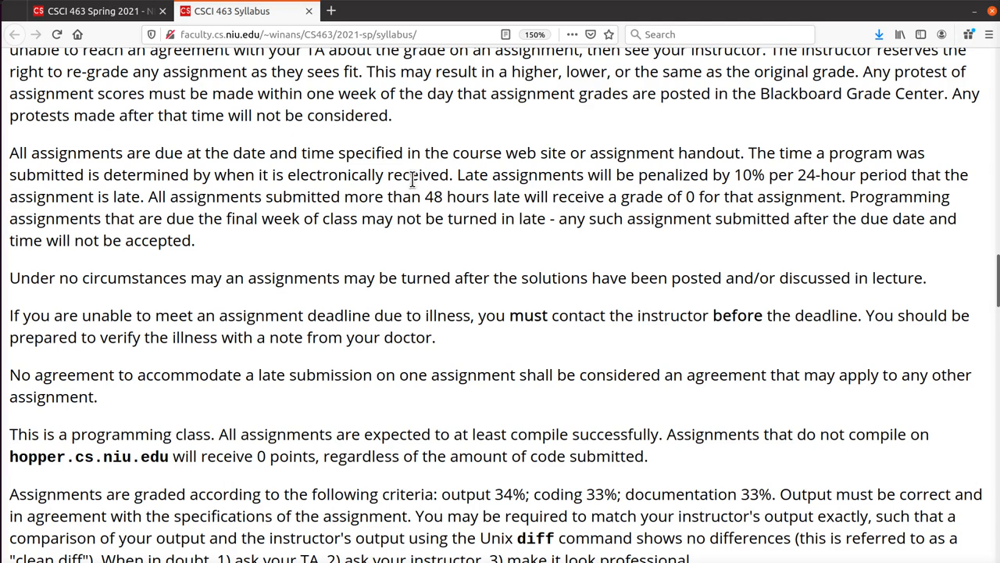
mouse_move(479, 141)
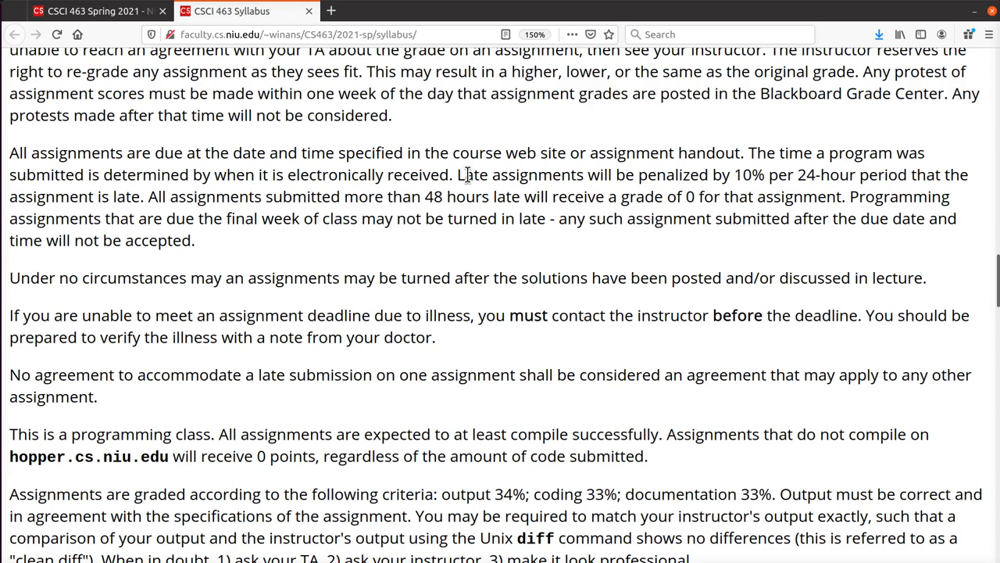
left_click_drag(457, 174, 791, 174)
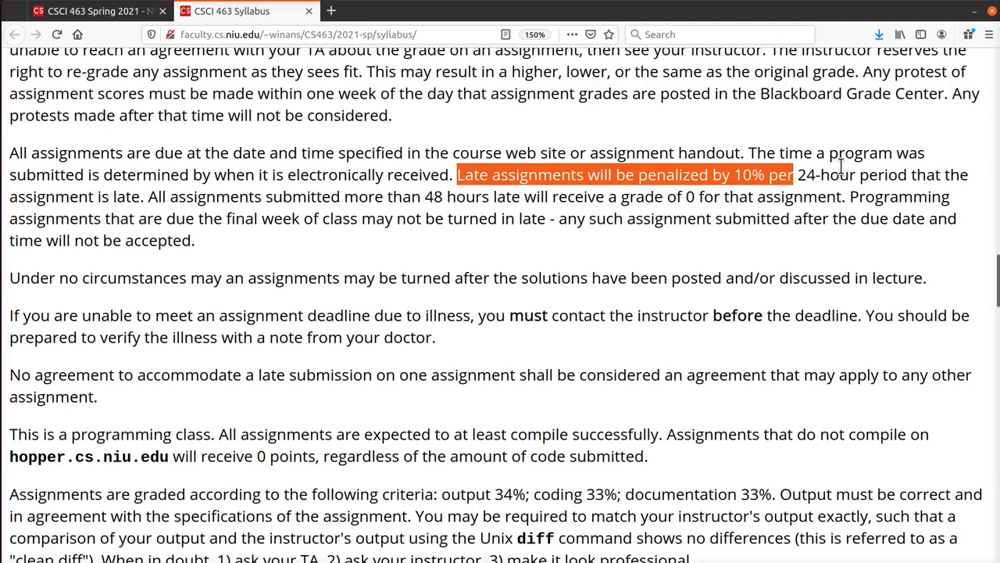
left_click_drag(792, 175, 127, 196)
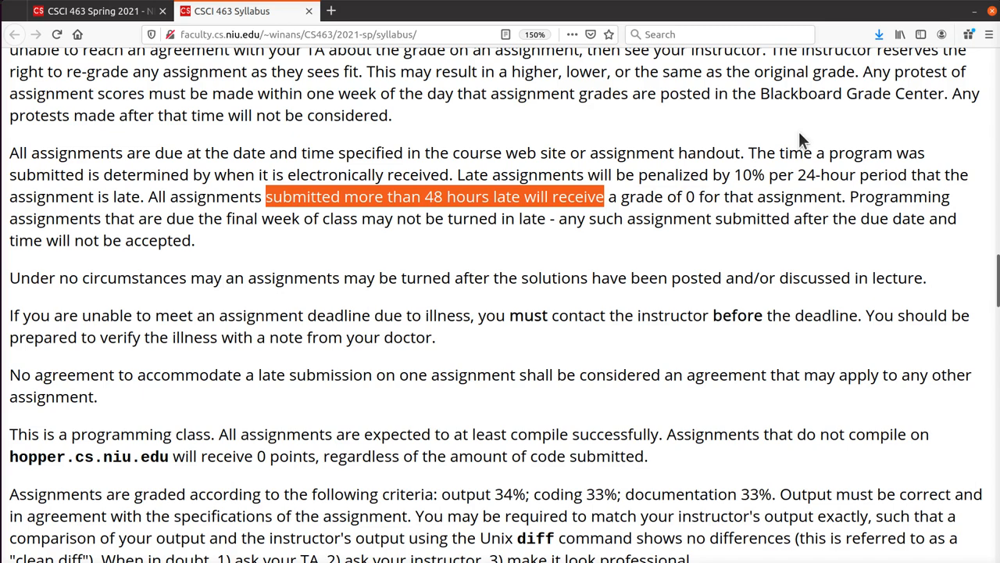
left_click(543, 196)
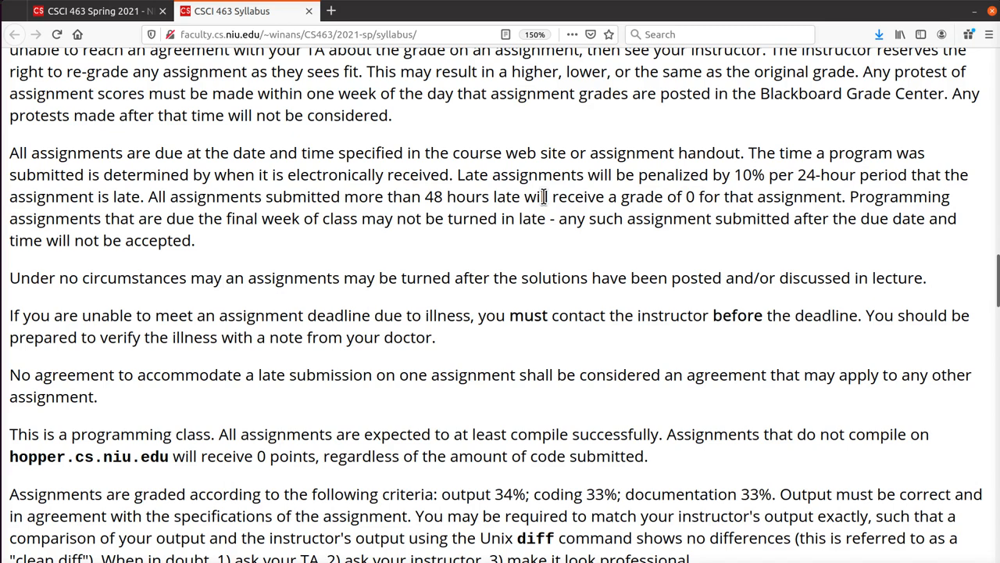
mouse_move(525, 322)
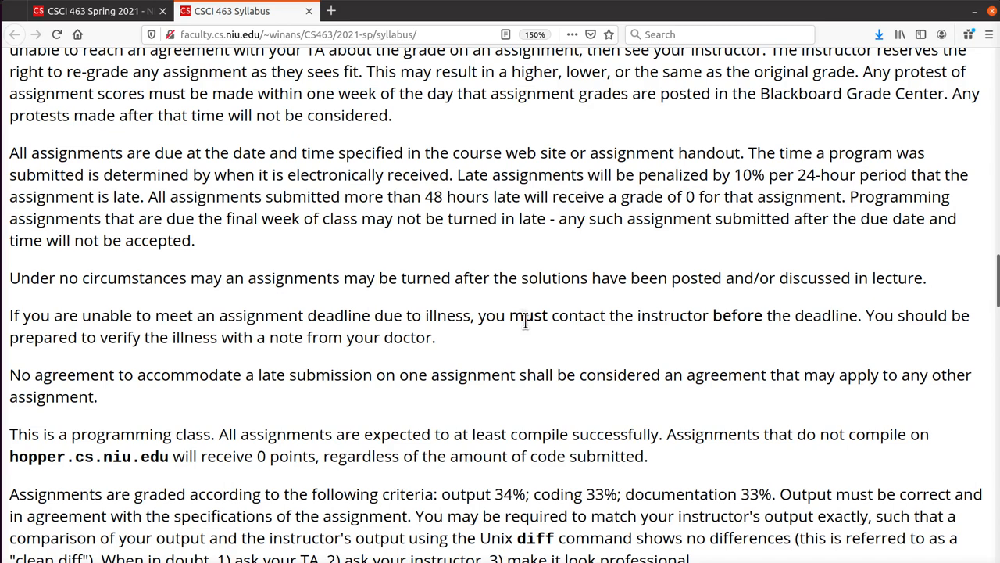
left_click_drag(35, 374, 516, 375)
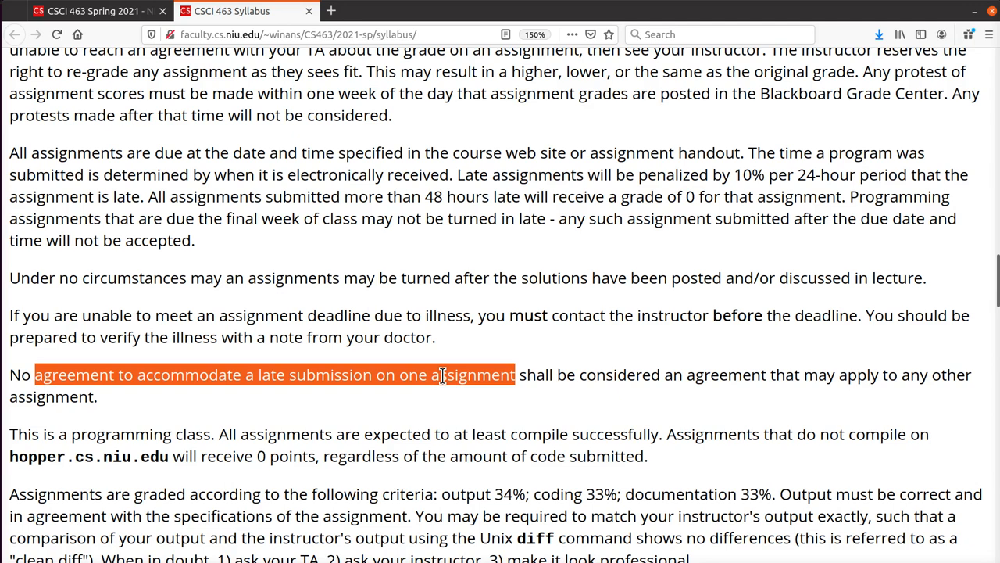
mouse_move(784, 381)
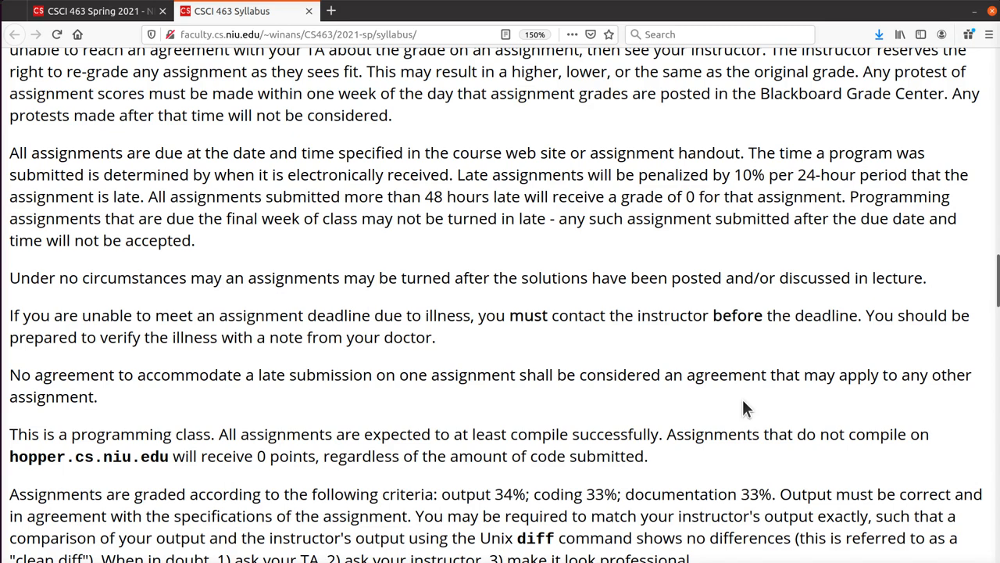
scroll("down", 3)
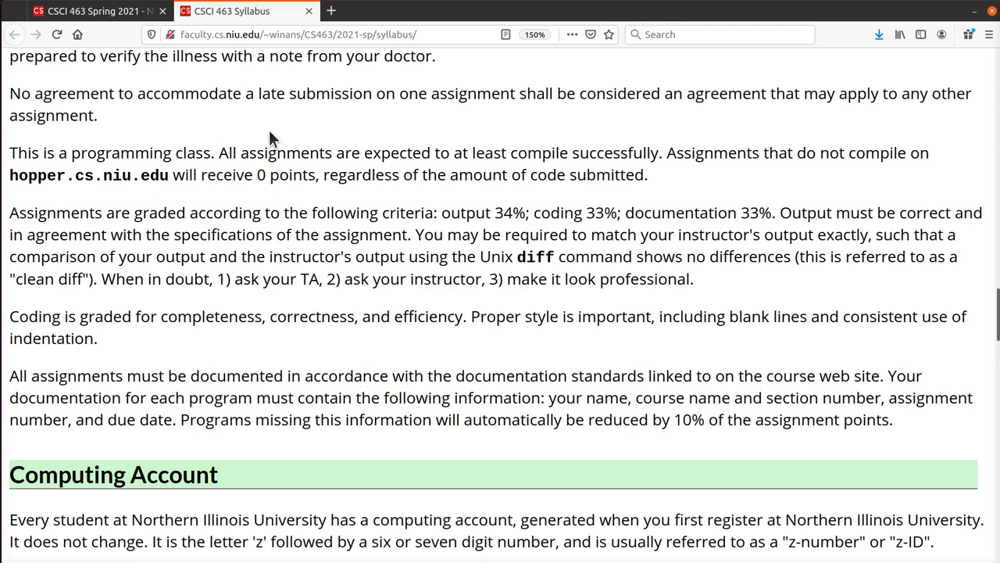
mouse_move(209, 124)
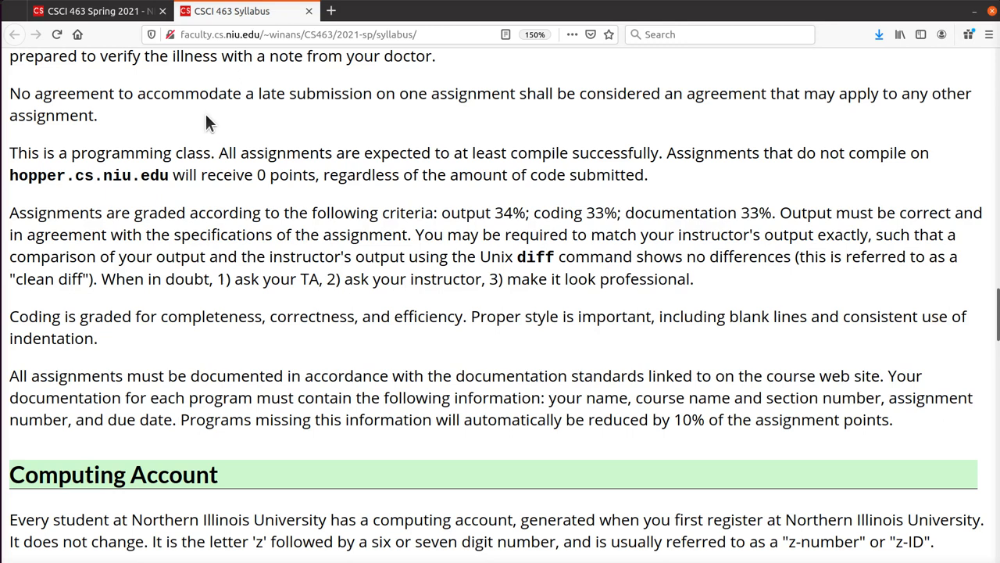
left_click_drag(9, 152, 647, 175)
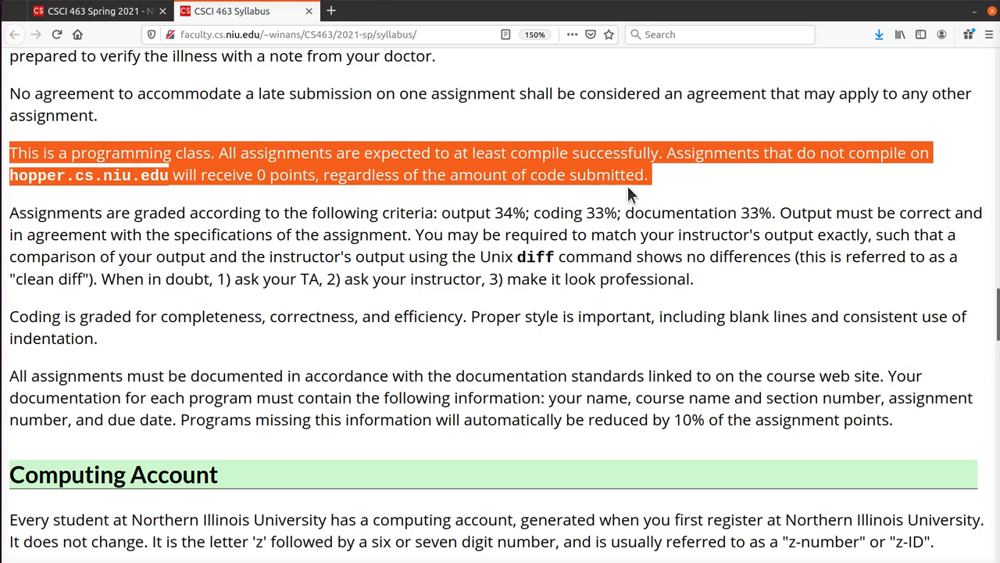
left_click(246, 175)
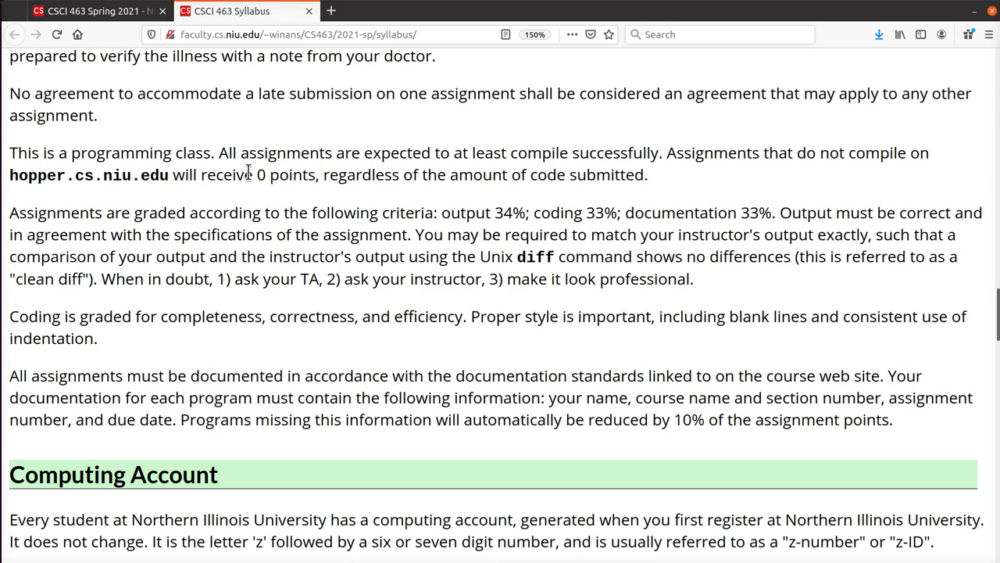
left_click_drag(9, 213, 693, 279)
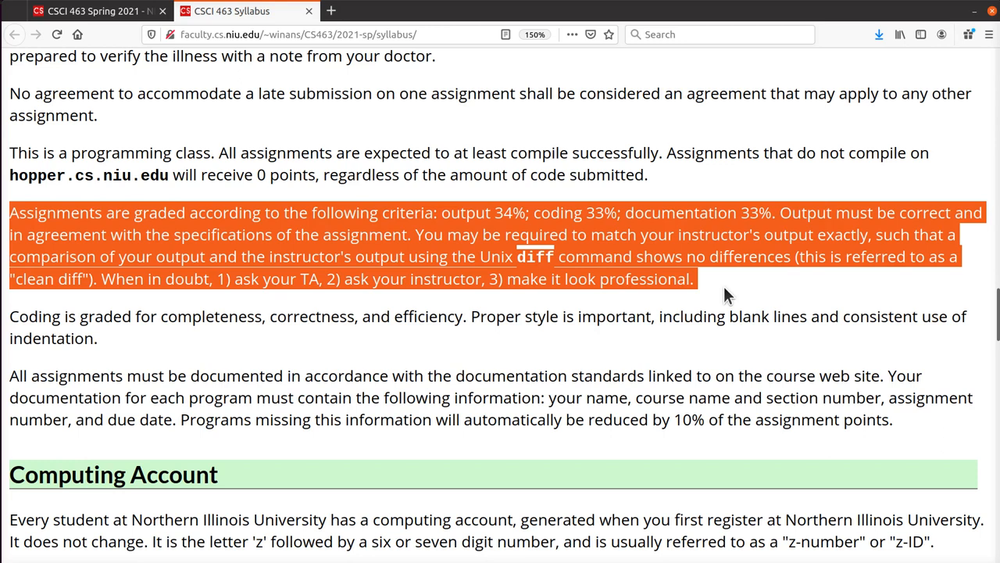
left_click(449, 212)
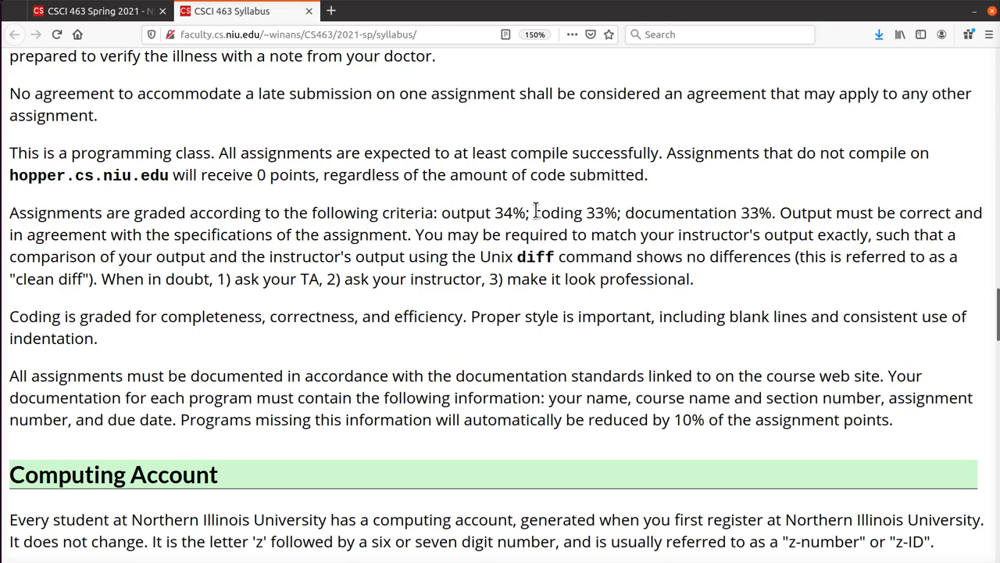
double_click(680, 213)
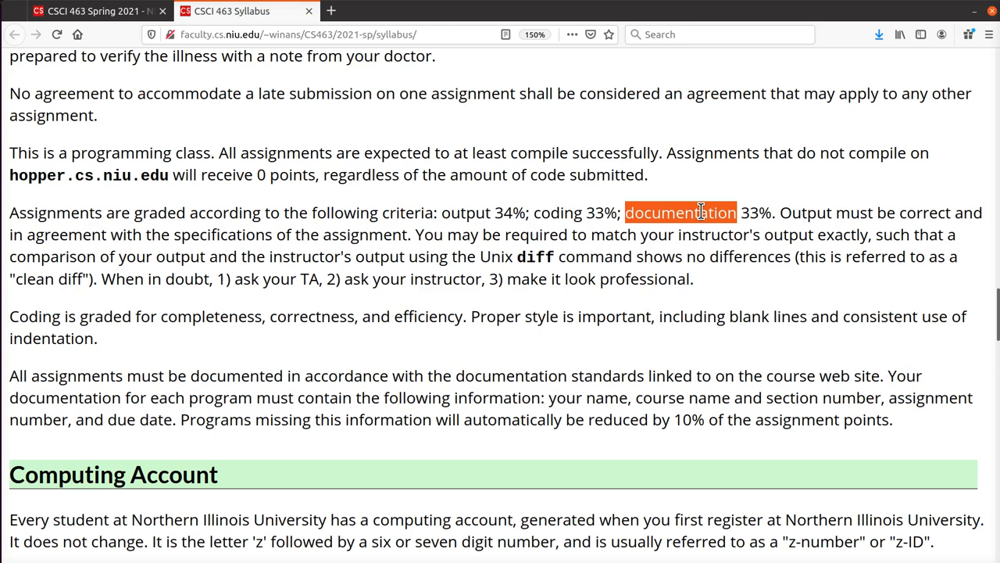
double_click(749, 212)
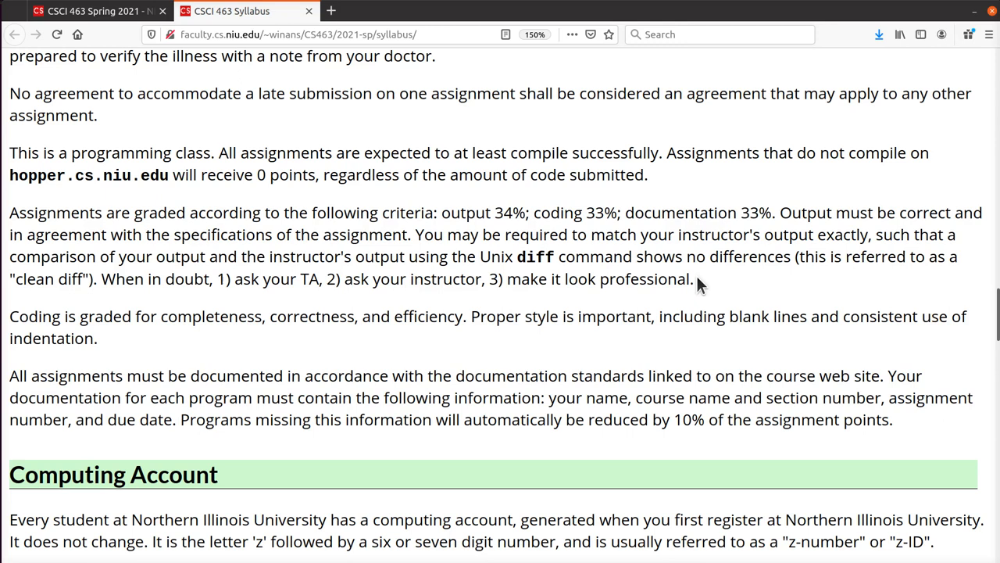
mouse_move(230, 323)
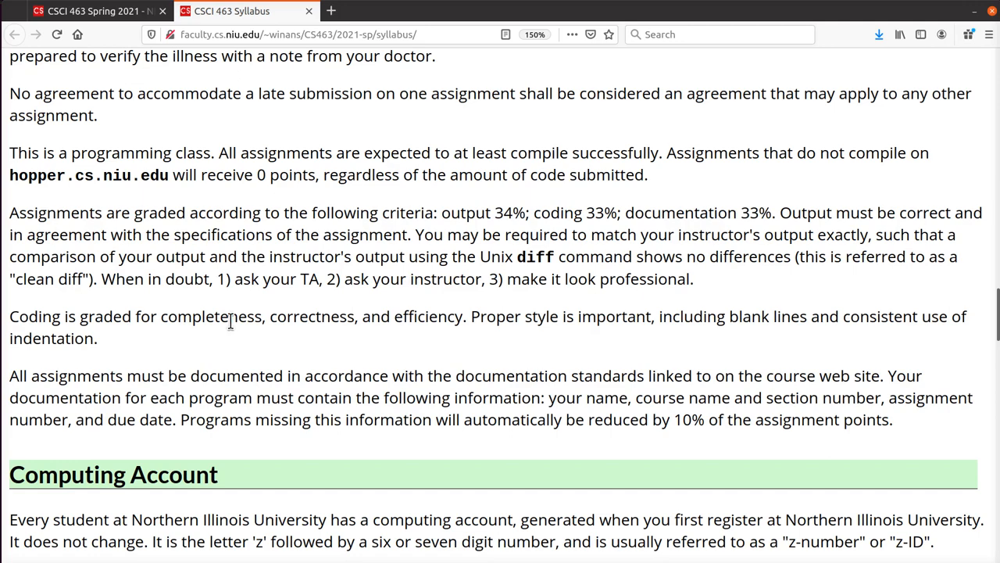
- Scroll down to the Computing Account section with the IT Service Desk number
scroll("down", 3)
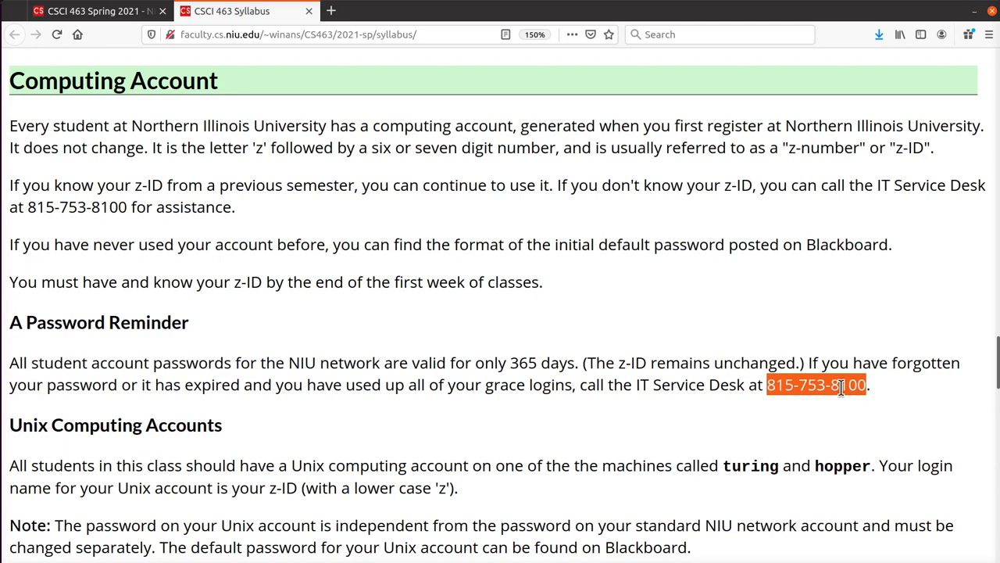
mouse_move(810, 390)
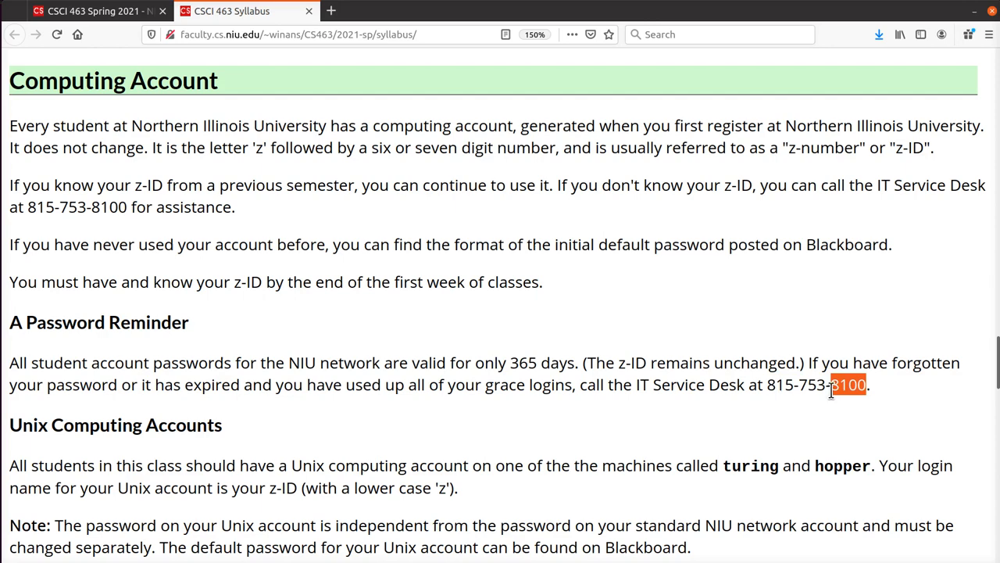
- Review Unix Computing Accounts password-reset text, clear its highlight, and continue to Getting Help
scroll("down", 3)
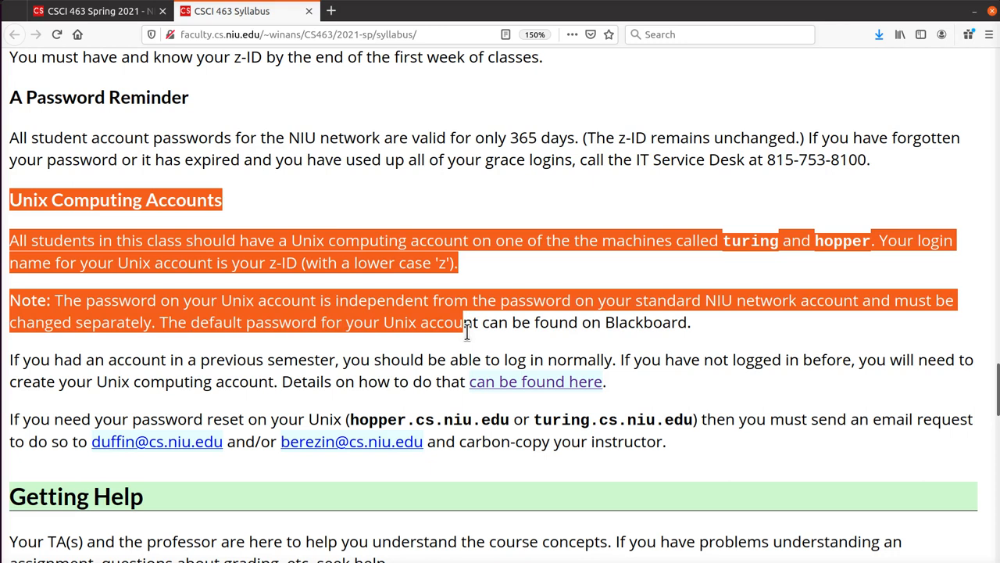
left_click(274, 272)
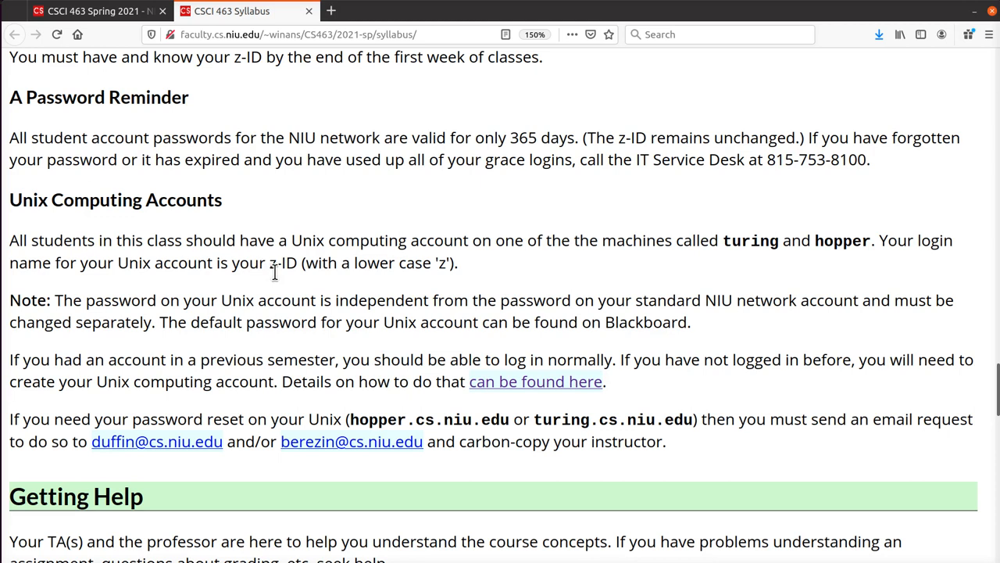
double_click(282, 263)
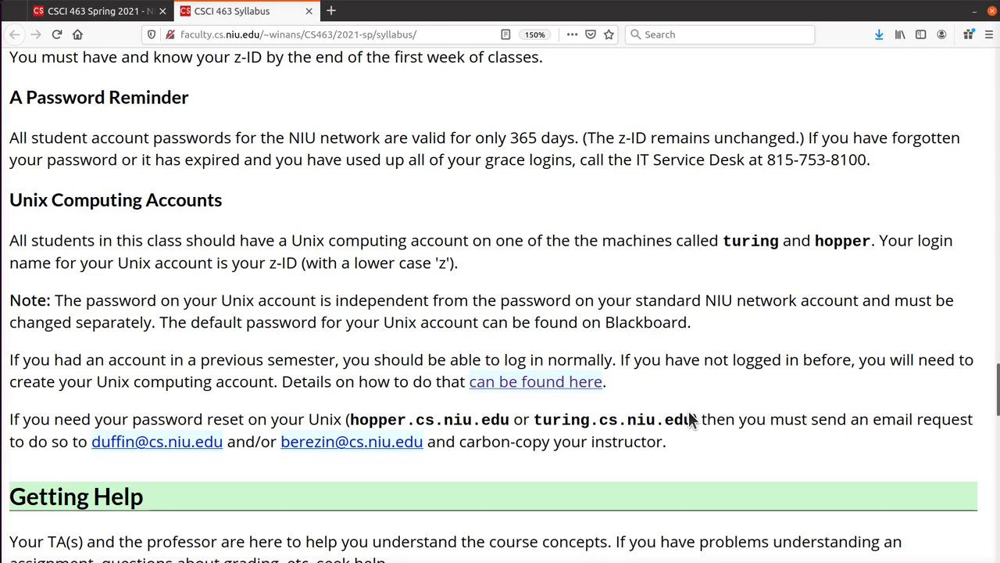
mouse_move(633, 447)
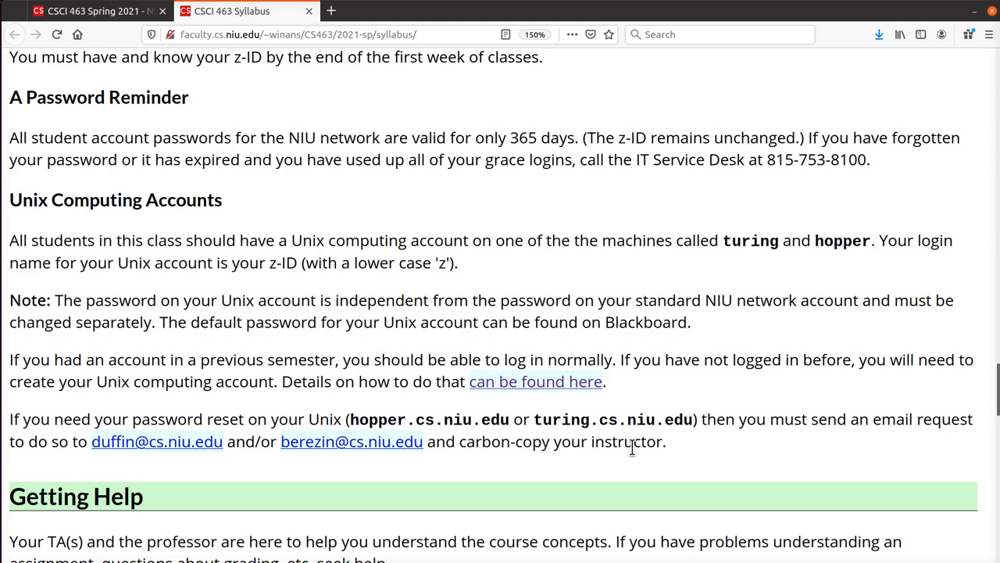
mouse_move(642, 442)
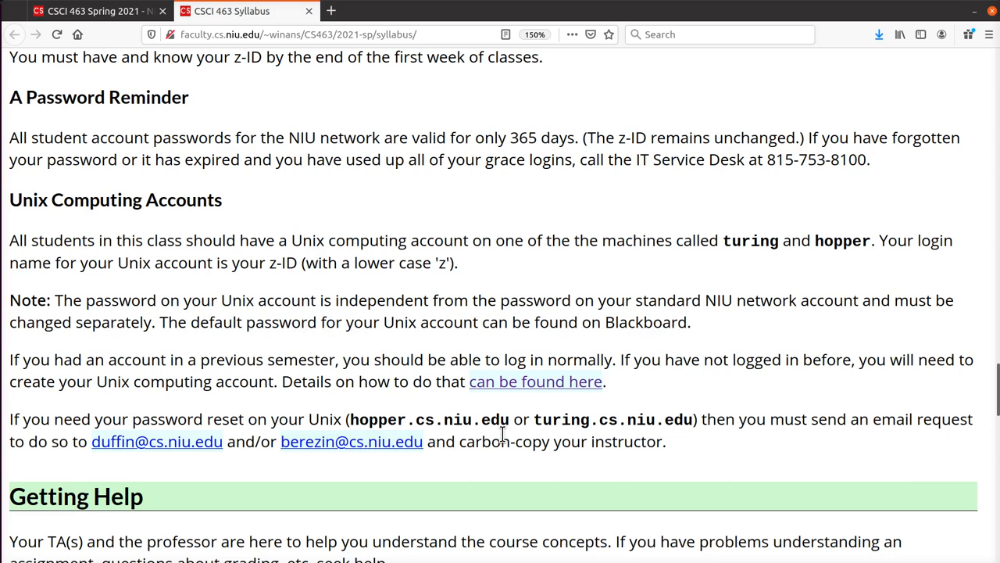
mouse_move(655, 414)
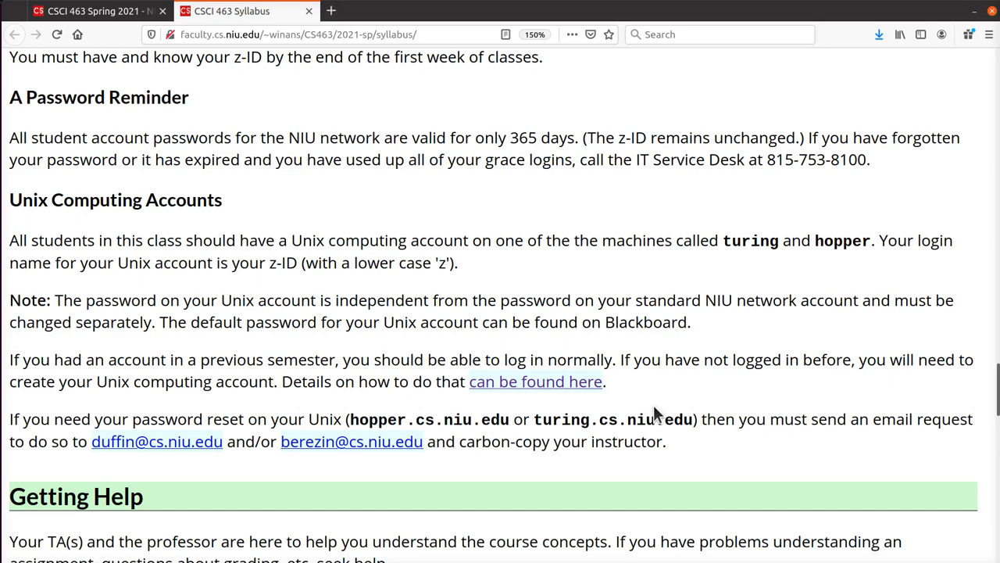
scroll("down", 3)
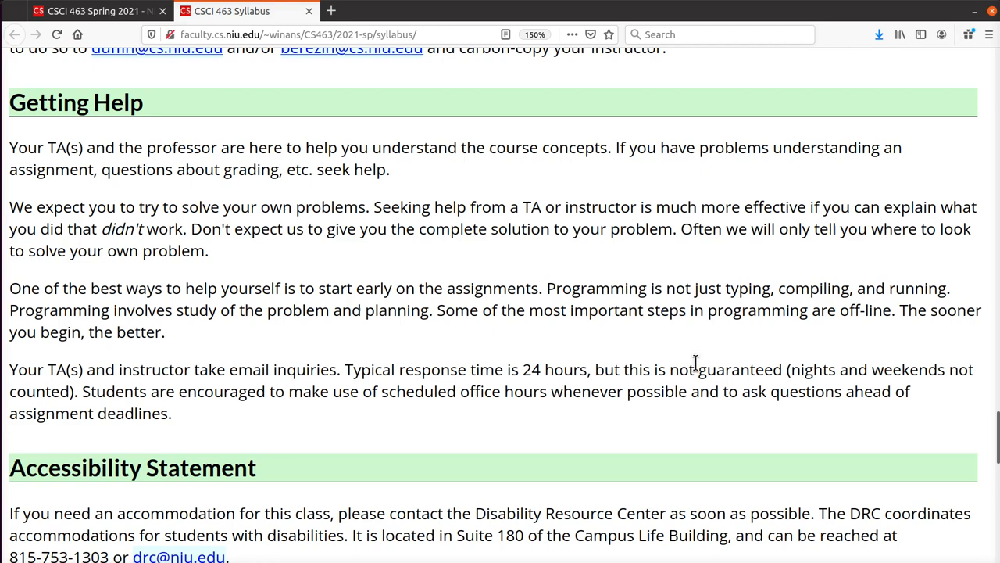
mouse_move(547, 264)
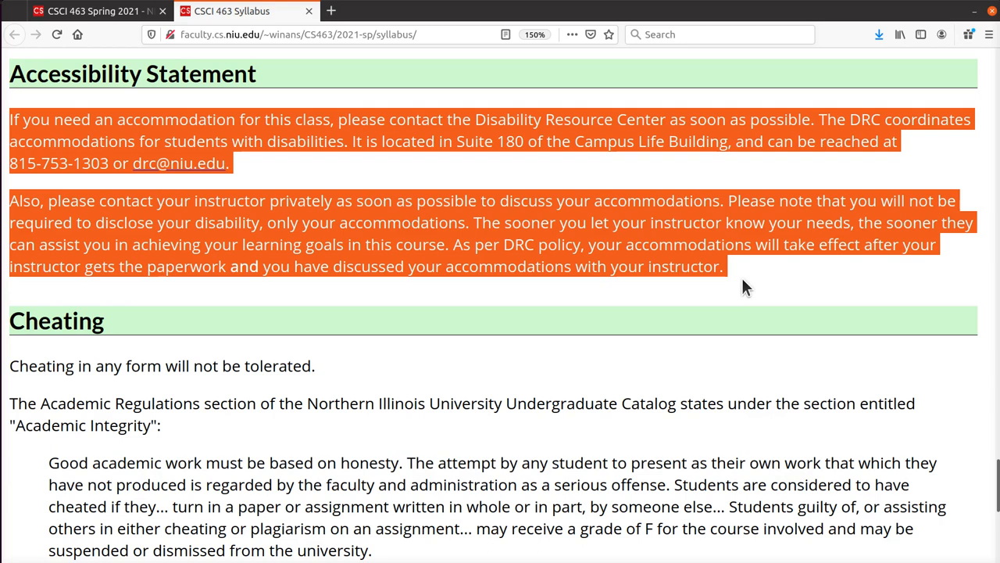
- Clear the Accessibility Statement highlight and scroll down to the Cheating section
left_click(625, 171)
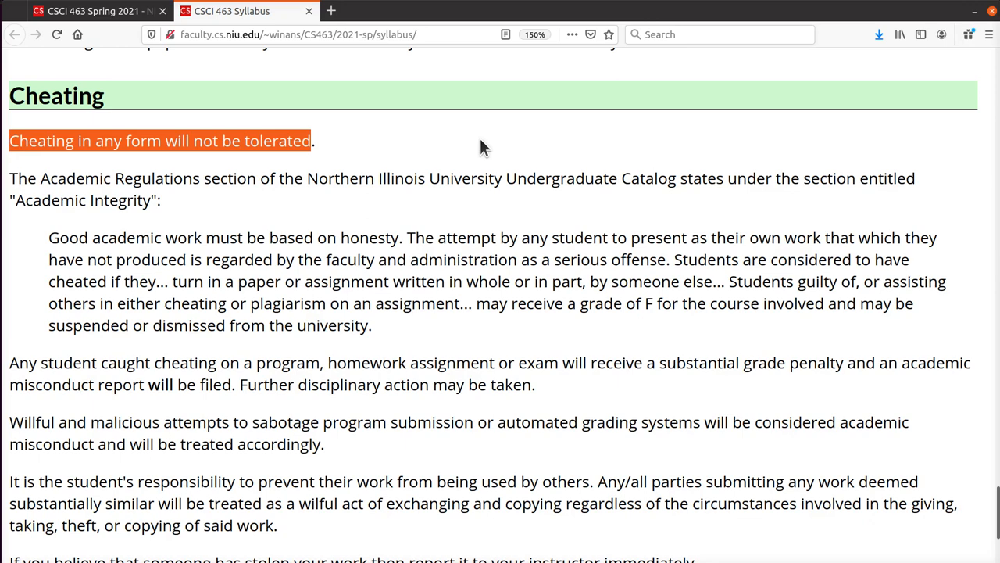
scroll("down", 3)
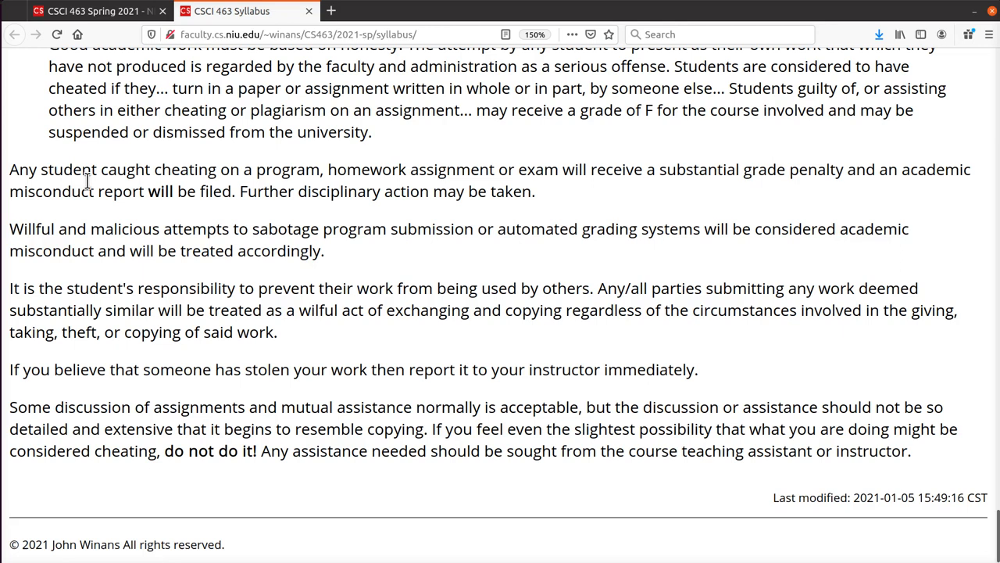
- Highlight the sabotage paragraph and stolen-work sentence, then clear the assistance paragraph highlight
left_click_drag(40, 169, 494, 170)
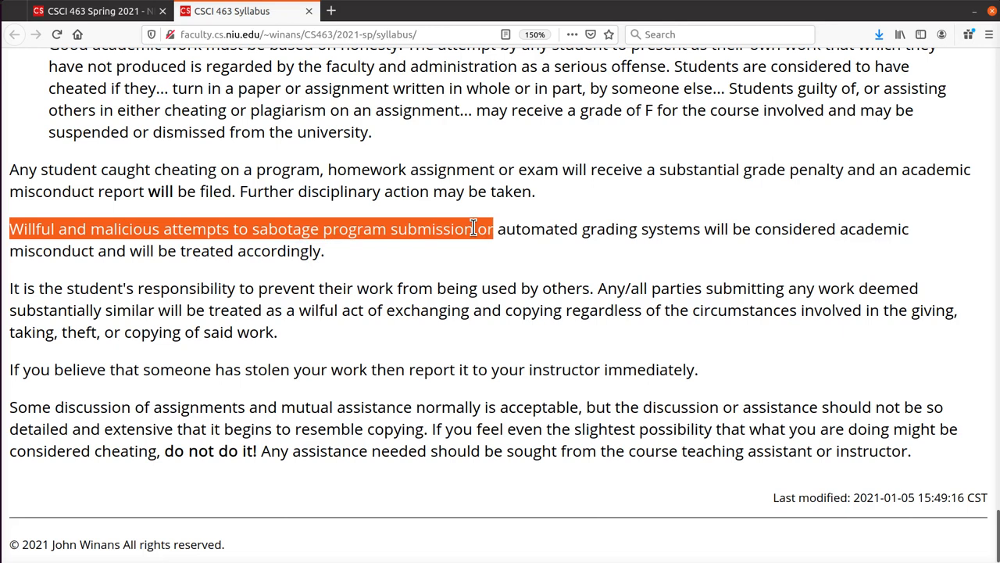
left_click_drag(476, 228, 320, 251)
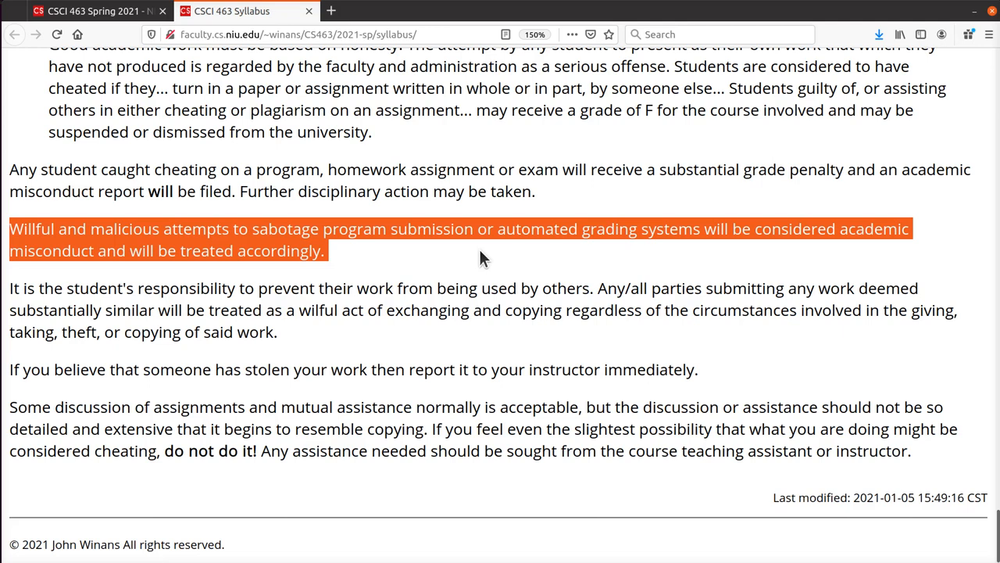
mouse_move(407, 258)
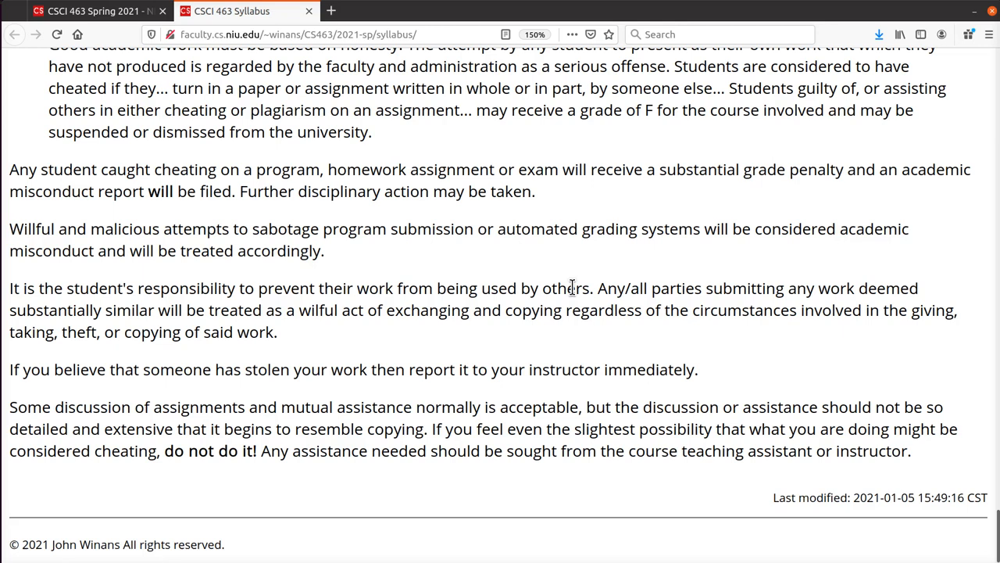
mouse_move(328, 344)
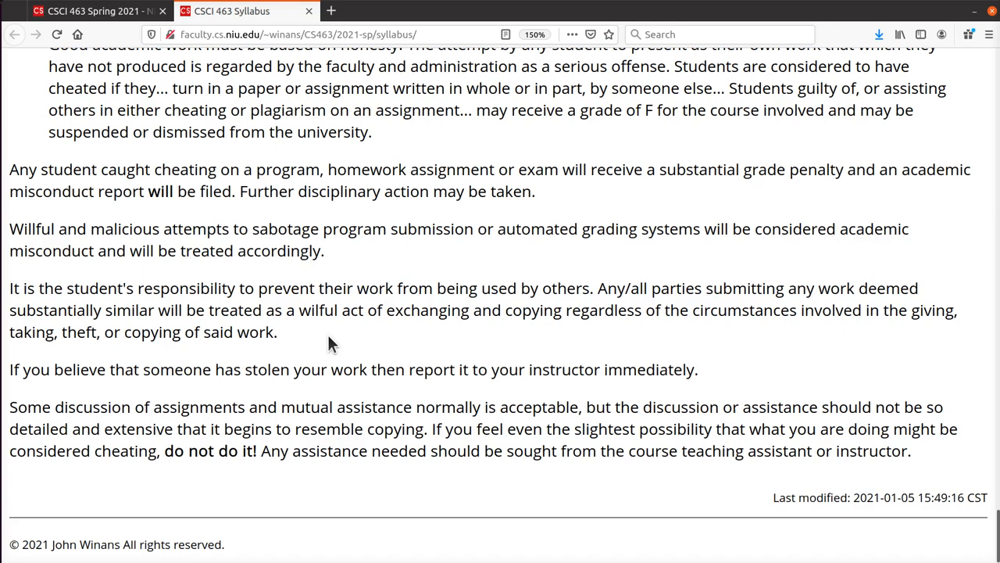
mouse_move(420, 340)
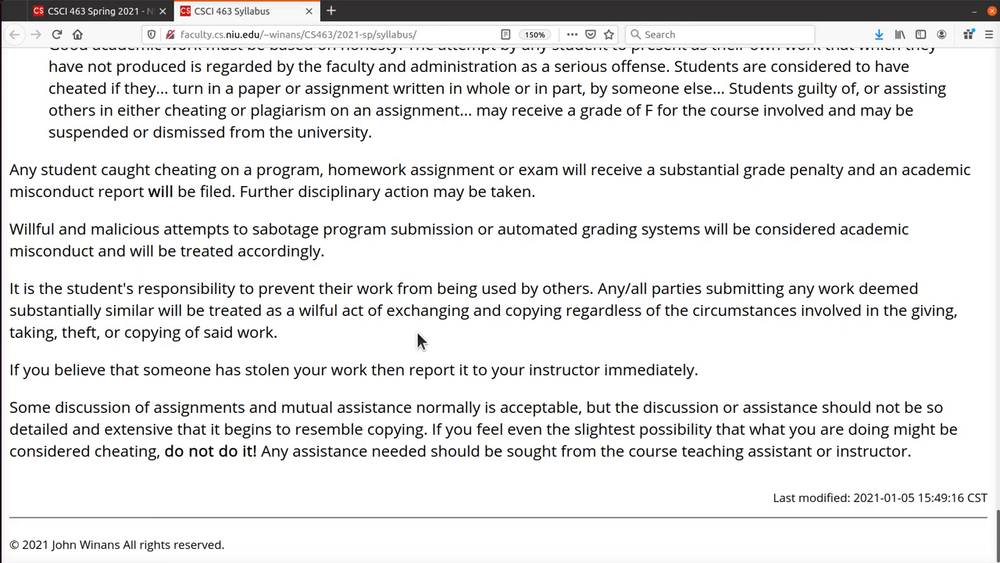
triple_click(351, 369)
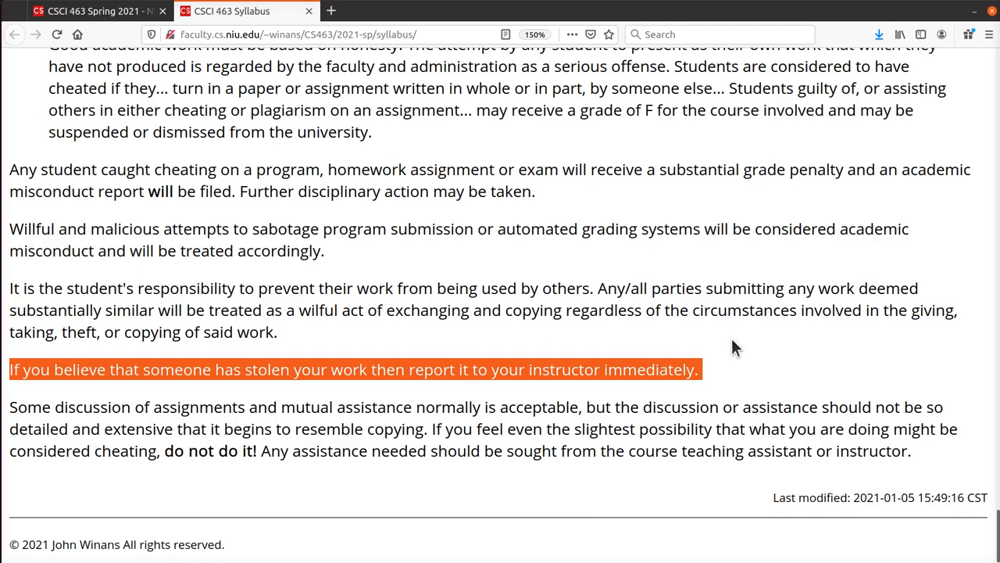
left_click_drag(10, 406, 902, 451)
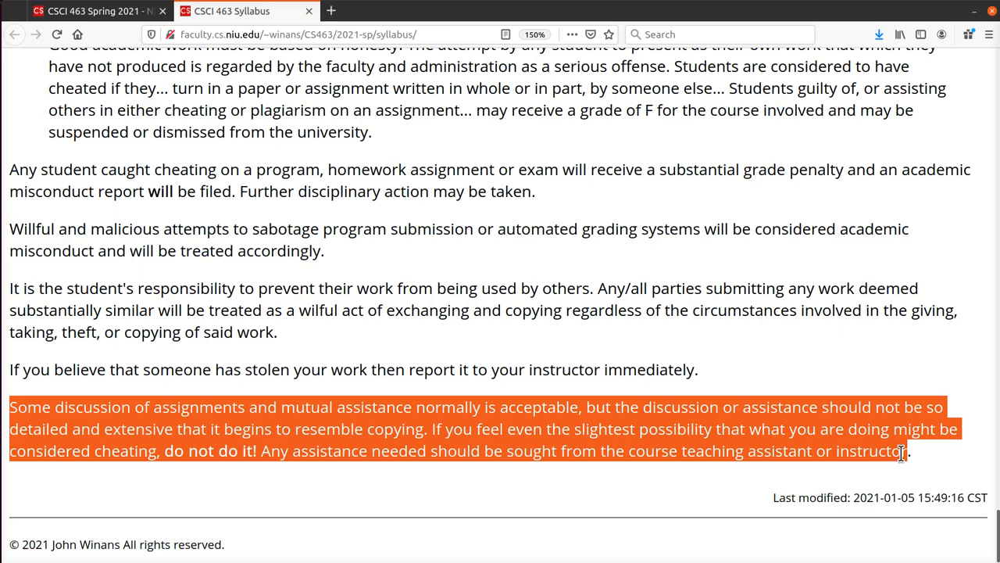
left_click(839, 369)
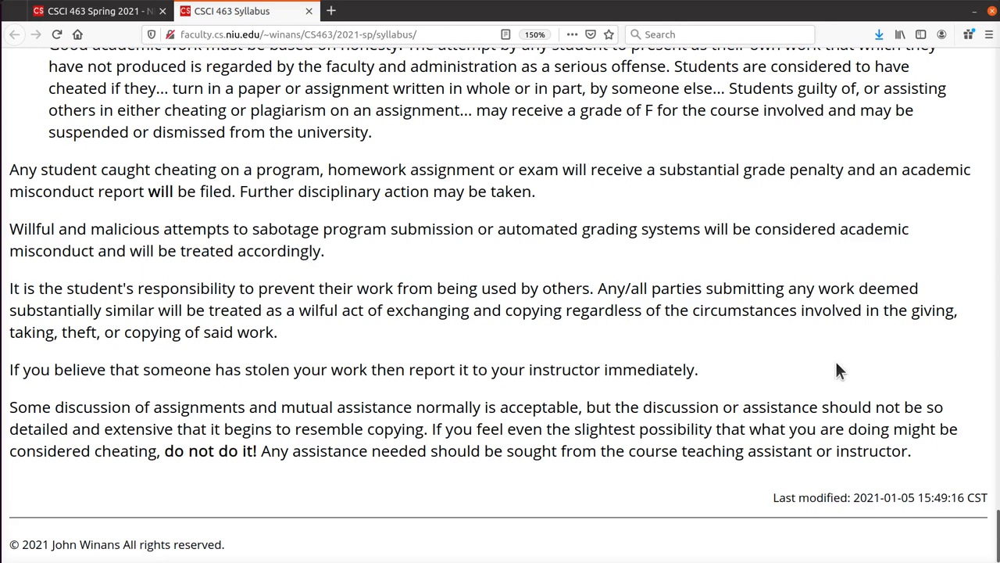
mouse_move(674, 347)
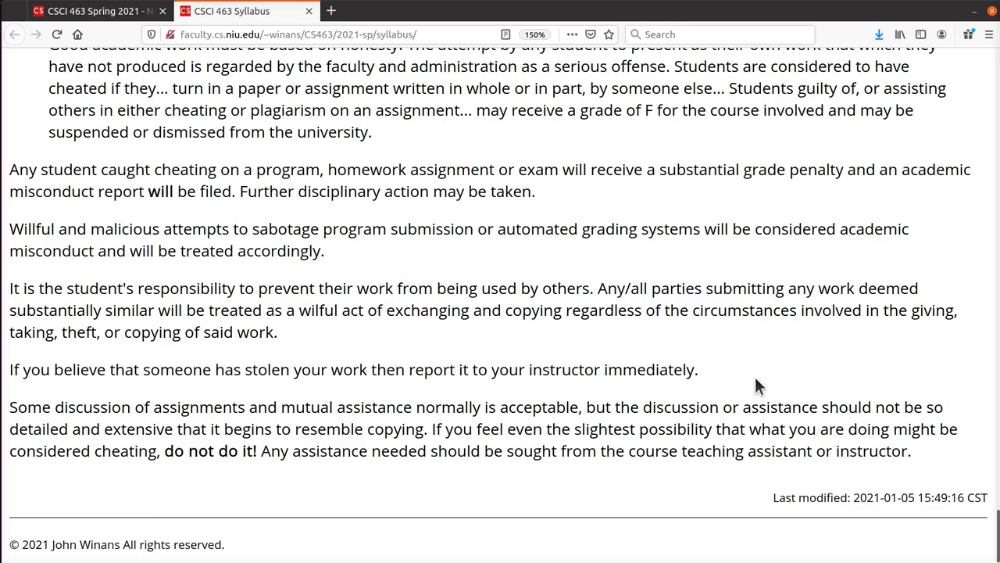
mouse_move(743, 390)
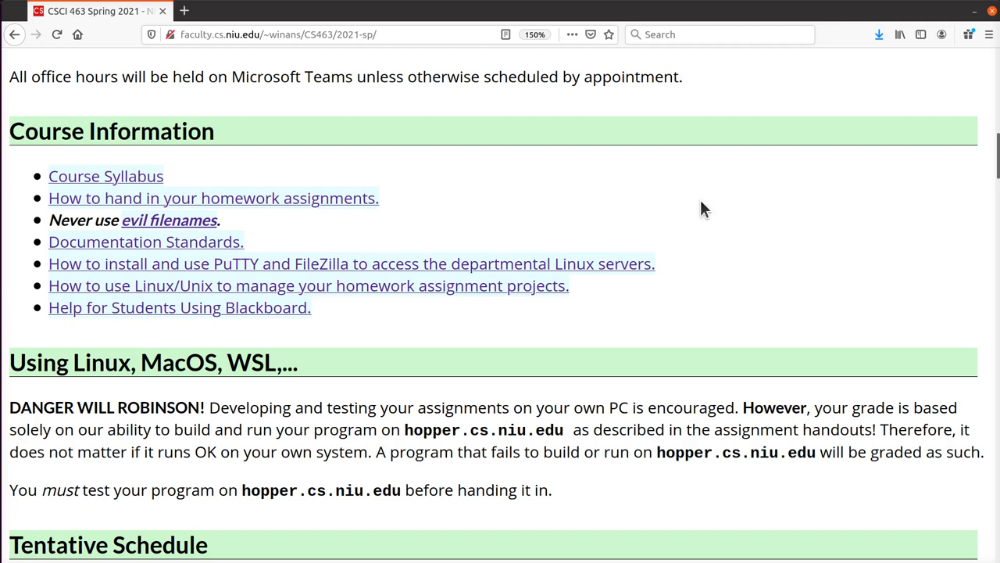
mouse_move(418, 265)
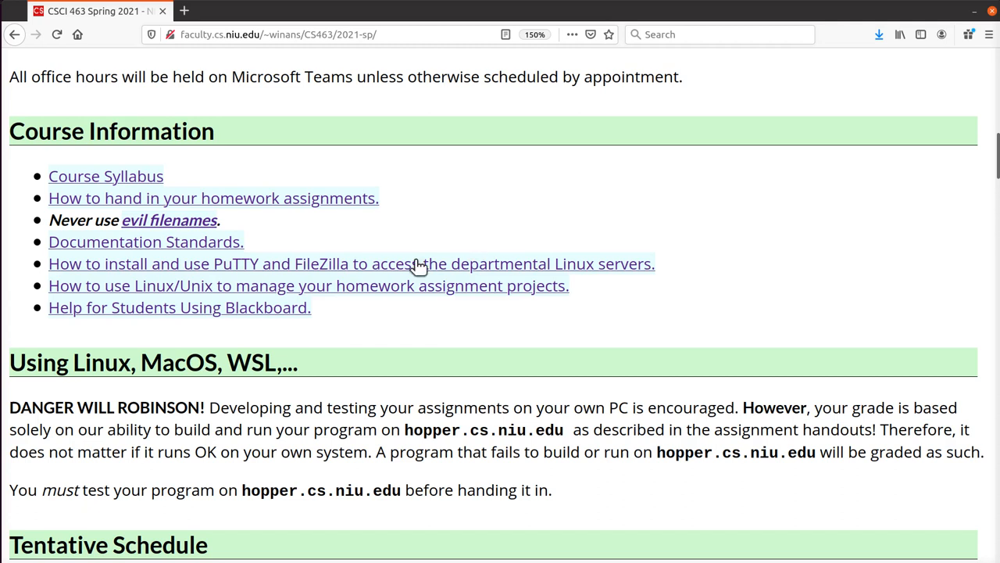
mouse_move(676, 202)
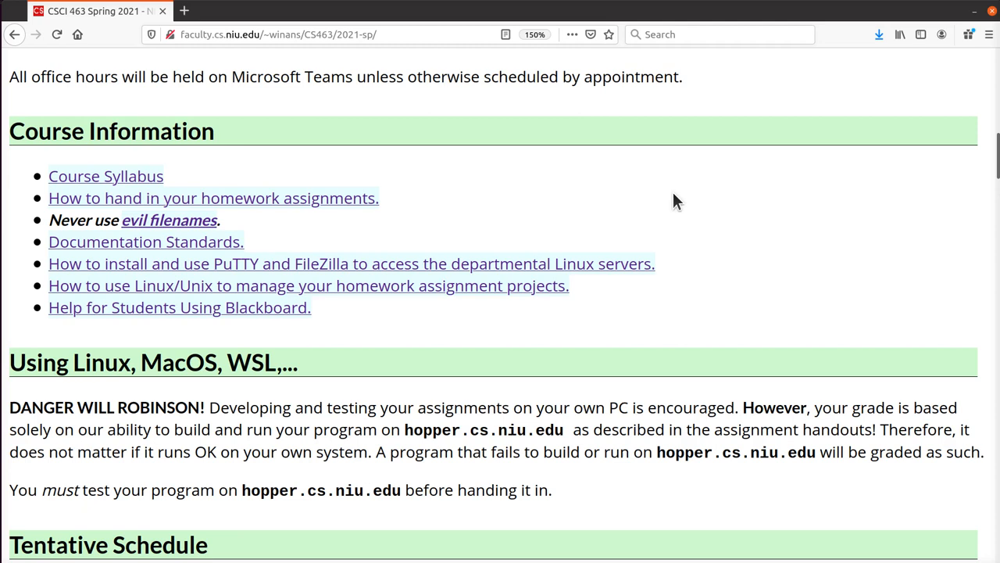
mouse_move(169, 219)
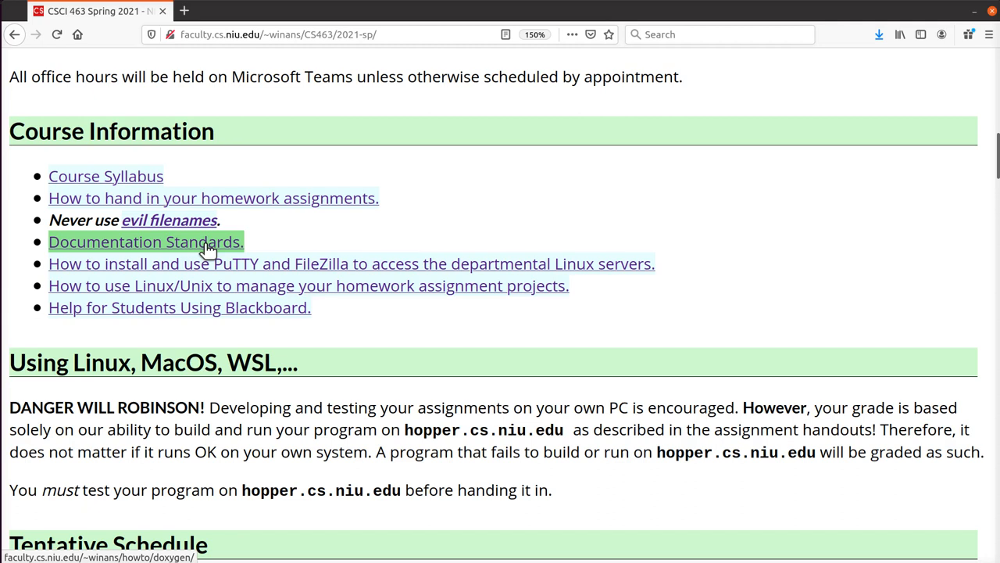
left_click(179, 308)
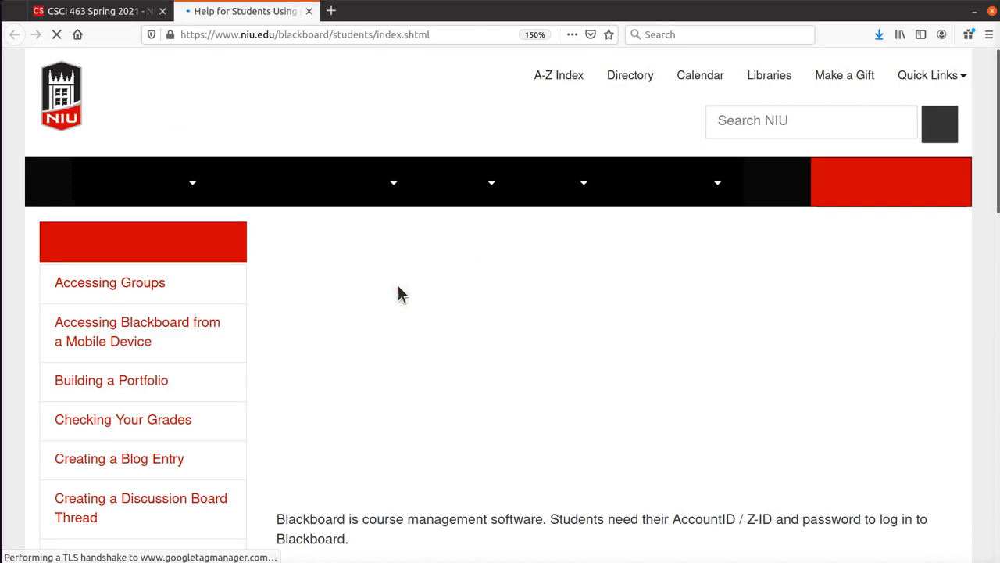
scroll("down", 3)
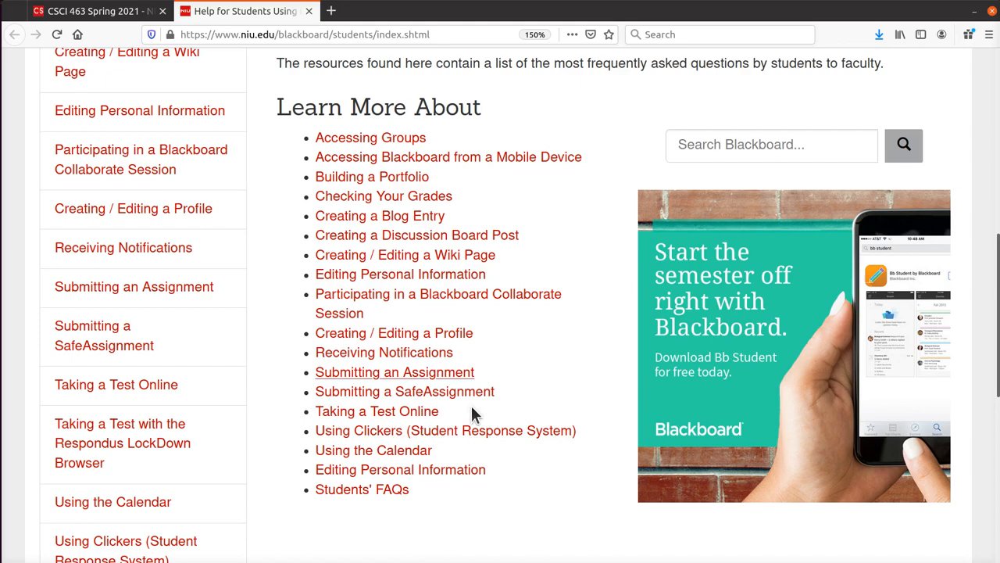
left_click(163, 10)
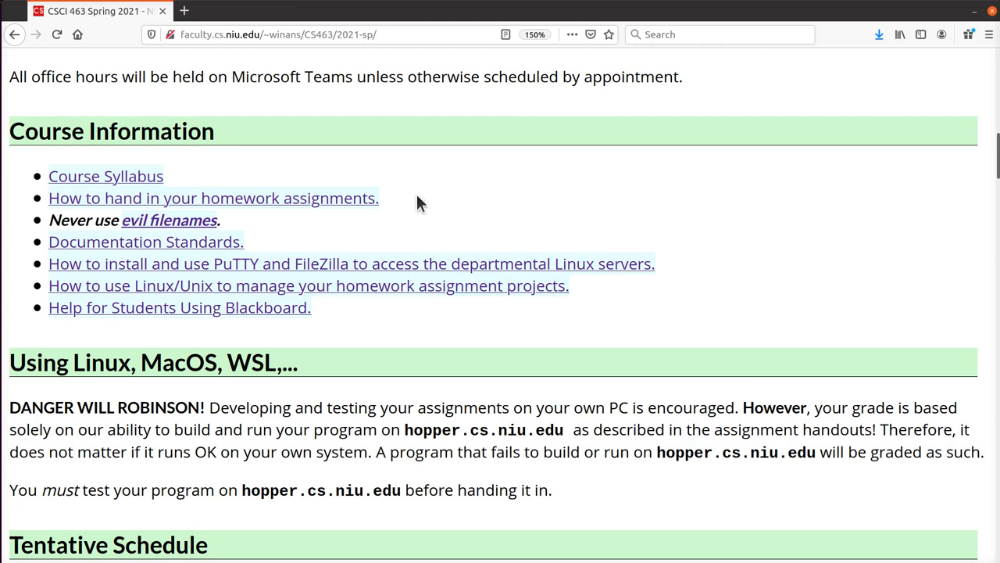
mouse_move(564, 342)
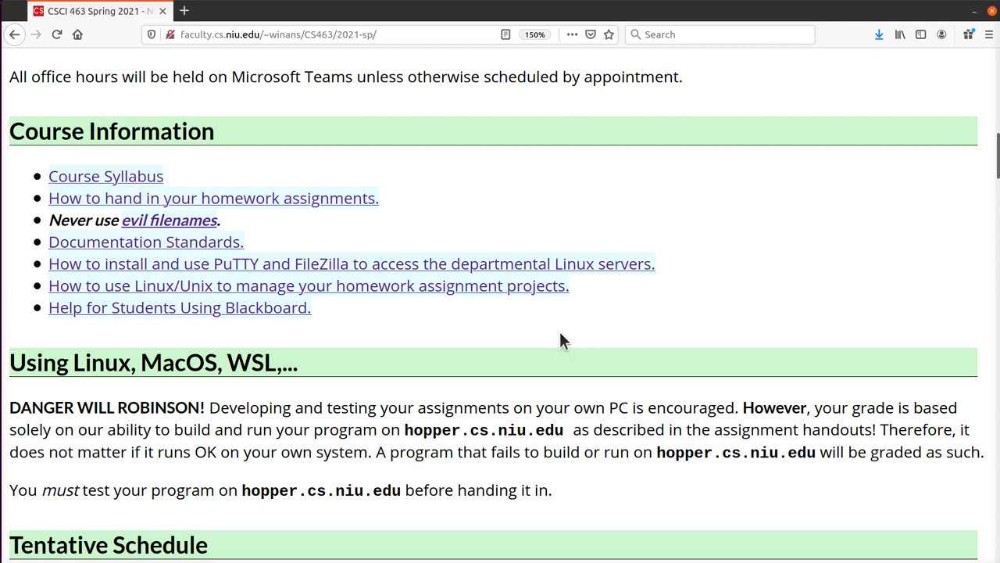
mouse_move(203, 248)
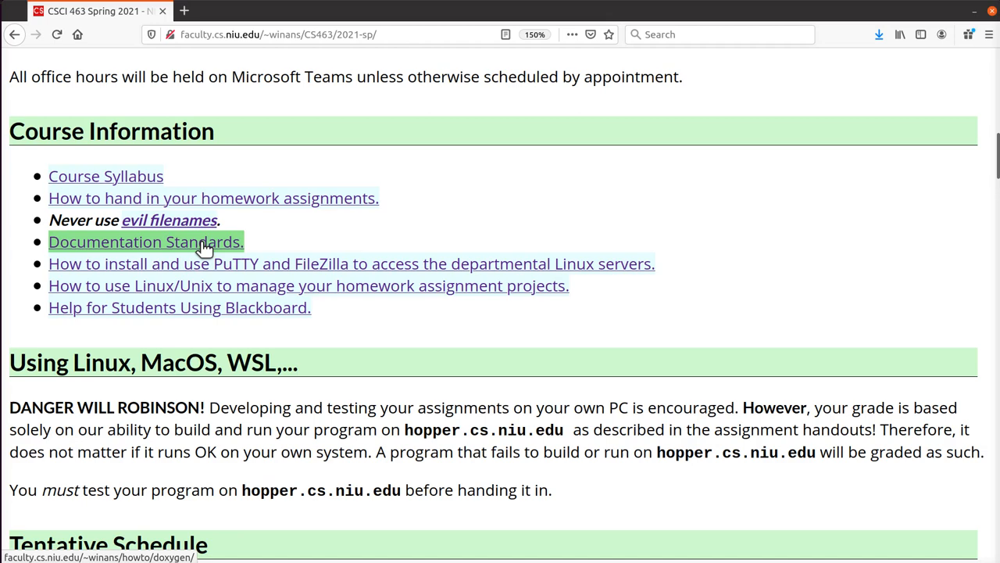
- Open the Documentation Standards page and scroll to Function and Method Documentation
left_click(145, 242)
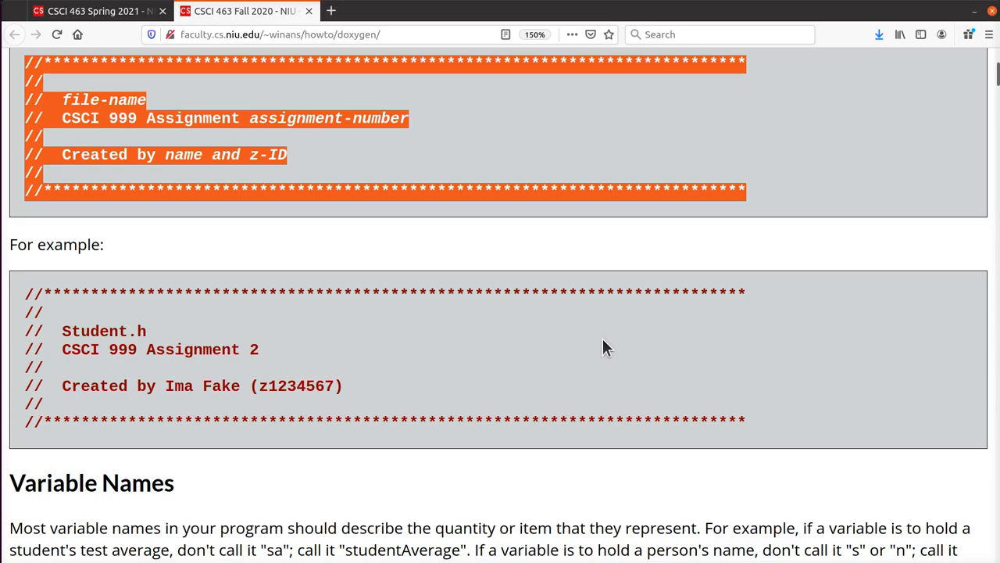
scroll("down", 3)
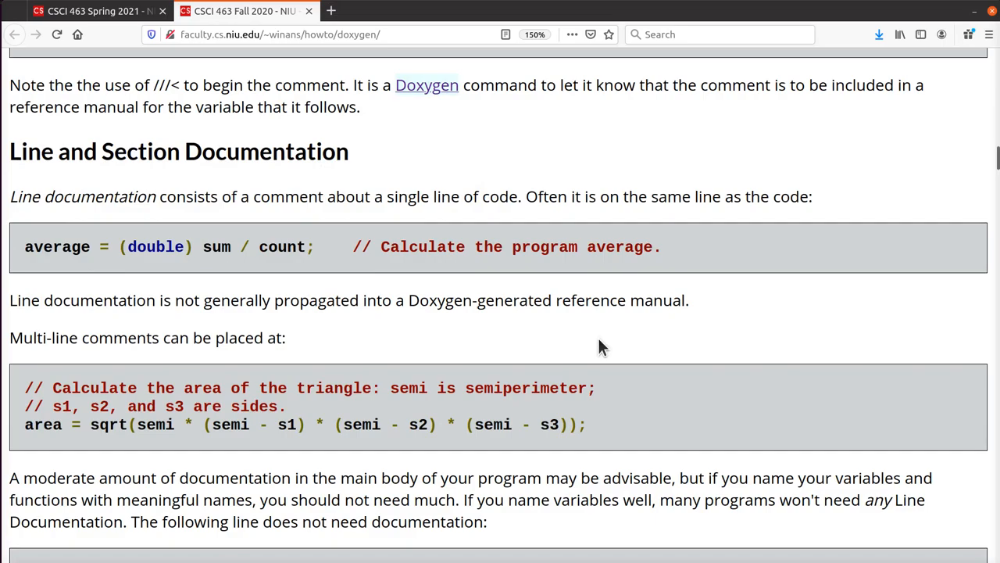
scroll("down", 3)
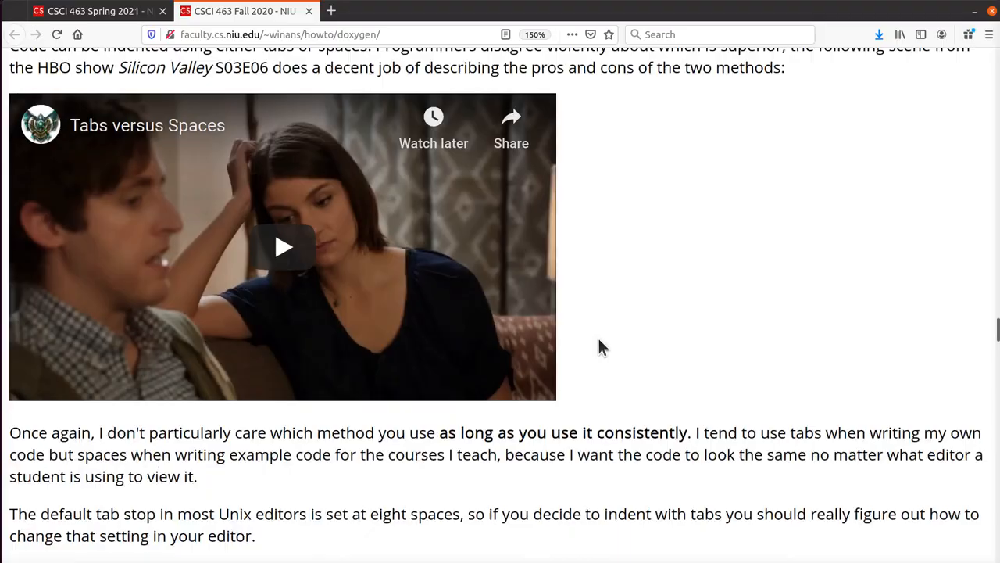
scroll("down", 3)
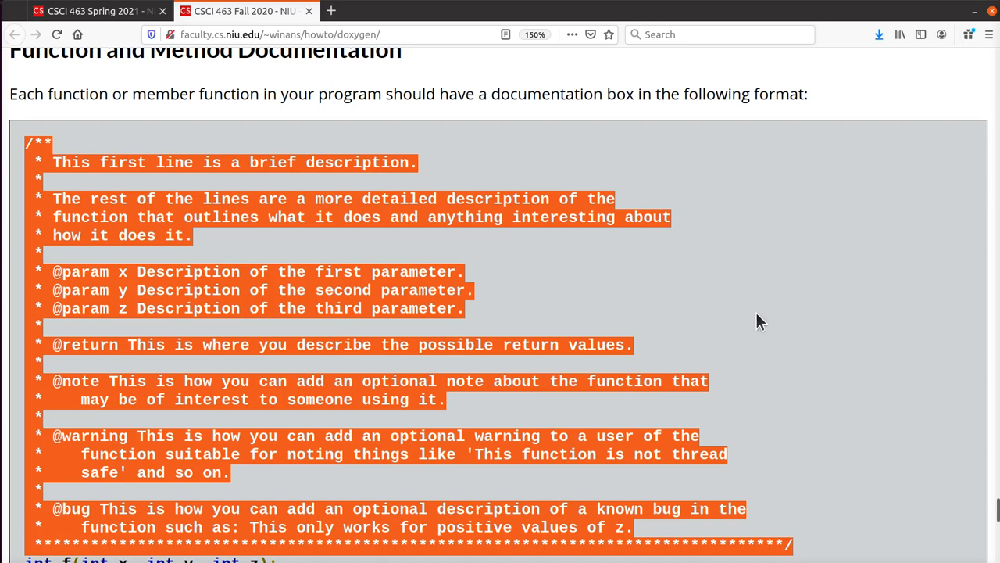
scroll("down", 3)
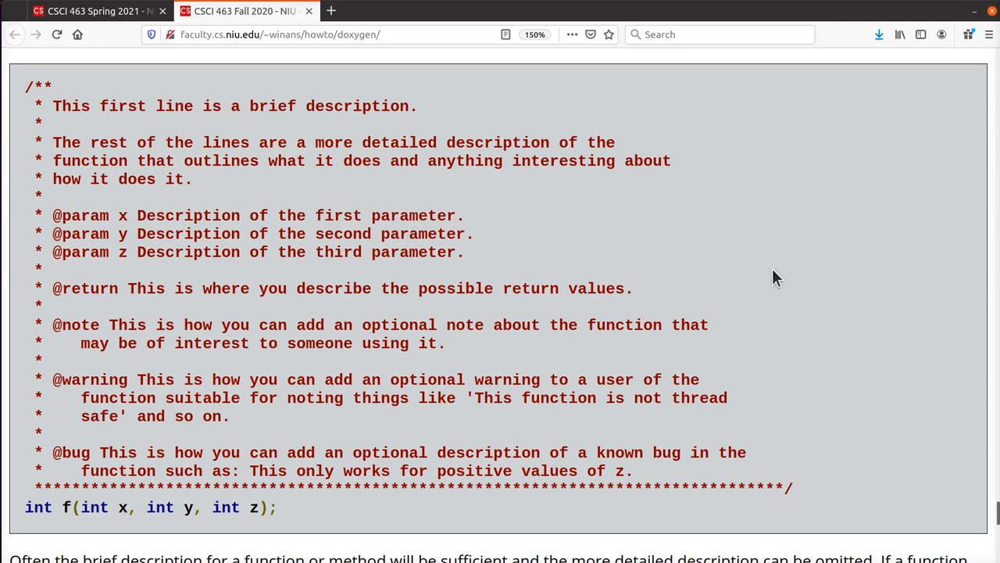
mouse_move(542, 282)
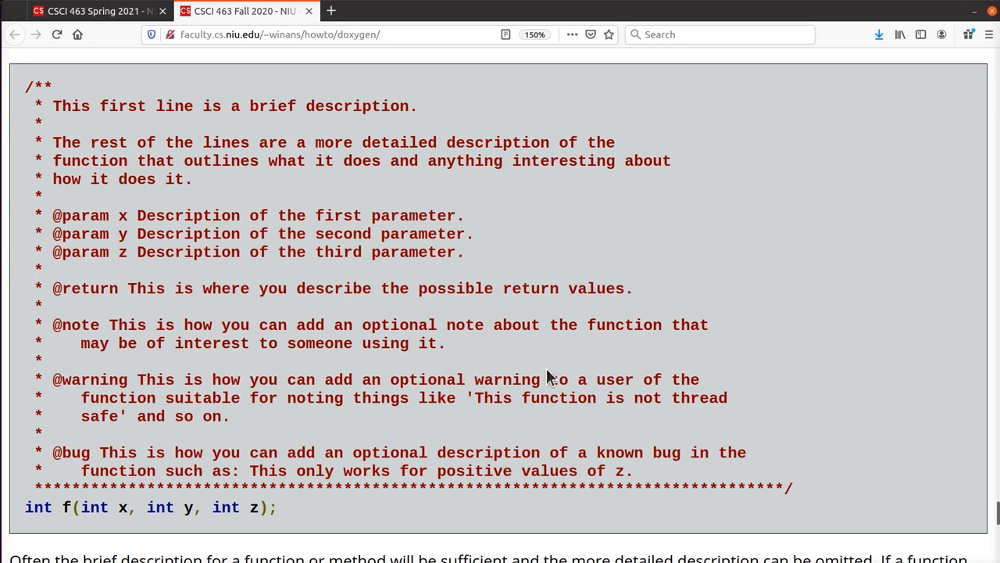
- Highlight the brief and detailed description lines, then read to the example box and footer
double_click(37, 86)
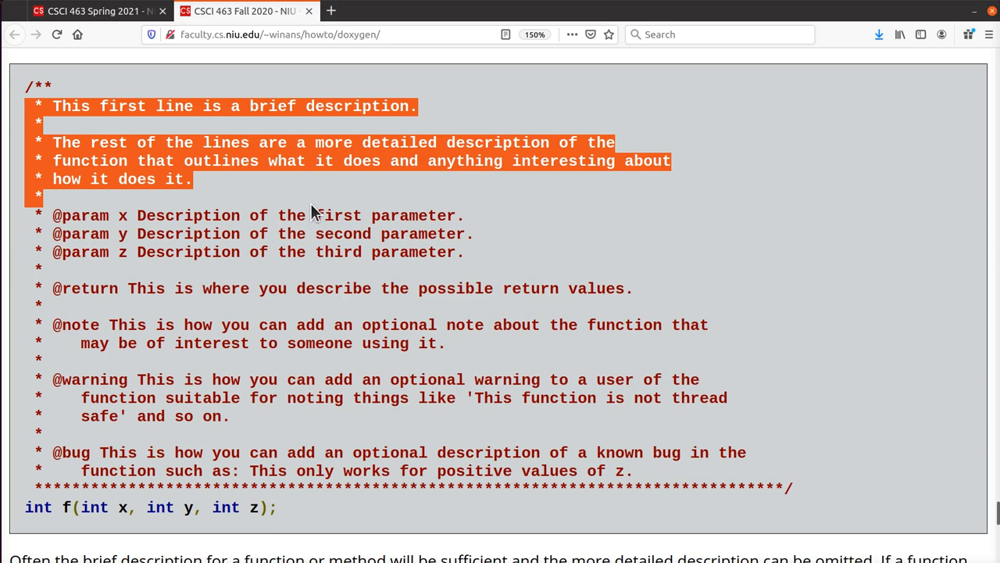
mouse_move(344, 259)
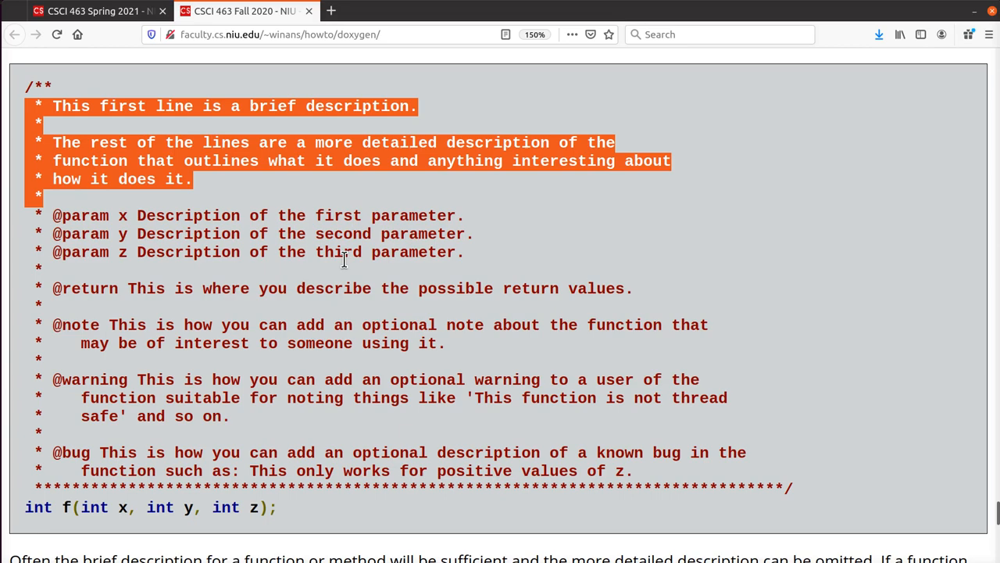
scroll("down", 3)
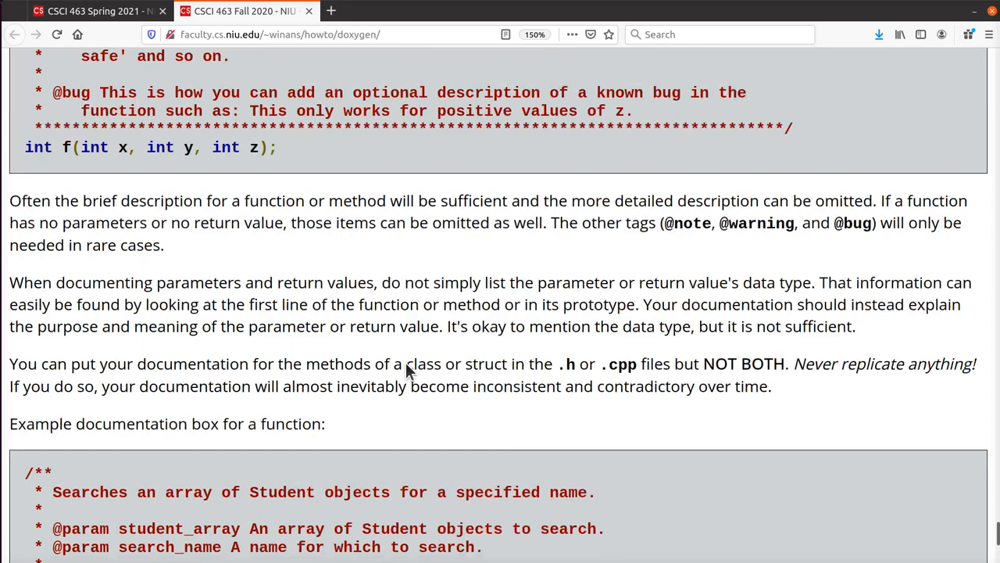
scroll("down", 3)
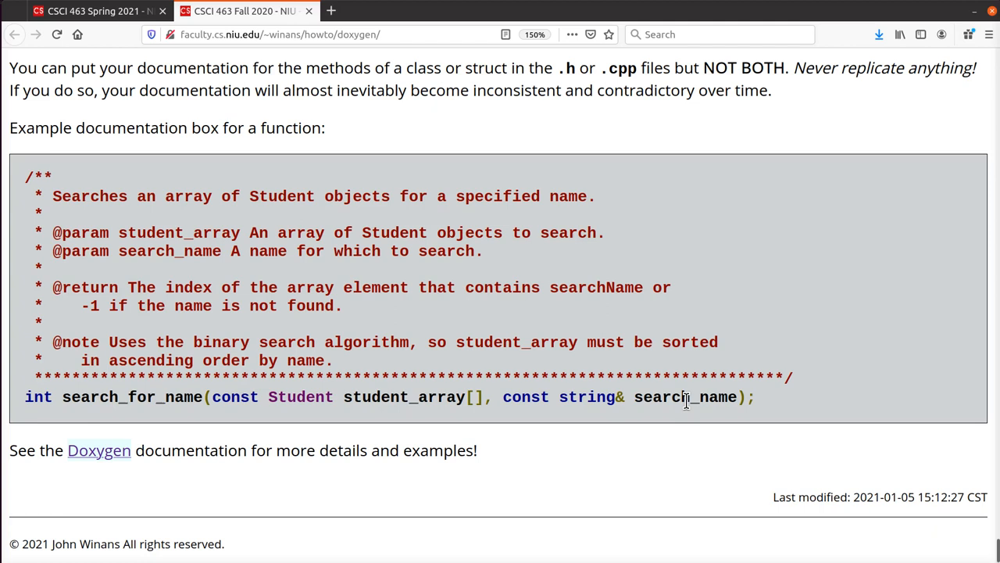
mouse_move(262, 225)
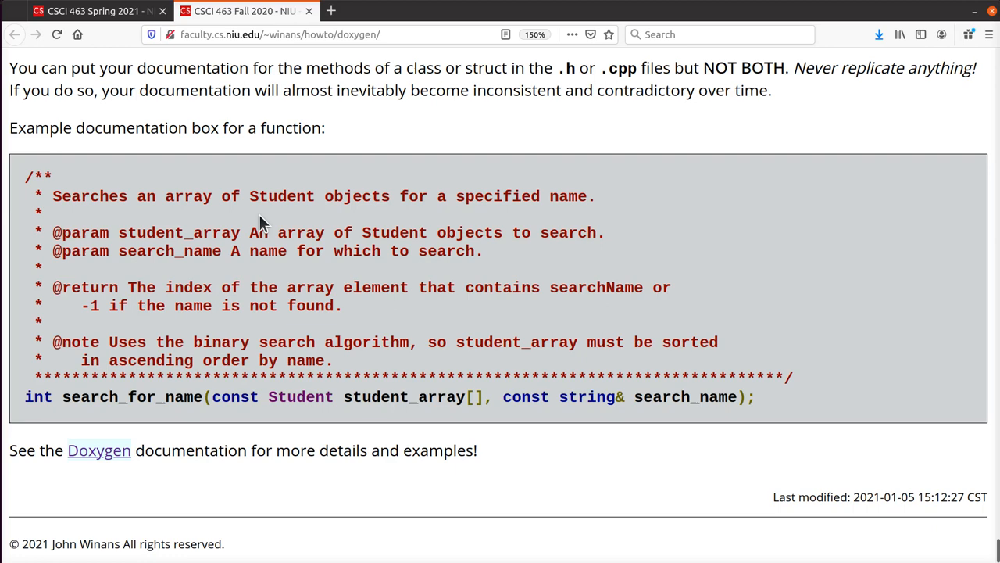
- Open the Doxygen manual's Documenting the code page and scroll to the Javadoc, Qt, triple-slash and banner comment styles
left_click(99, 451)
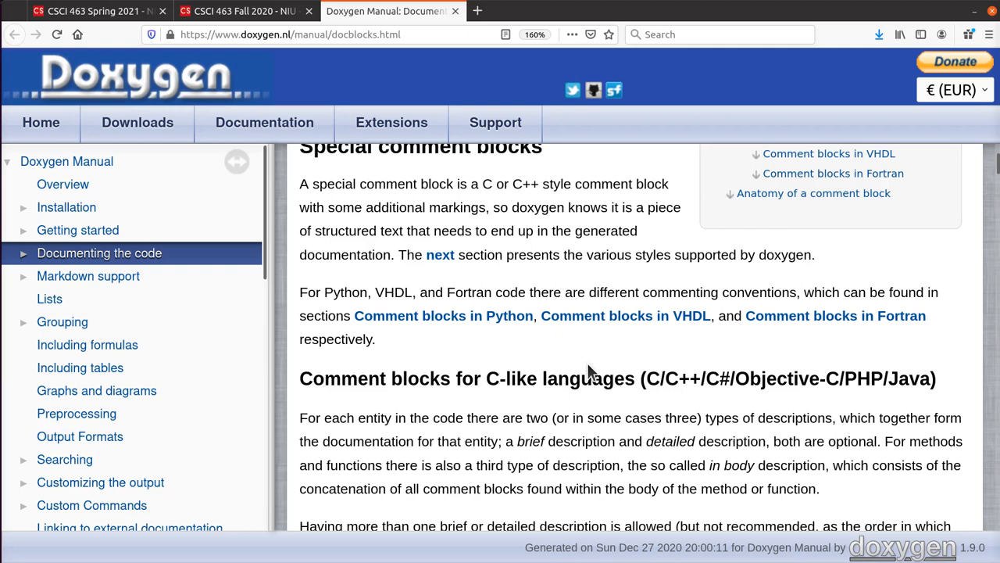
mouse_move(547, 372)
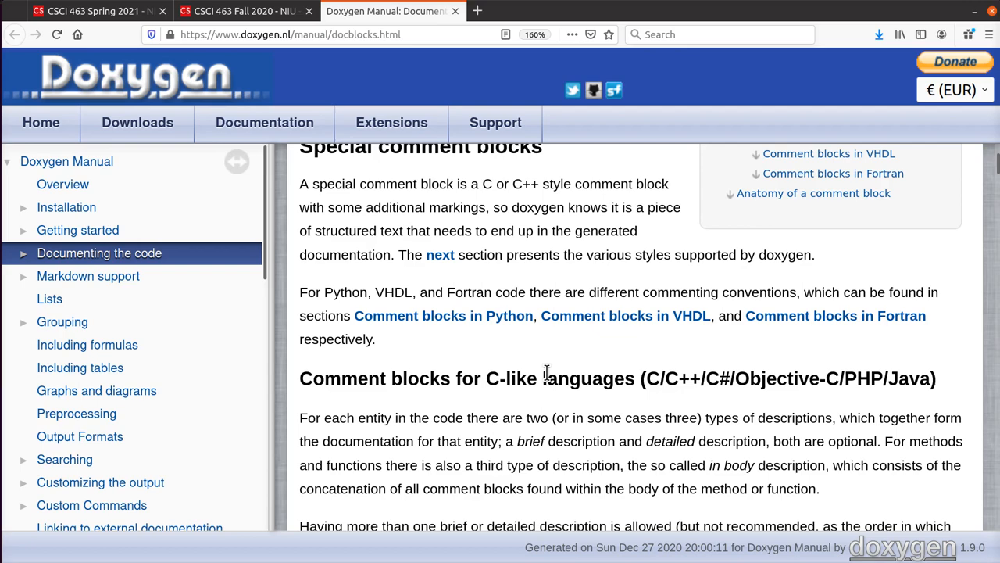
scroll("down", 3)
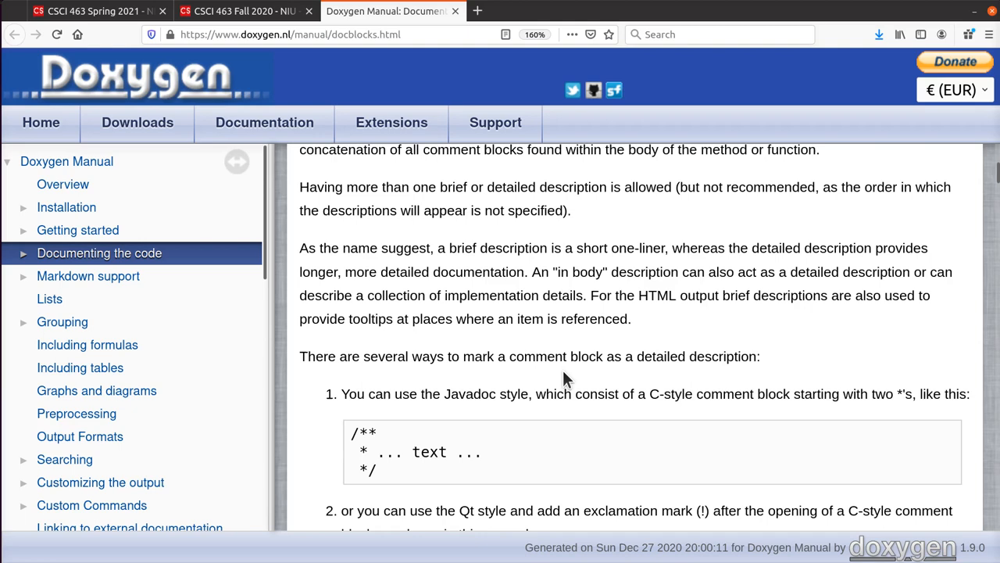
scroll("down", 3)
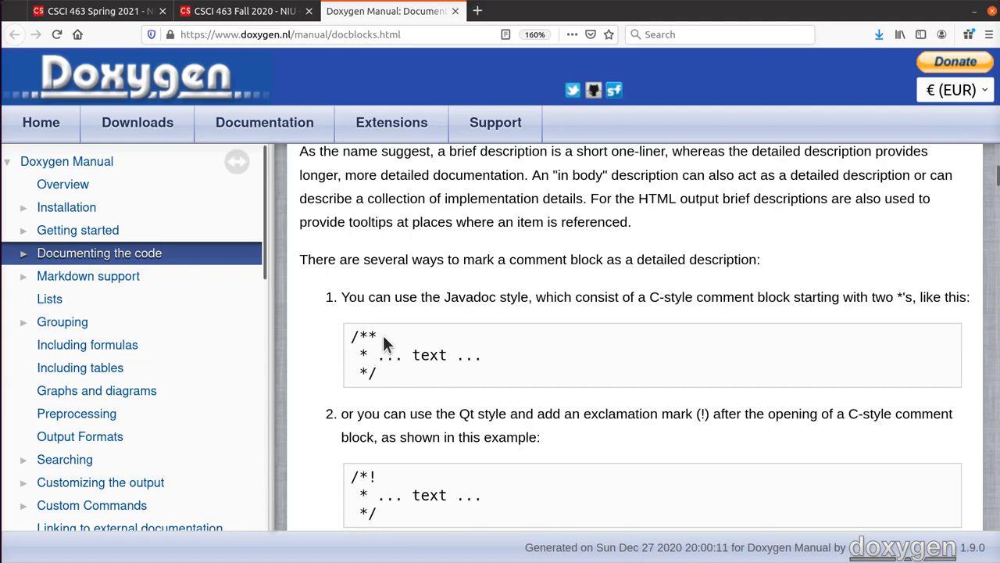
scroll("down", 3)
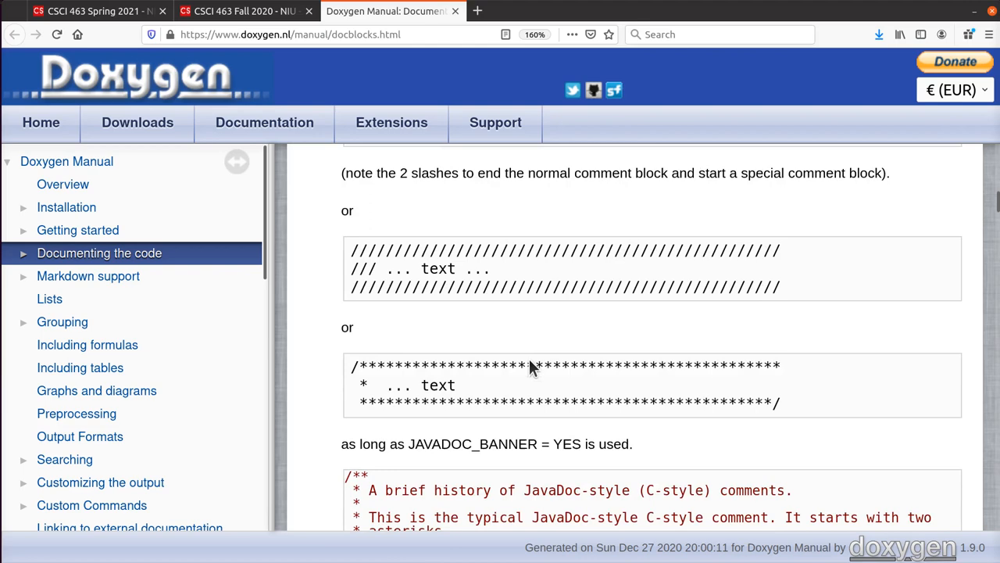
scroll("down", 3)
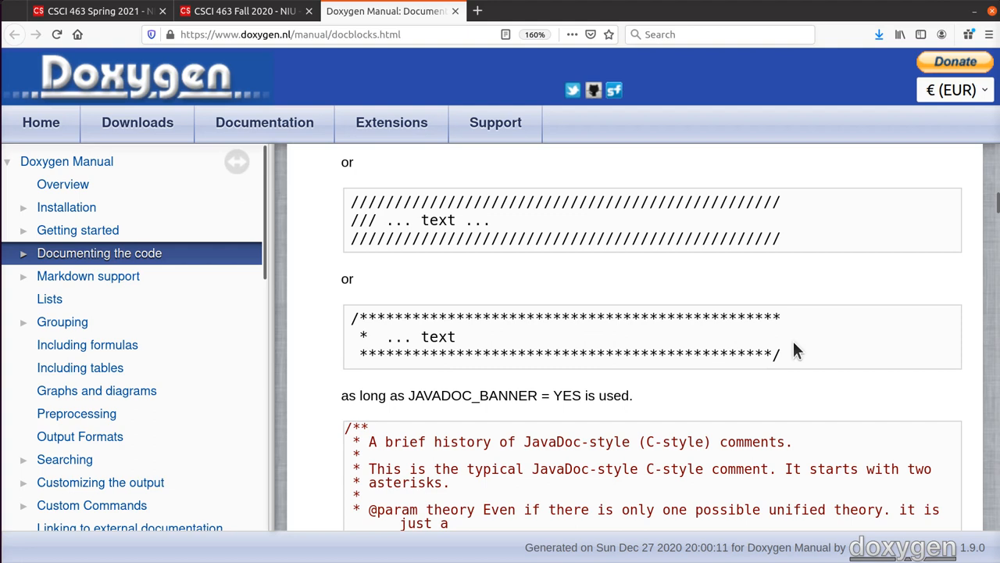
left_click(244, 11)
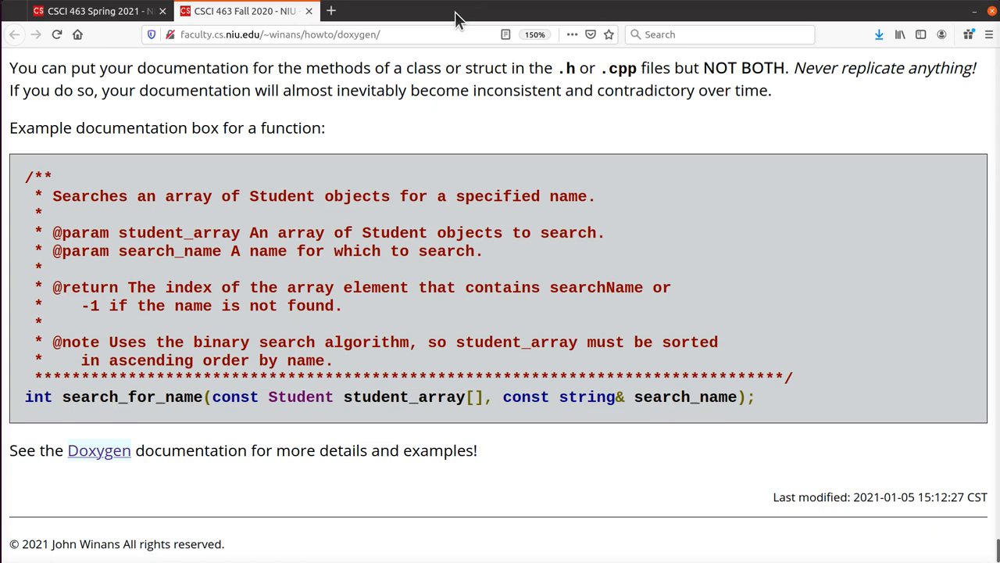
double_click(79, 288)
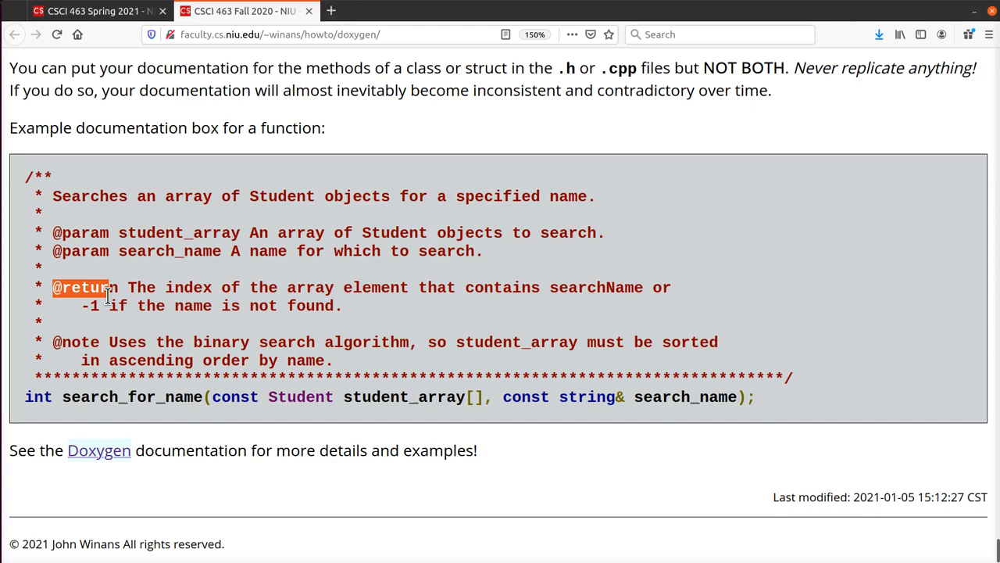
scroll("down", 3)
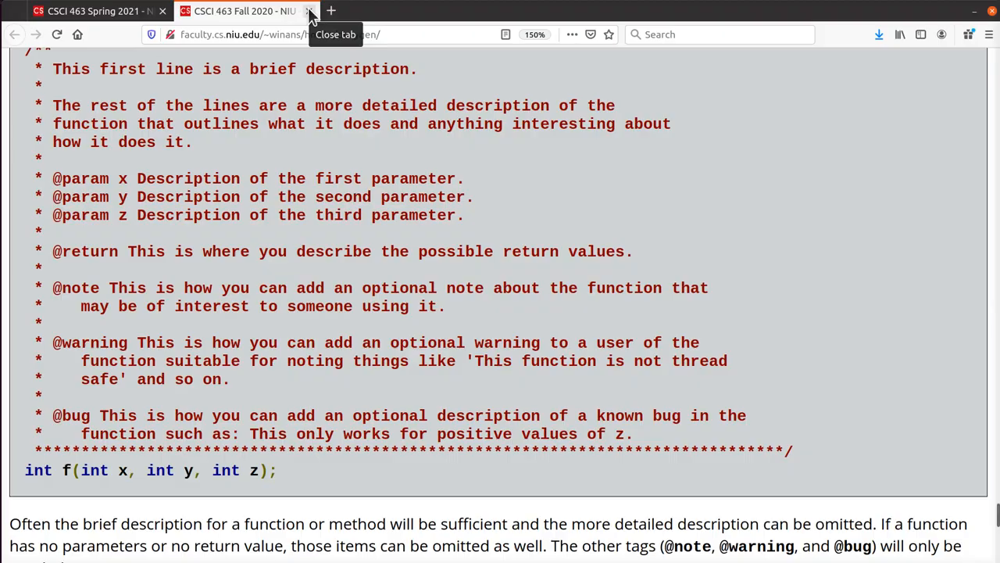
- Close the Doxygen how-to tab and scroll the Spring 2021 Tentative Schedule through Finals Week
left_click(310, 11)
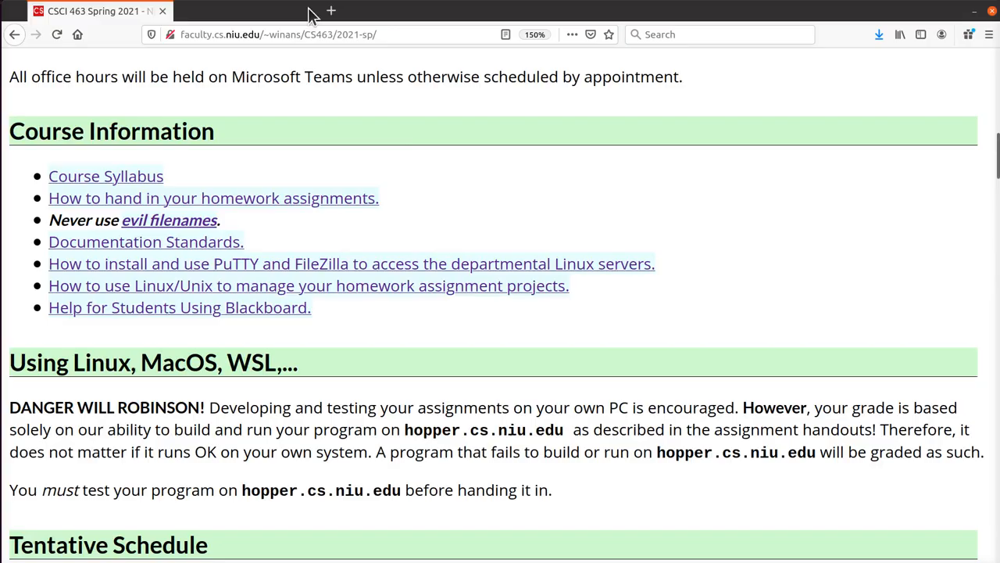
scroll("down", 3)
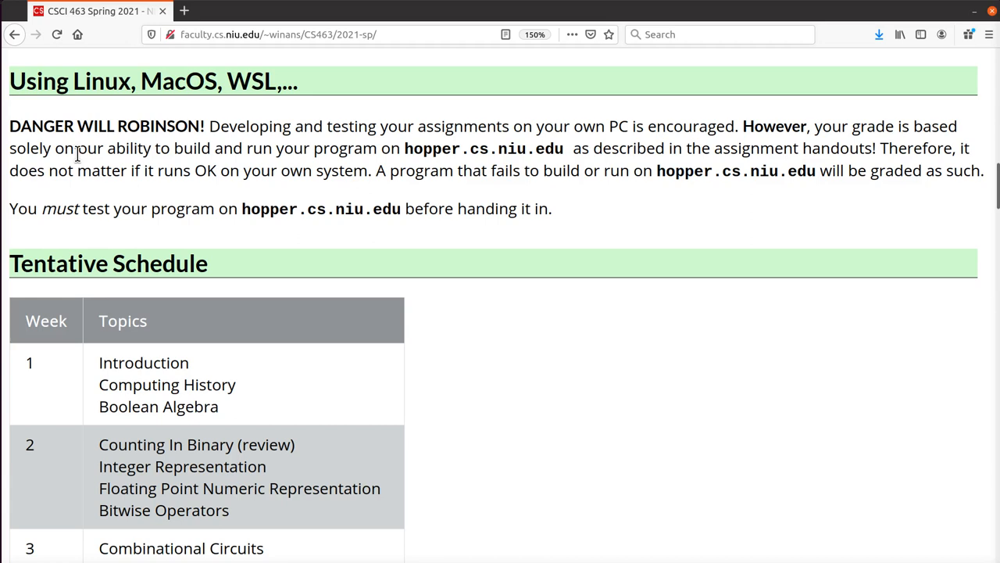
mouse_move(584, 219)
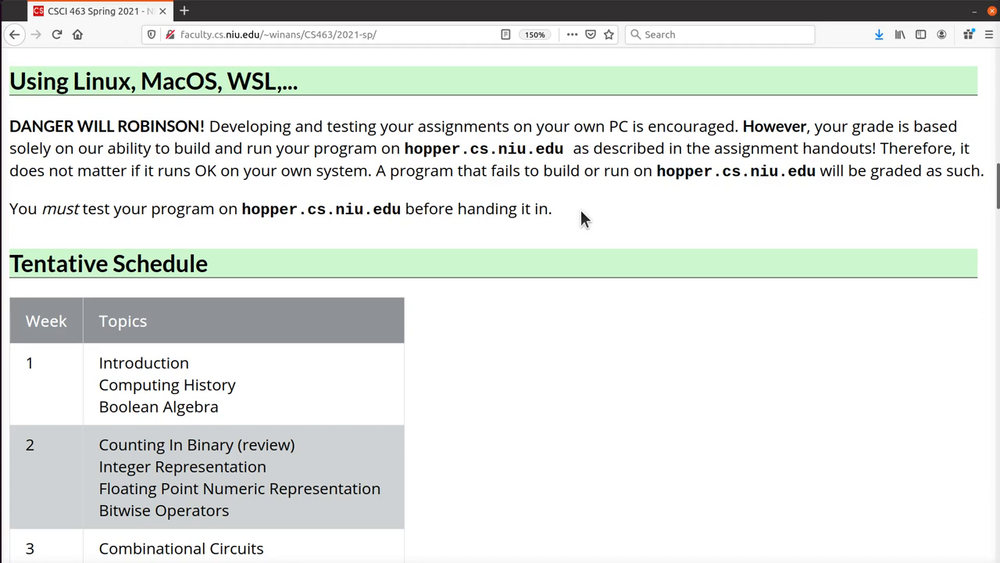
mouse_move(610, 330)
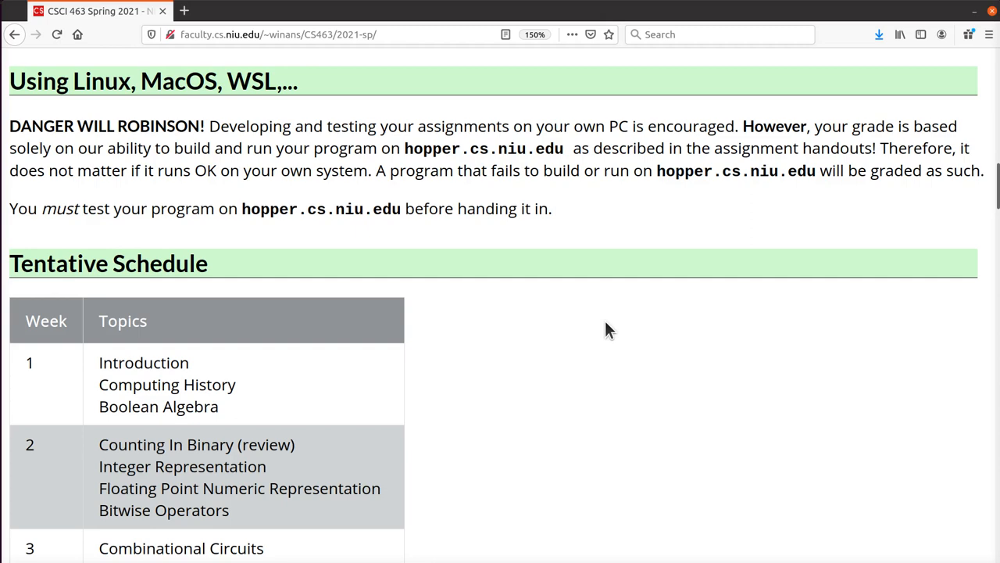
scroll("down", 3)
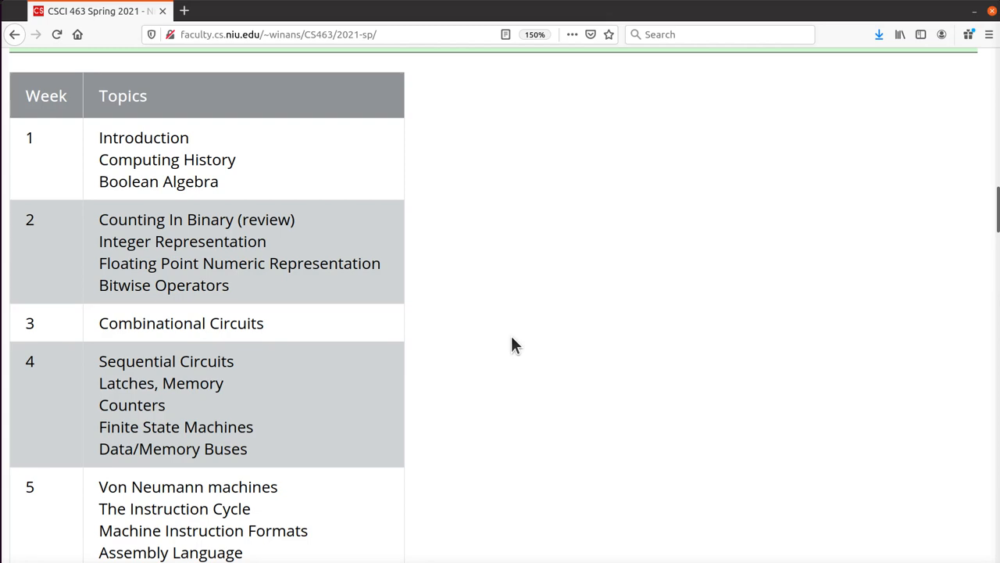
scroll("down", 3)
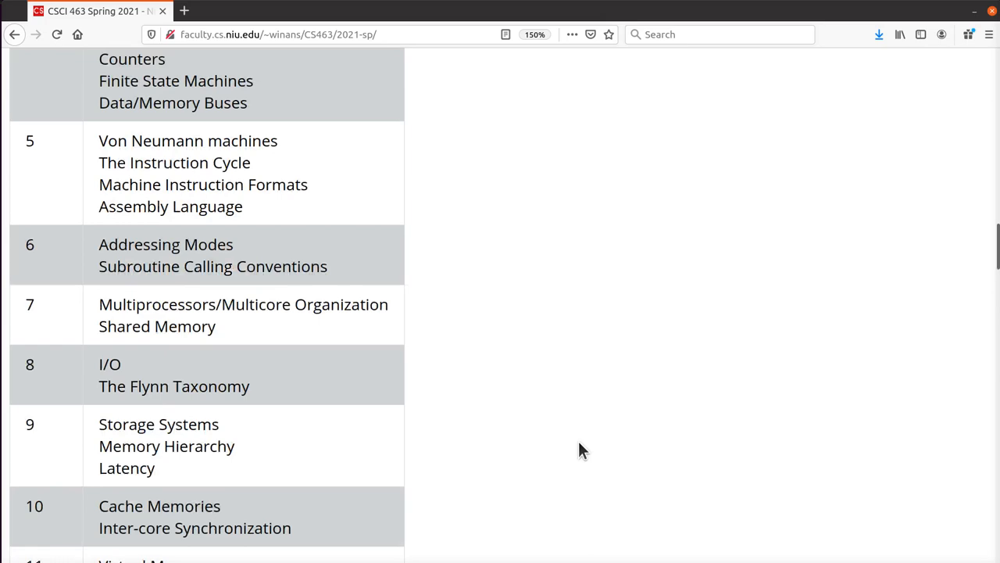
scroll("down", 3)
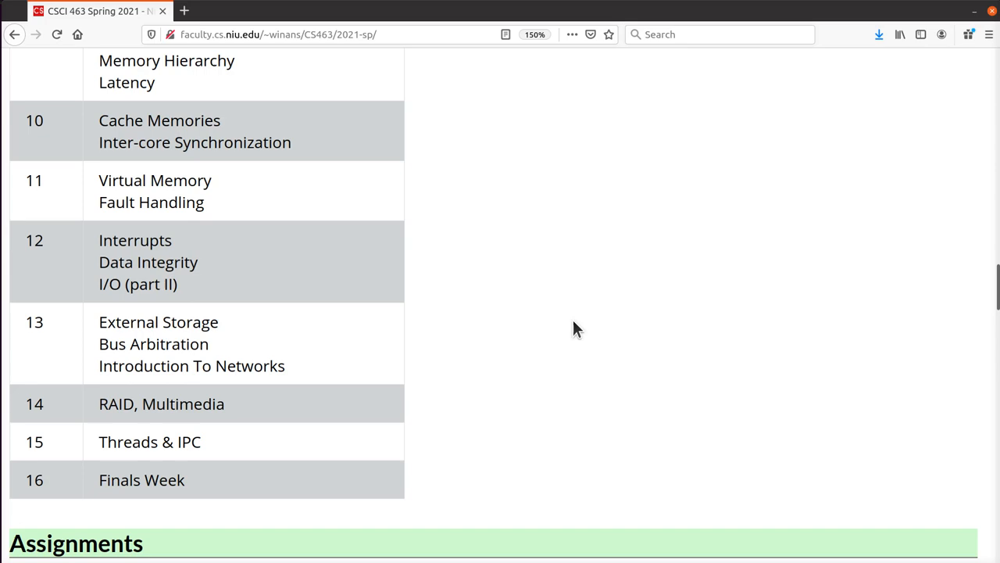
- Scroll past Assignments and Introduction to the Computer History and Boolean Algebra lecture links
scroll("down", 3)
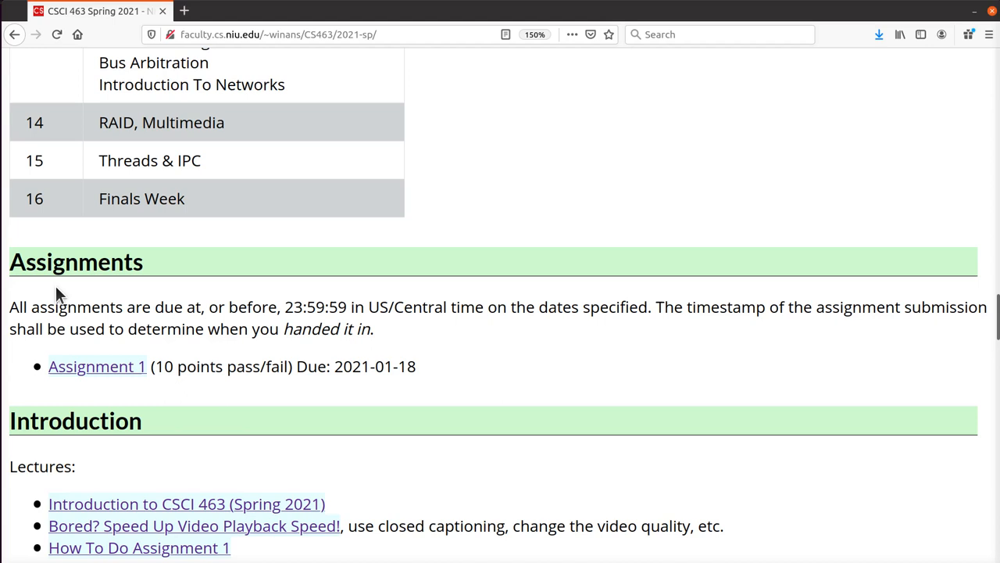
mouse_move(486, 371)
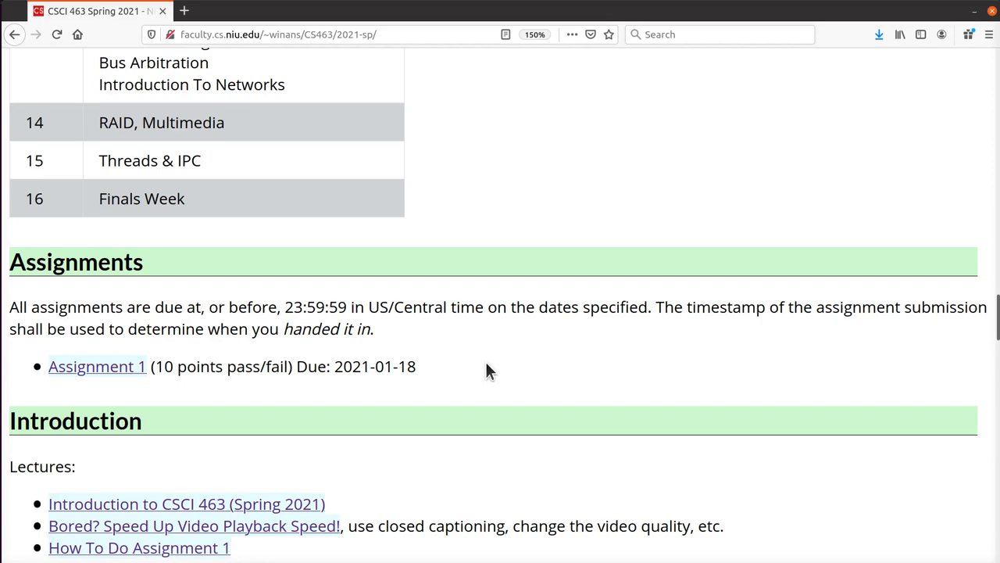
scroll("down", 3)
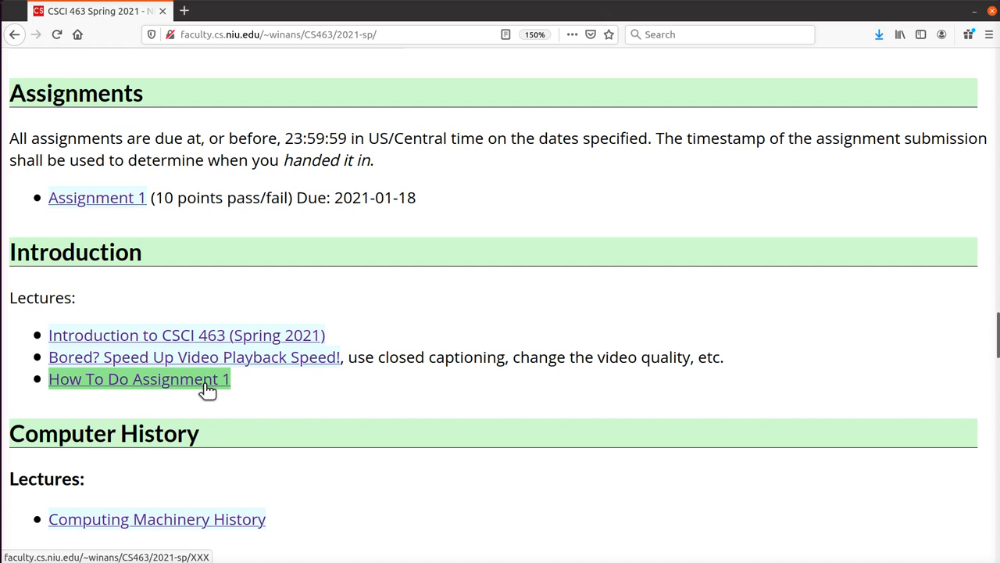
scroll("down", 3)
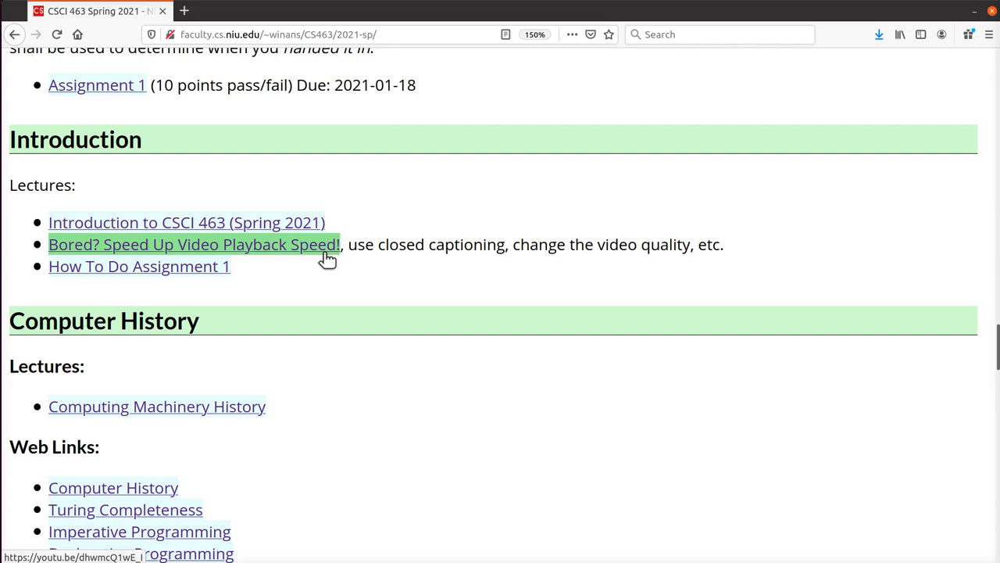
mouse_move(276, 250)
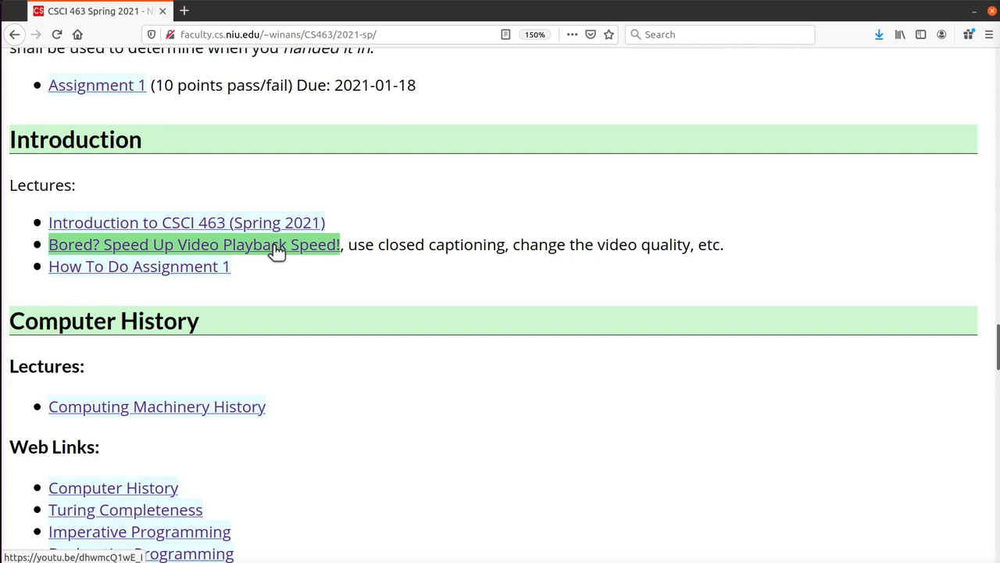
scroll("down", 3)
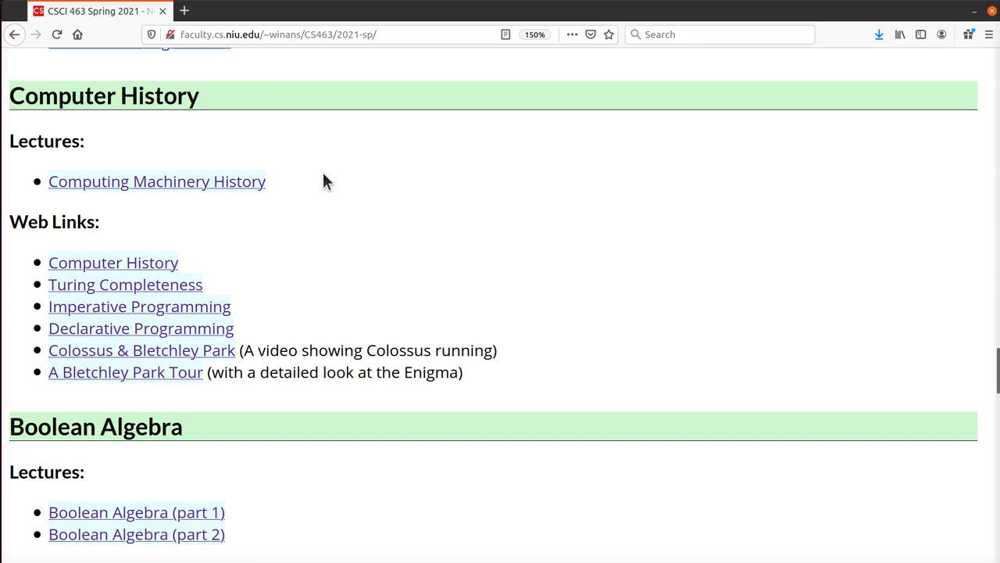
- Scroll to the C++ number formatting lectures and the Using Doxygen links
scroll("down", 3)
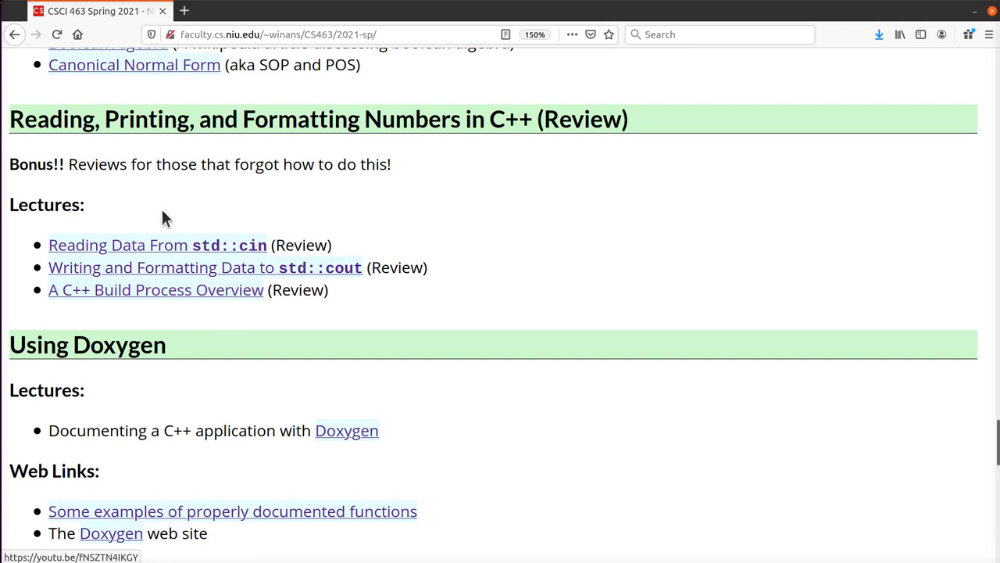
mouse_move(407, 311)
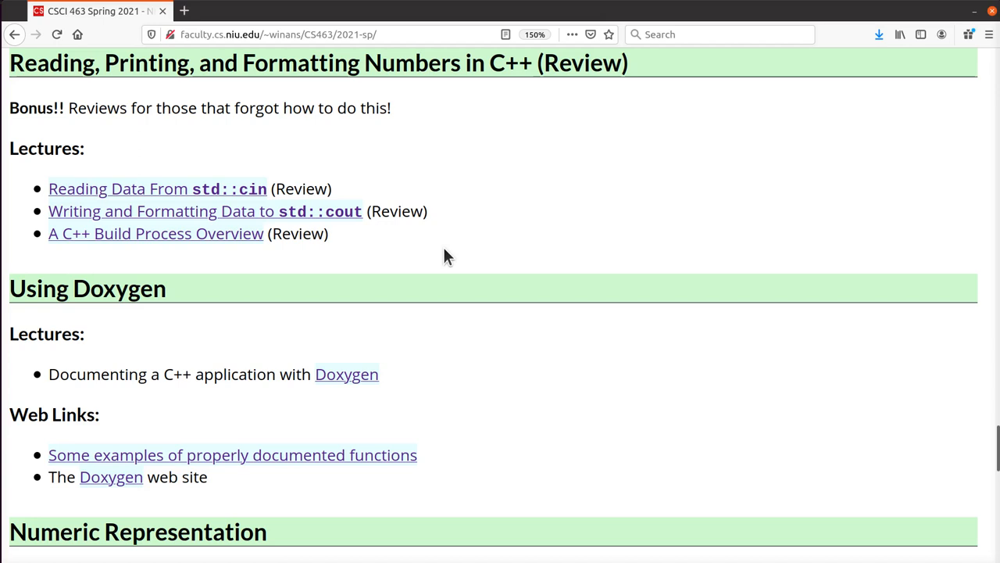
mouse_move(499, 232)
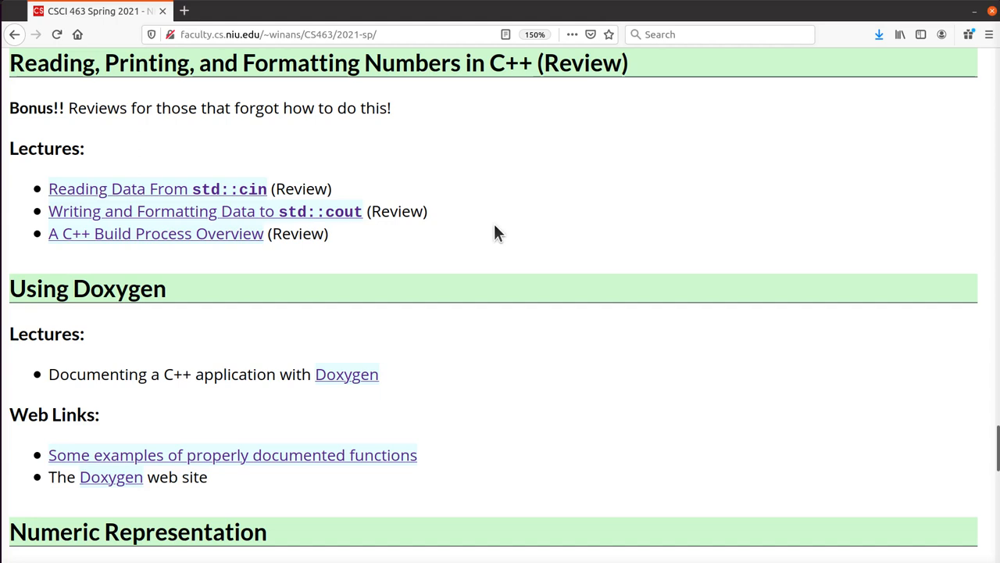
mouse_move(334, 159)
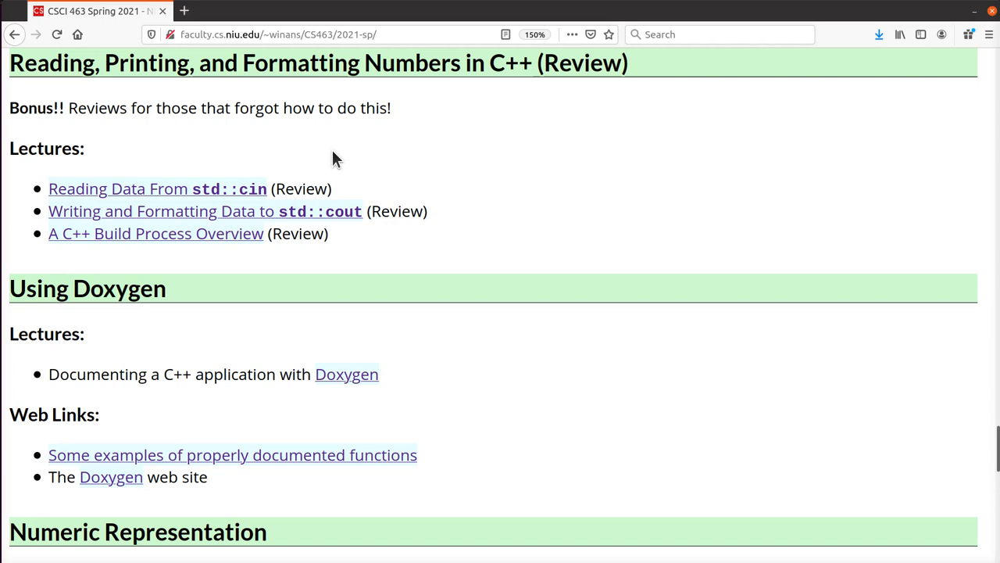
mouse_move(348, 266)
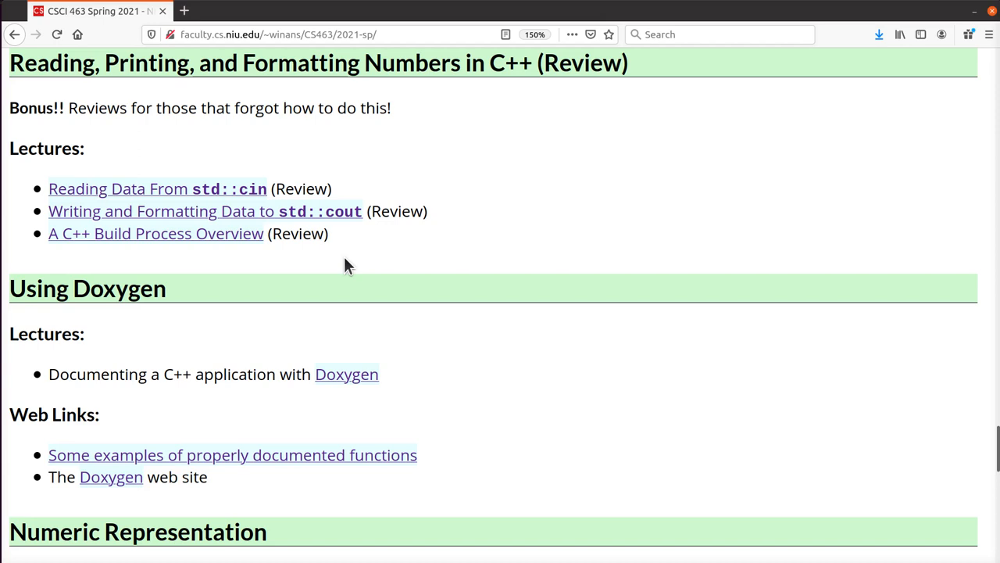
- Scroll past Numeric Representation, then back to weeks 1-5 of the Tentative Schedule
scroll("down", 3)
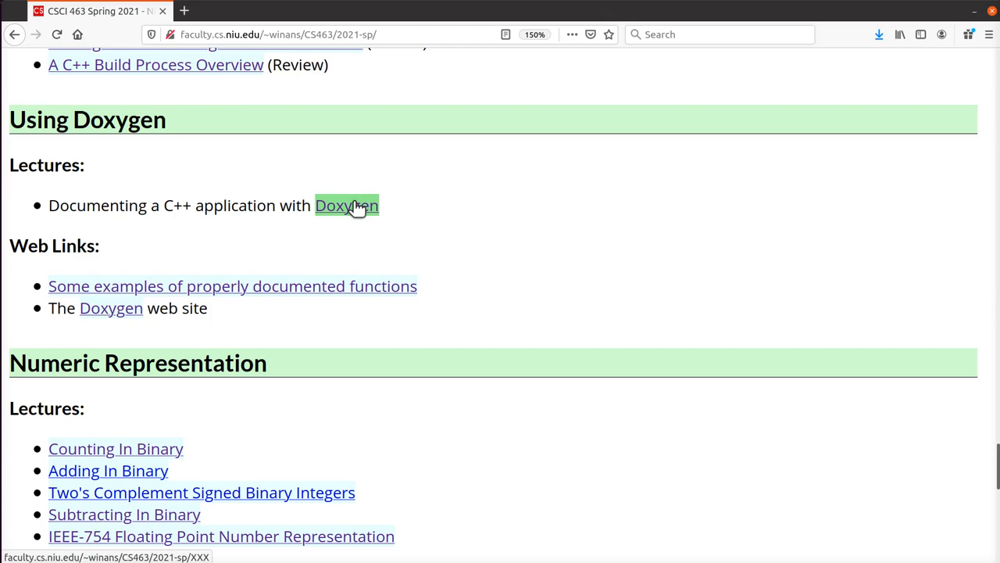
scroll("down", 3)
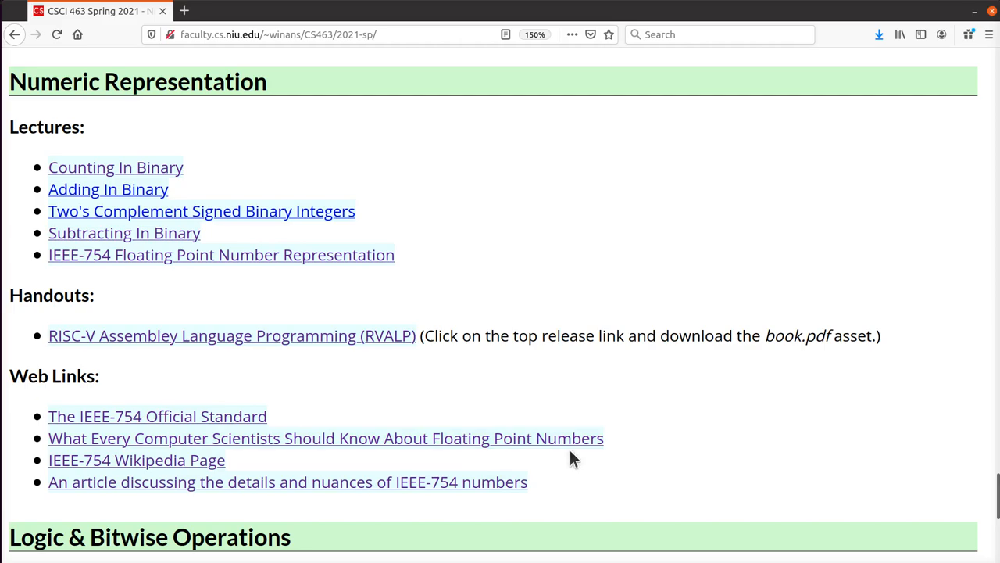
scroll("down", 3)
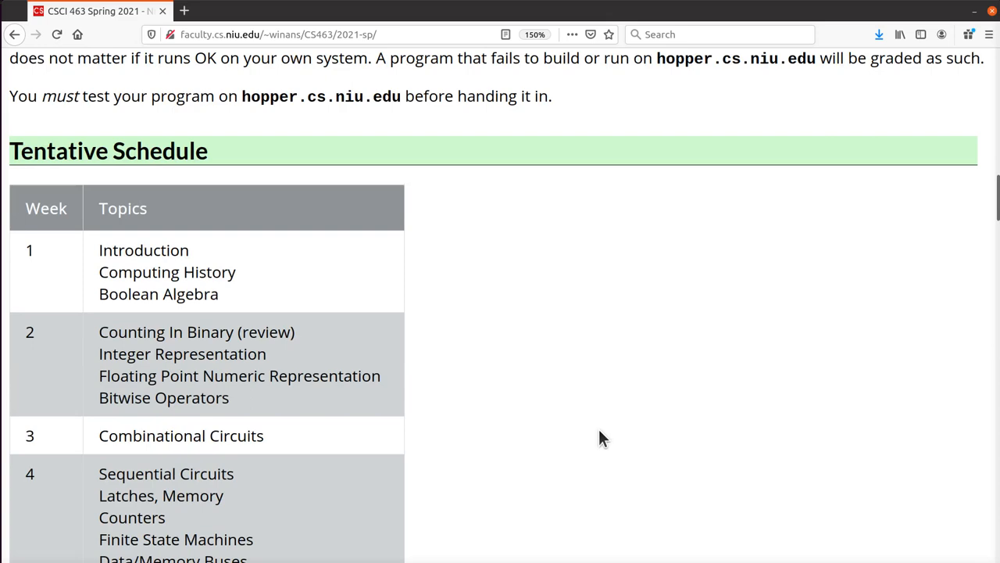
scroll("down", 3)
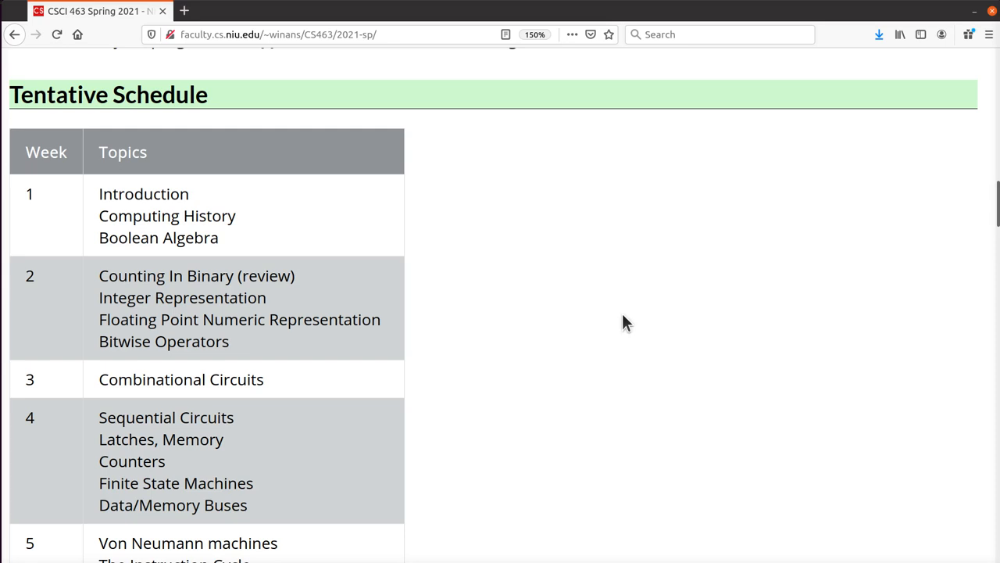